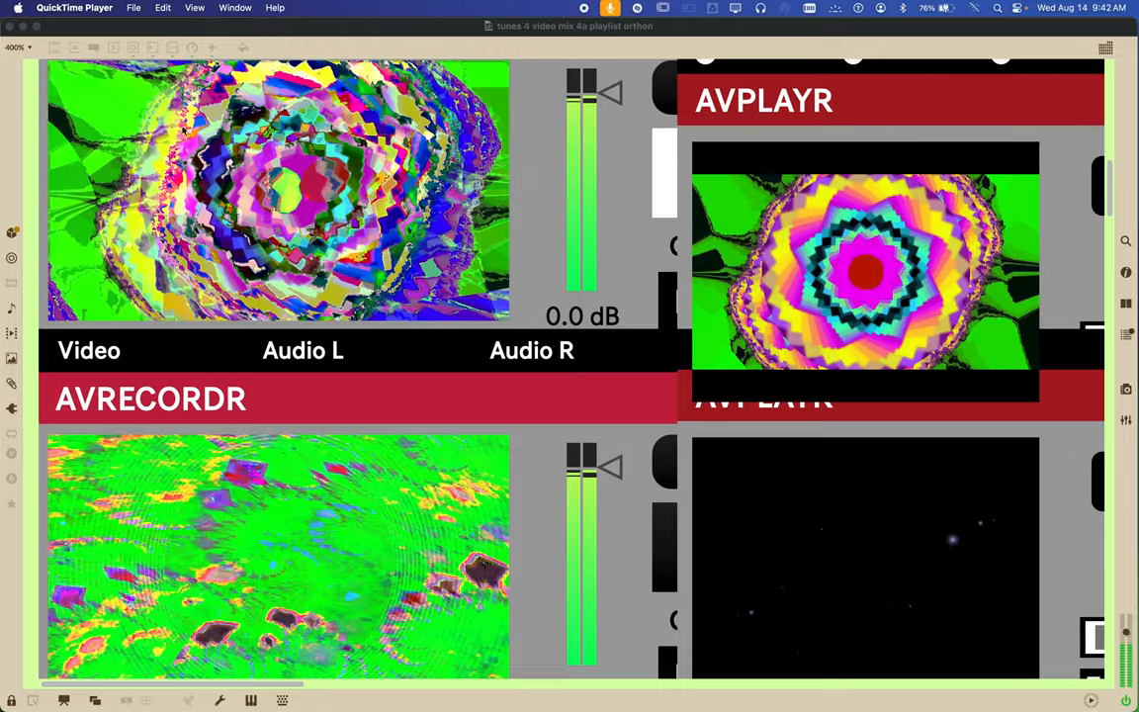
# Return the Max patch to its full 125% view of players, mixers and pan mixer
pyautogui.click(17, 47)
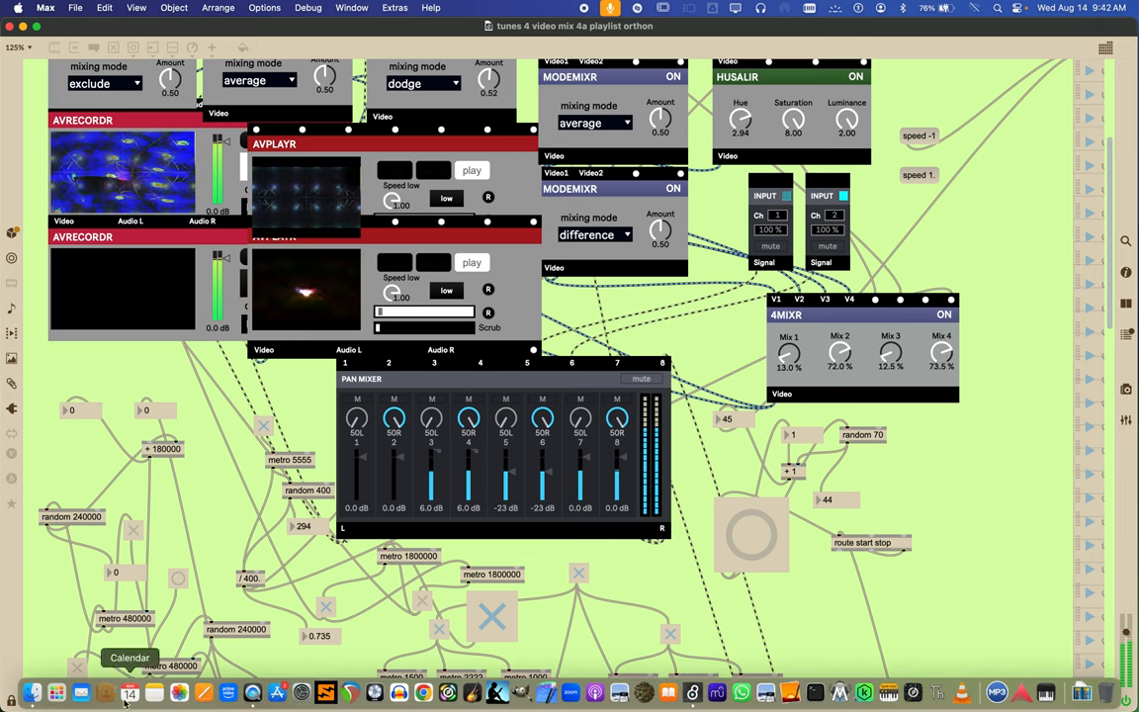
# Browse 'new captures from OBS' and preview the April 9 and February 7–8 mp4 captures
pyautogui.click(36, 687)
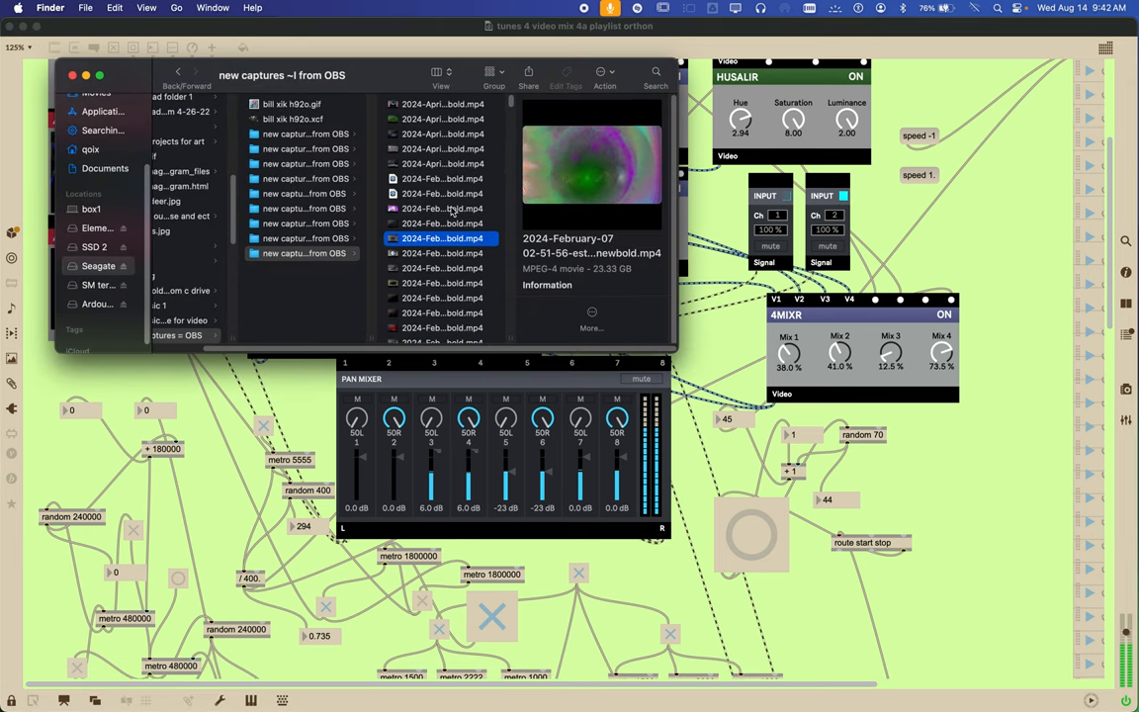
pyautogui.click(440, 163)
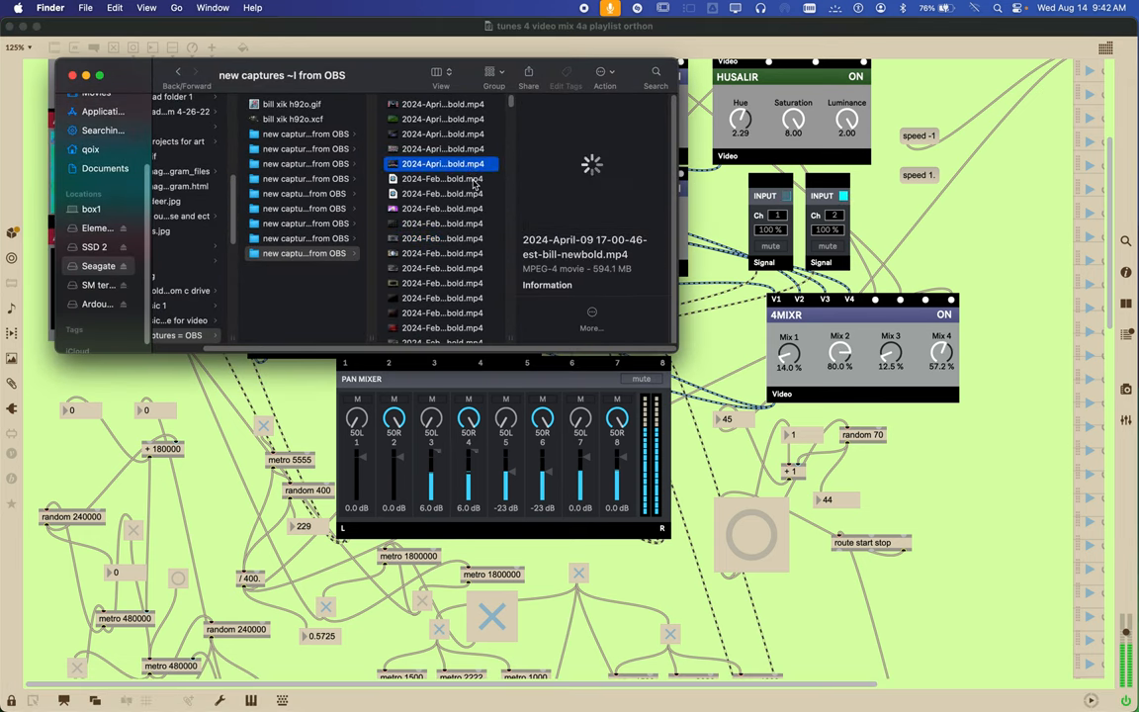
pyautogui.click(442, 297)
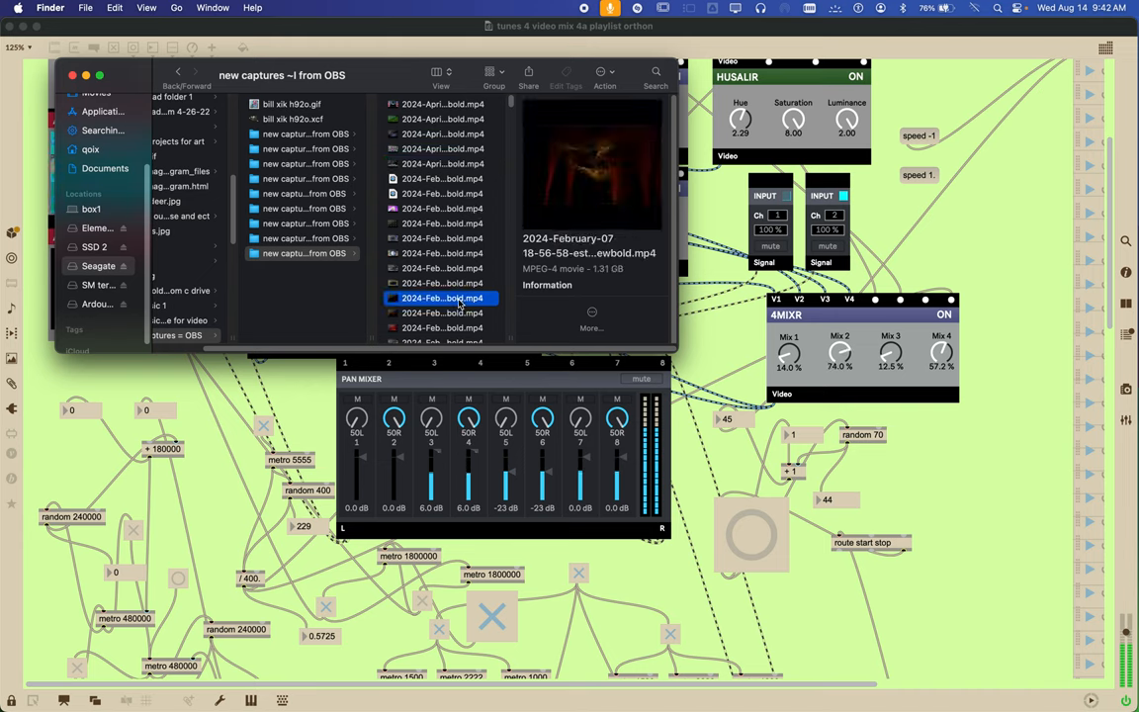
pyautogui.click(440, 328)
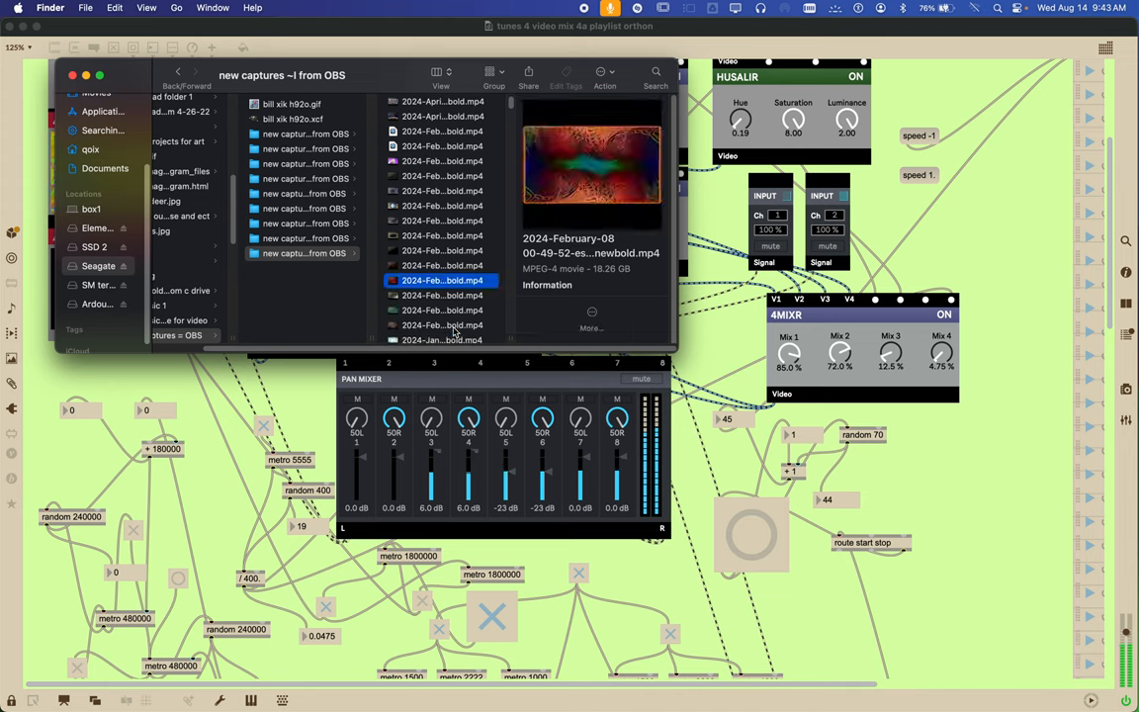
pyautogui.click(439, 287)
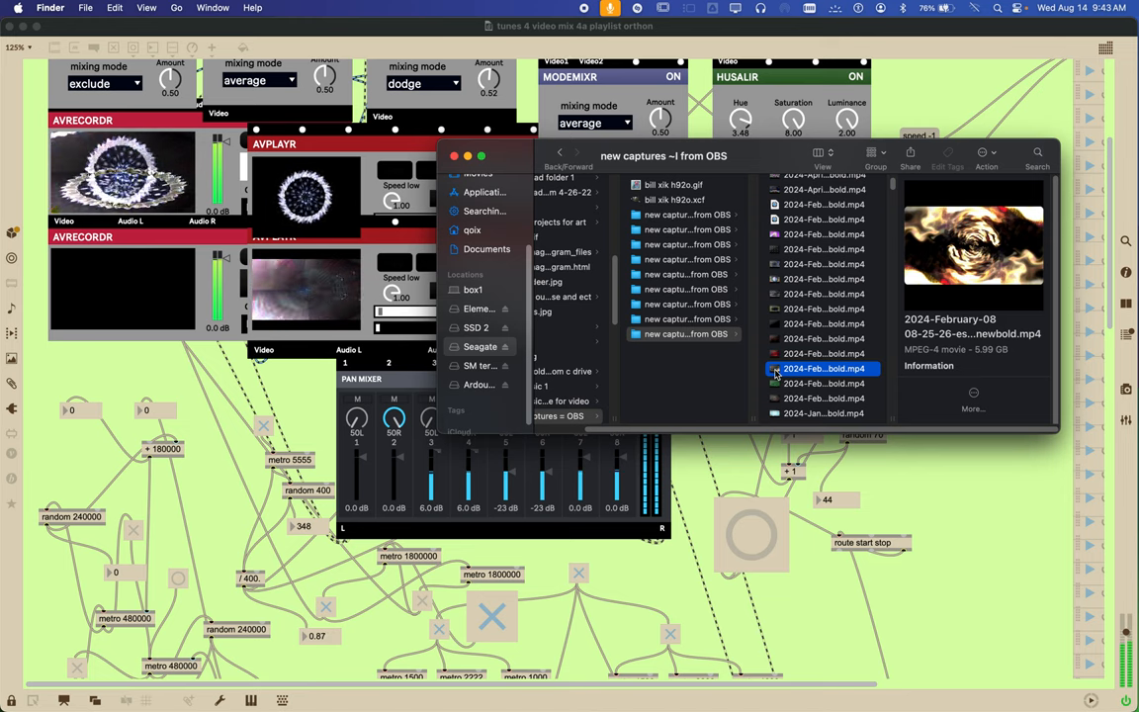
pyautogui.click(824, 383)
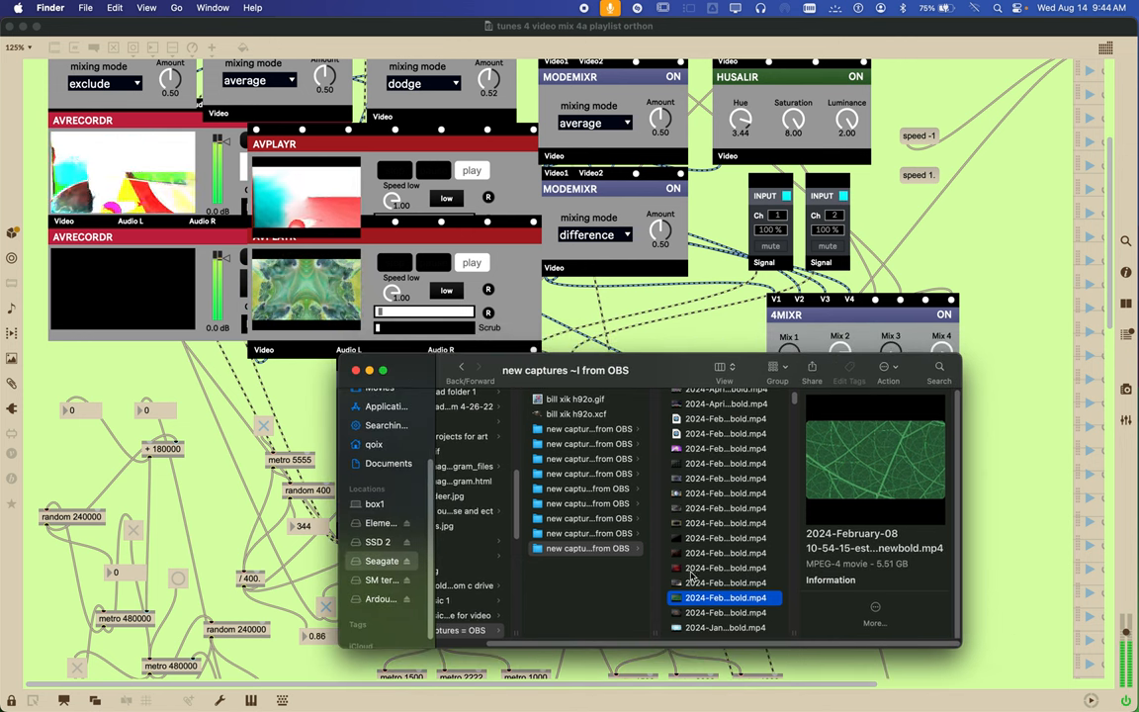
# Load the 2024-February-07 19-33-35 capture into the top AVPLAYR player
pyautogui.click(725, 567)
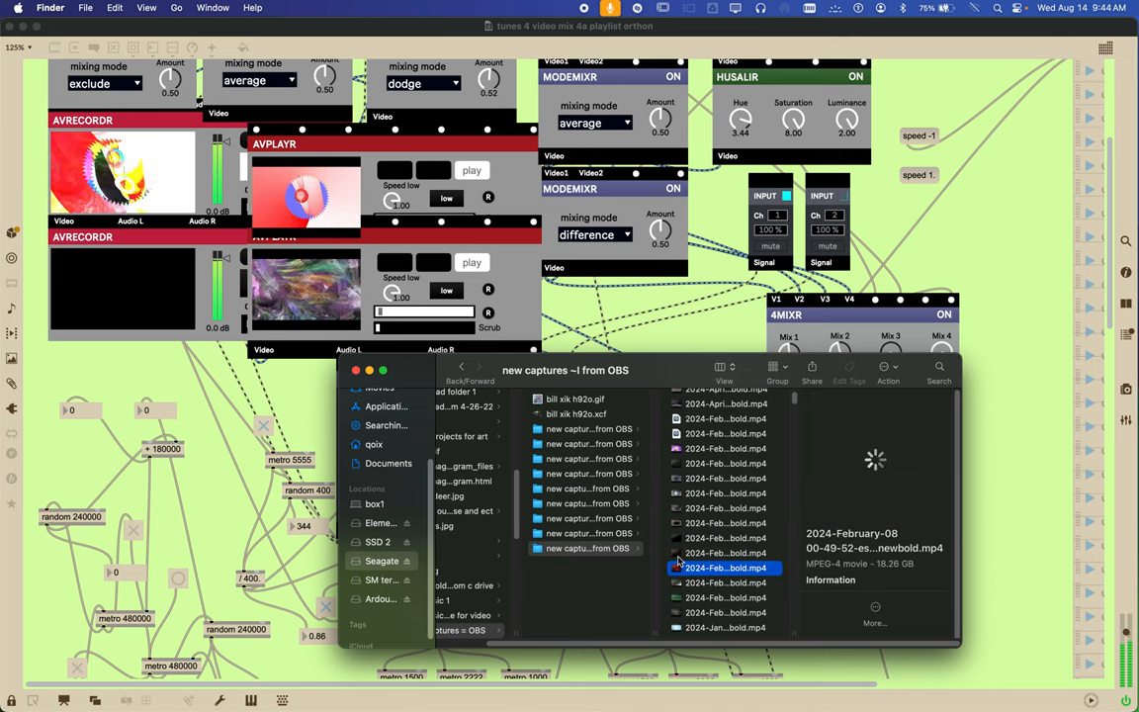
pyautogui.click(725, 552)
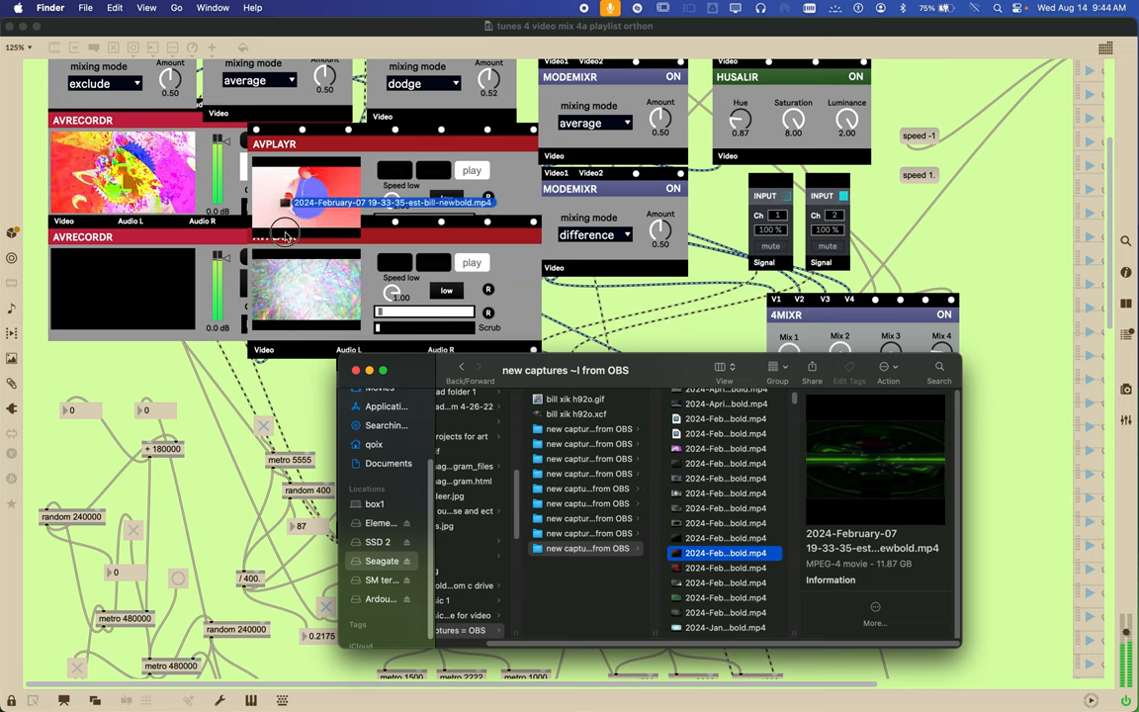
pyautogui.doubleClick(386, 202)
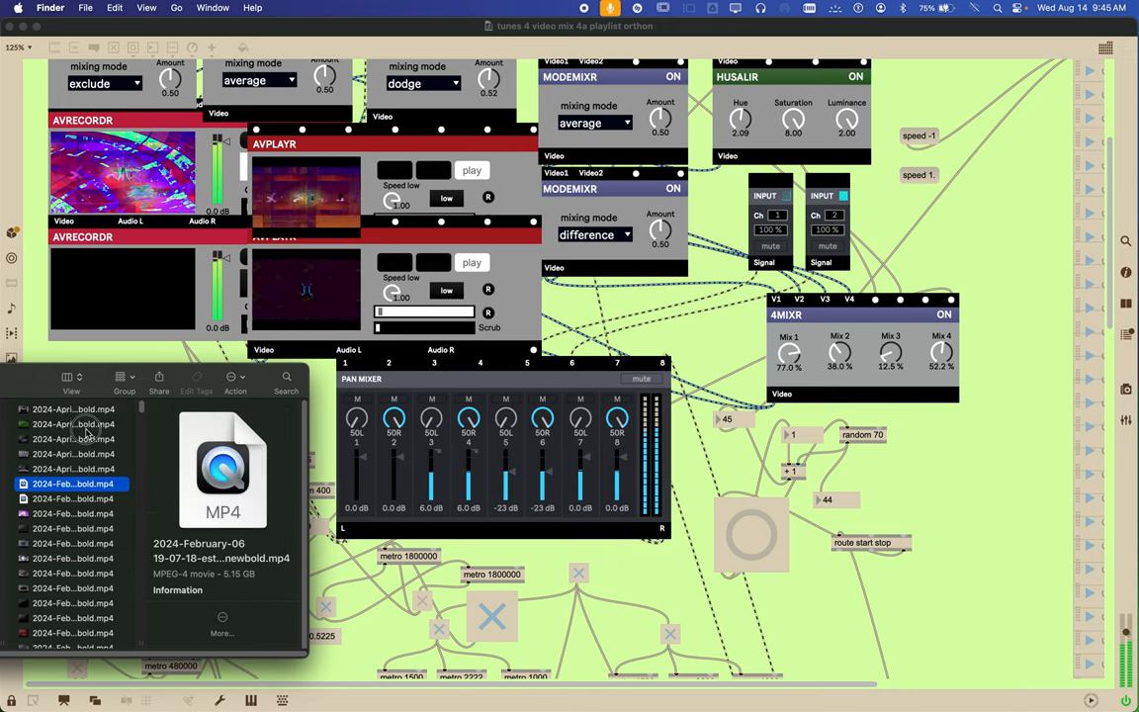
# Bring the Max video-mix patch window back to the front
pyautogui.click(73, 424)
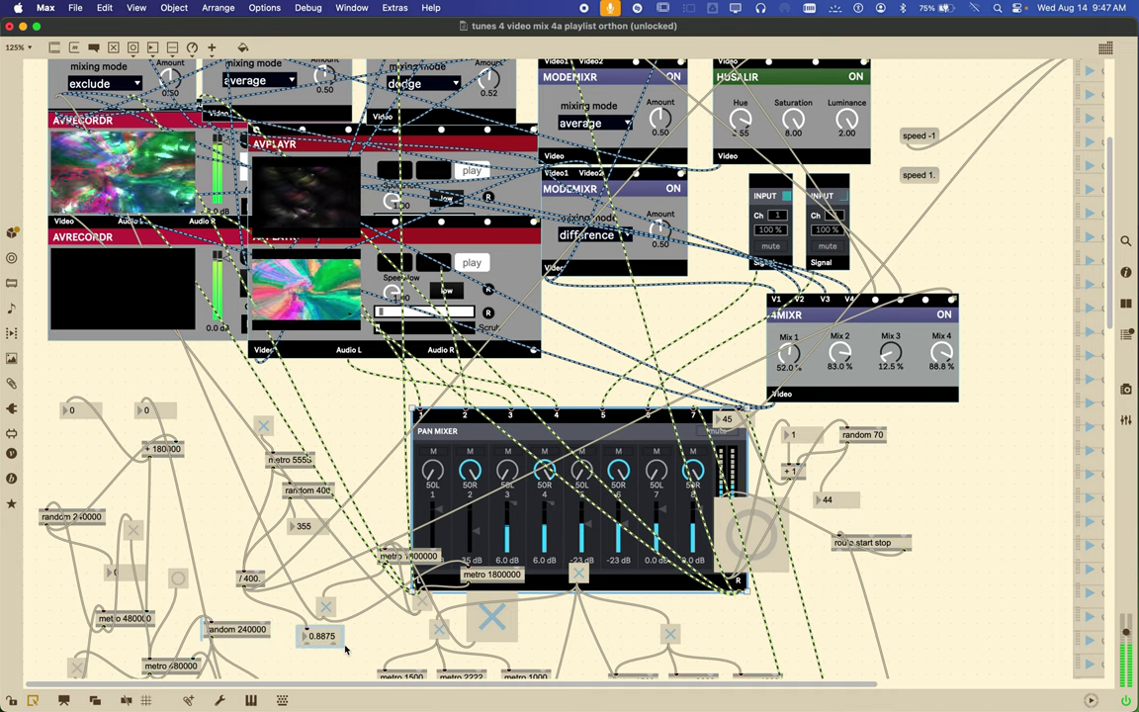
# Scroll down through the patch and zoom out to 75% for a full overview
pyautogui.scroll(-3)
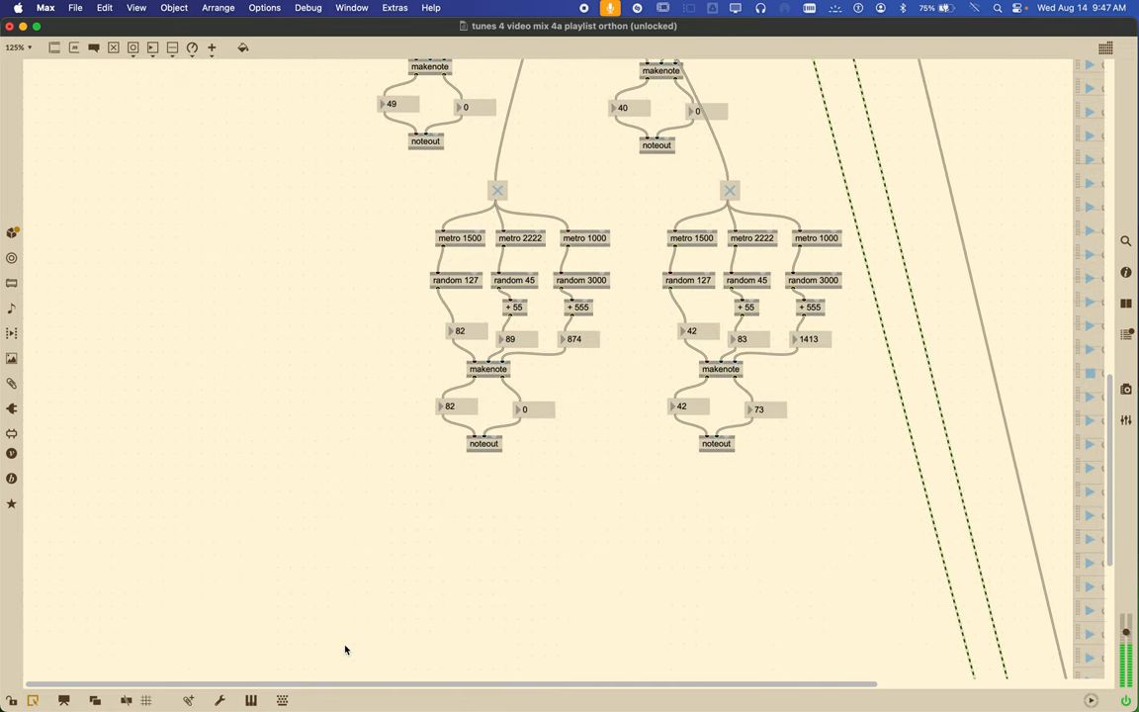
pyautogui.scroll(-3)
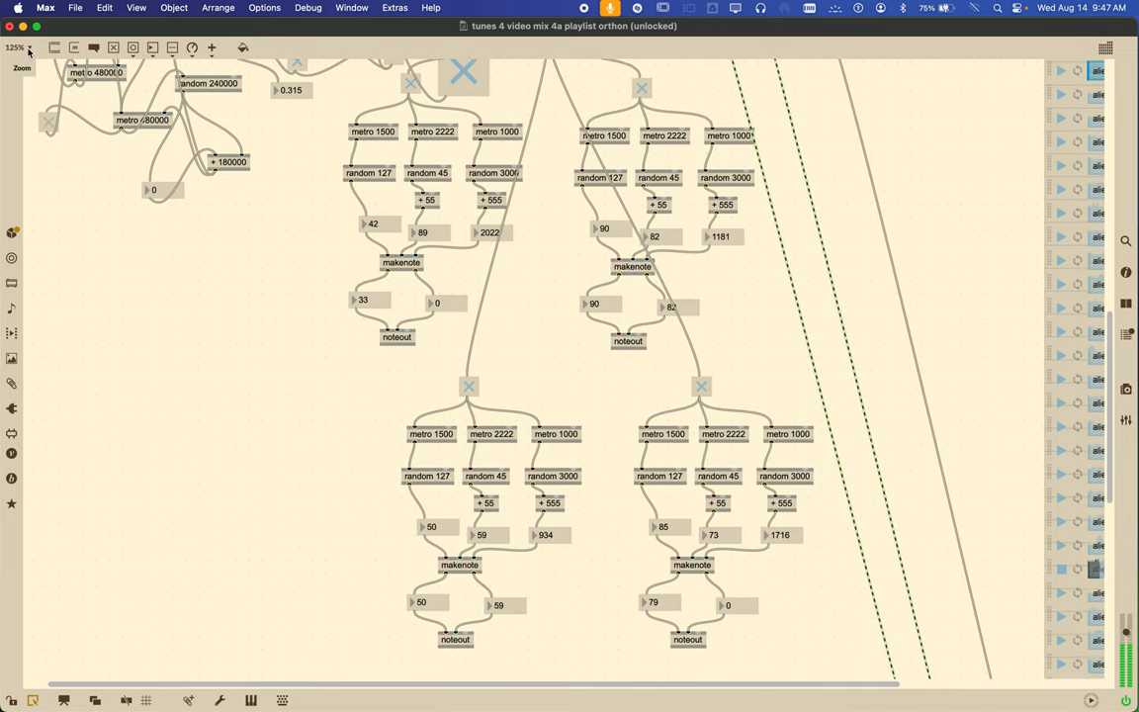
pyautogui.click(20, 47)
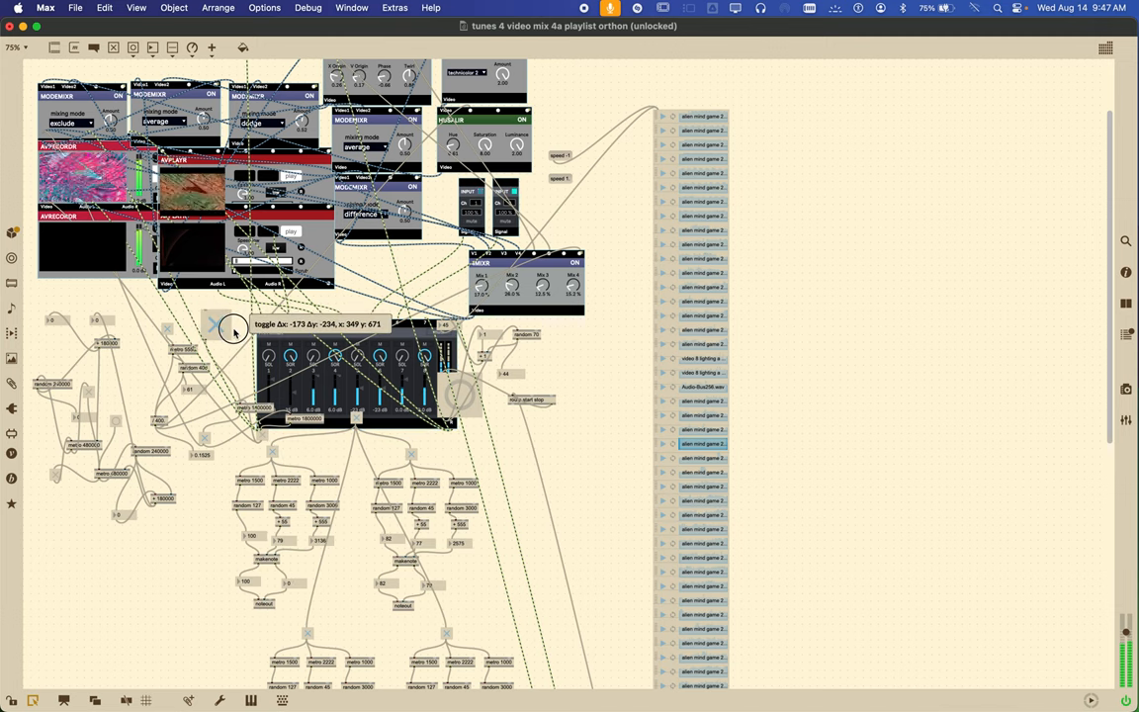
# Nudge the PAN MIXER bpatcher upward and move the large round button clear of it
pyautogui.click(216, 325)
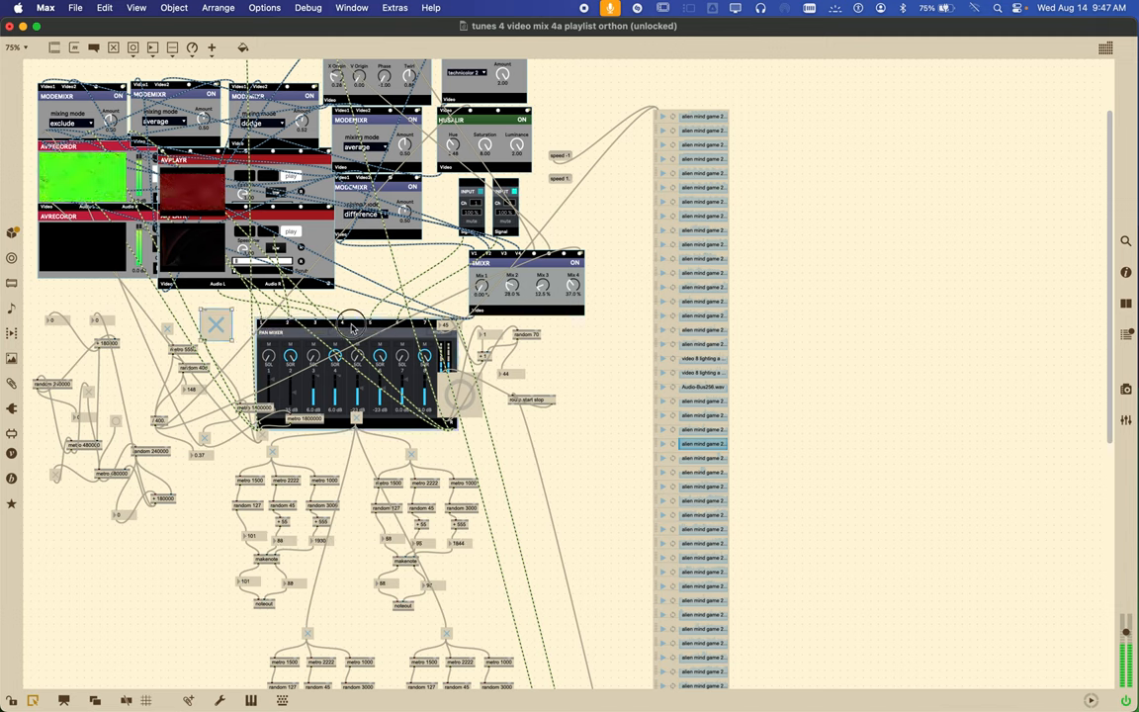
pyautogui.moveTo(351, 326); pyautogui.dragTo(356, 301)
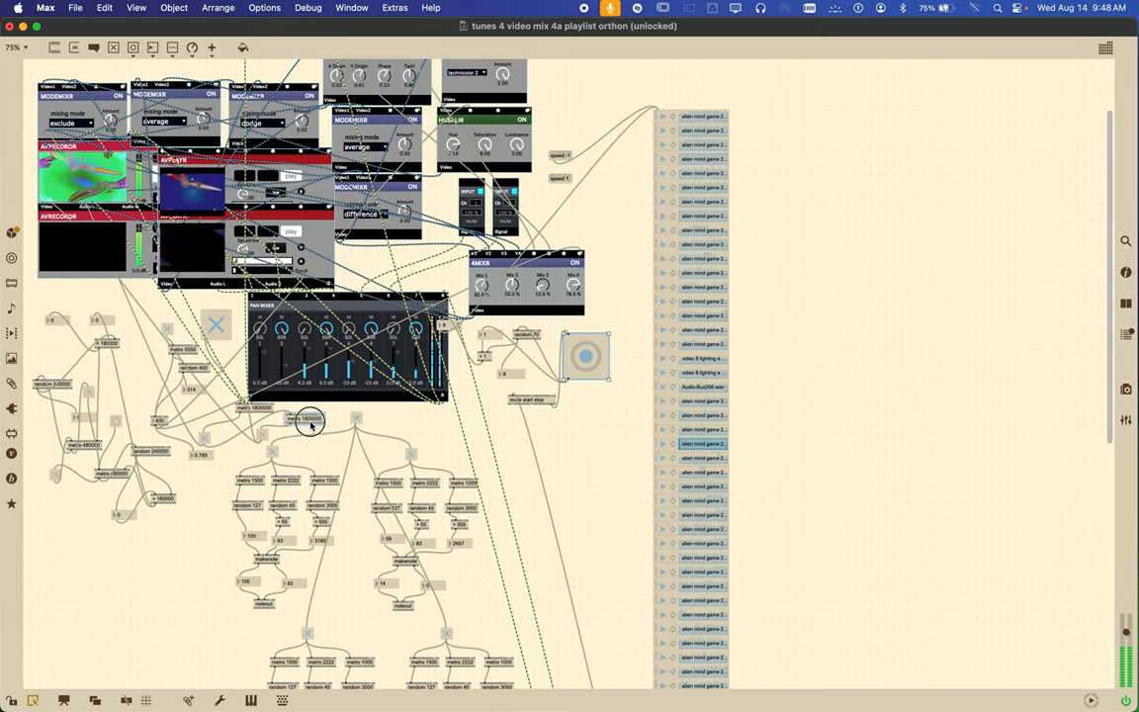
pyautogui.moveTo(310, 418); pyautogui.dragTo(131, 379)
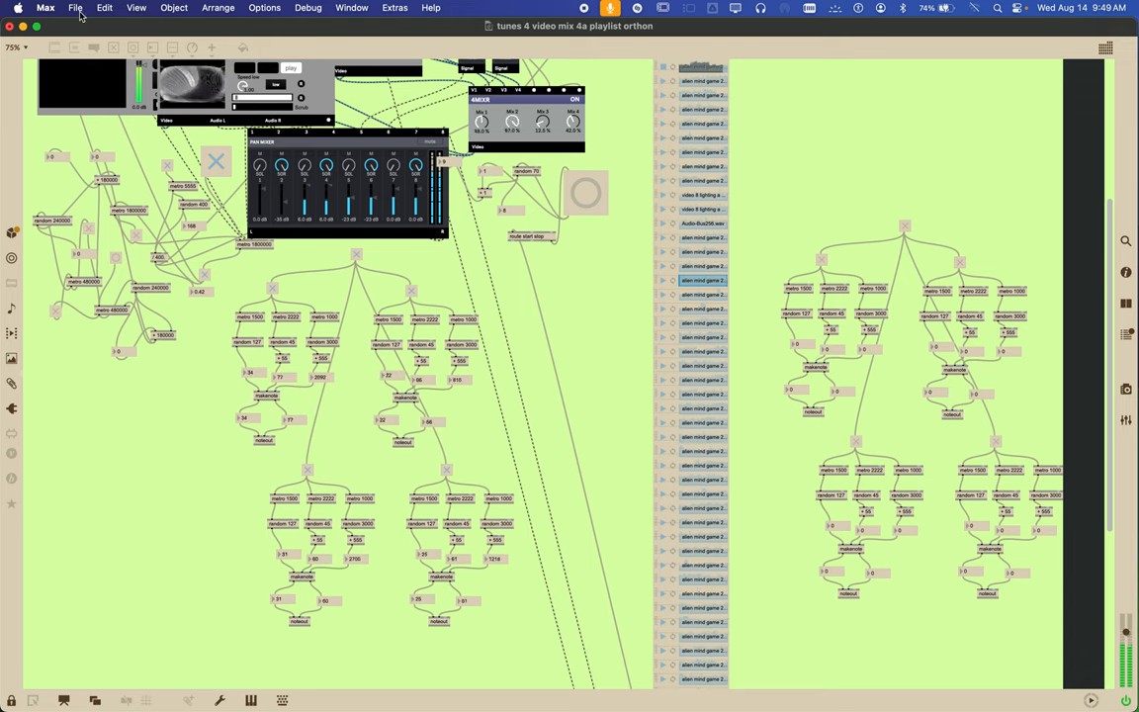
# Save the patch as 'tunes 4 video mix 4b playlist orthon' in the videos 19 folder
pyautogui.click(71, 9)
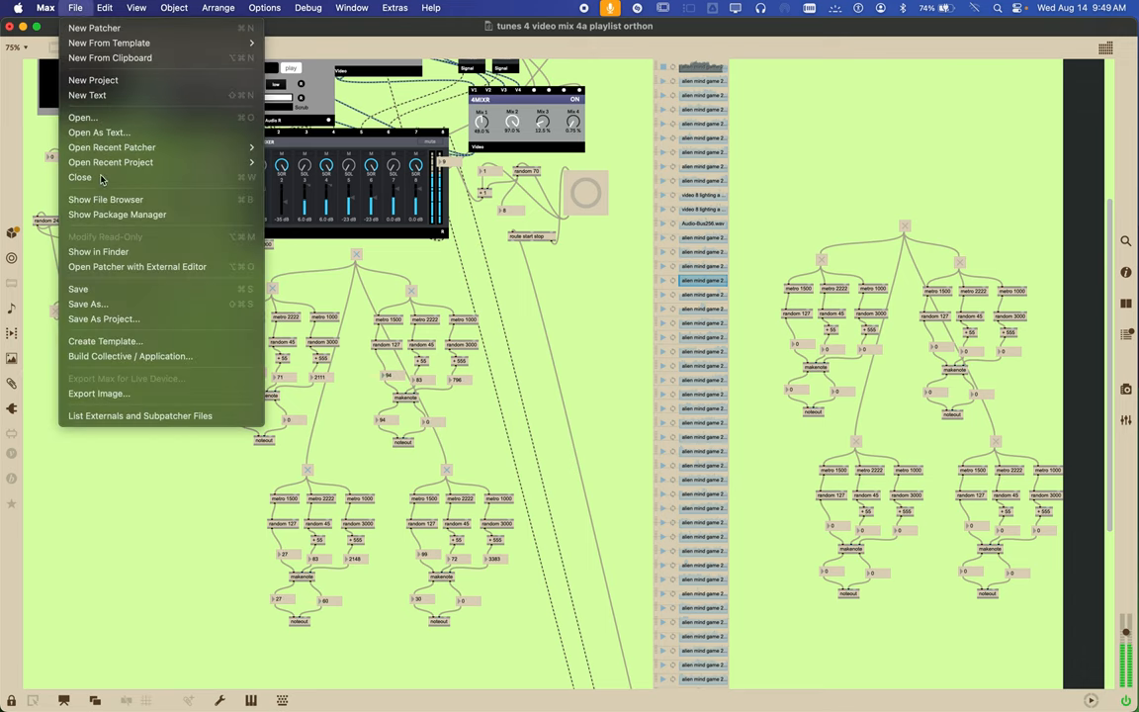
pyautogui.moveTo(87, 304)
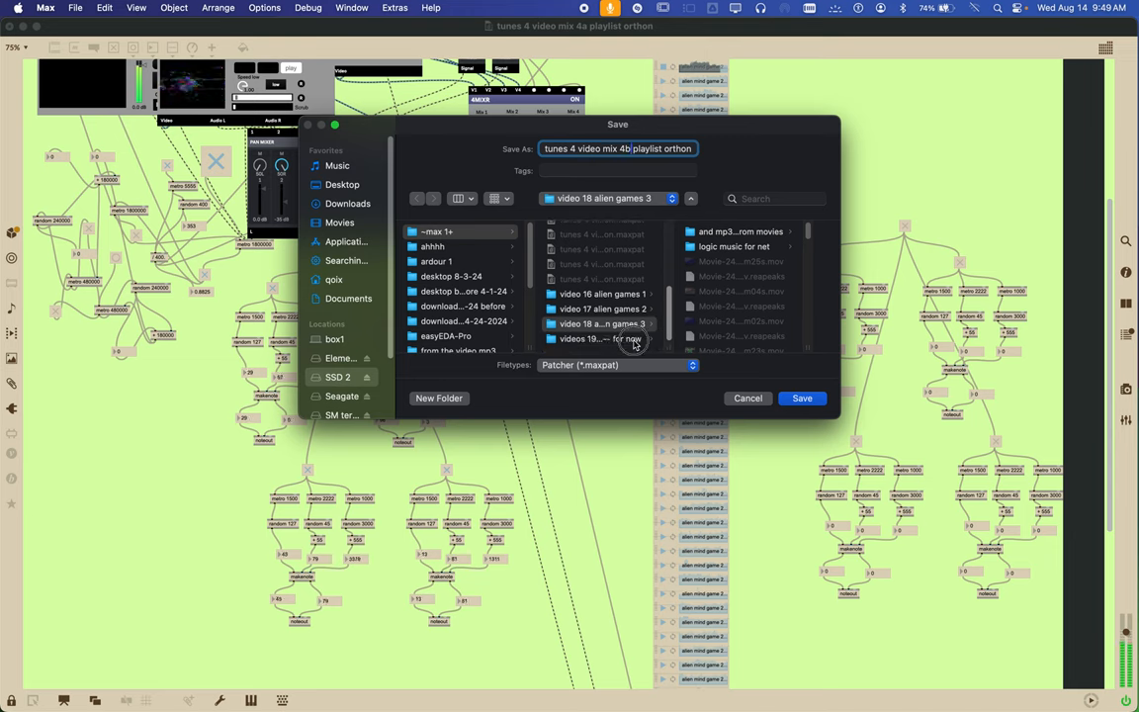
pyautogui.click(596, 339)
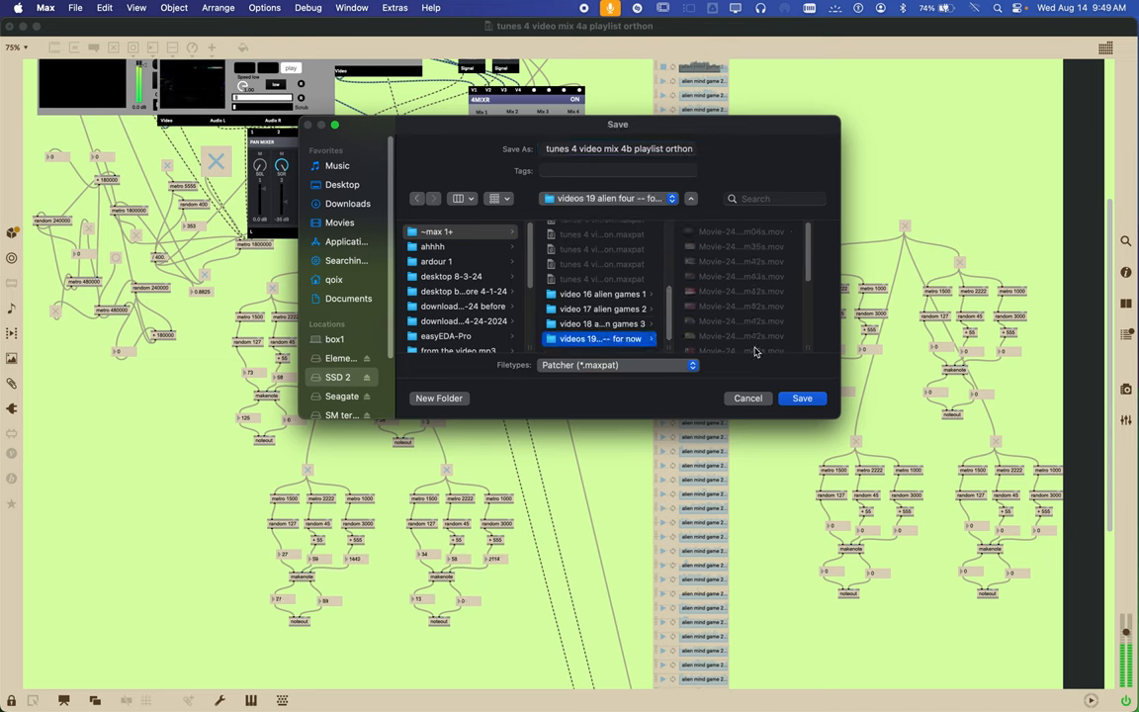
pyautogui.click(803, 397)
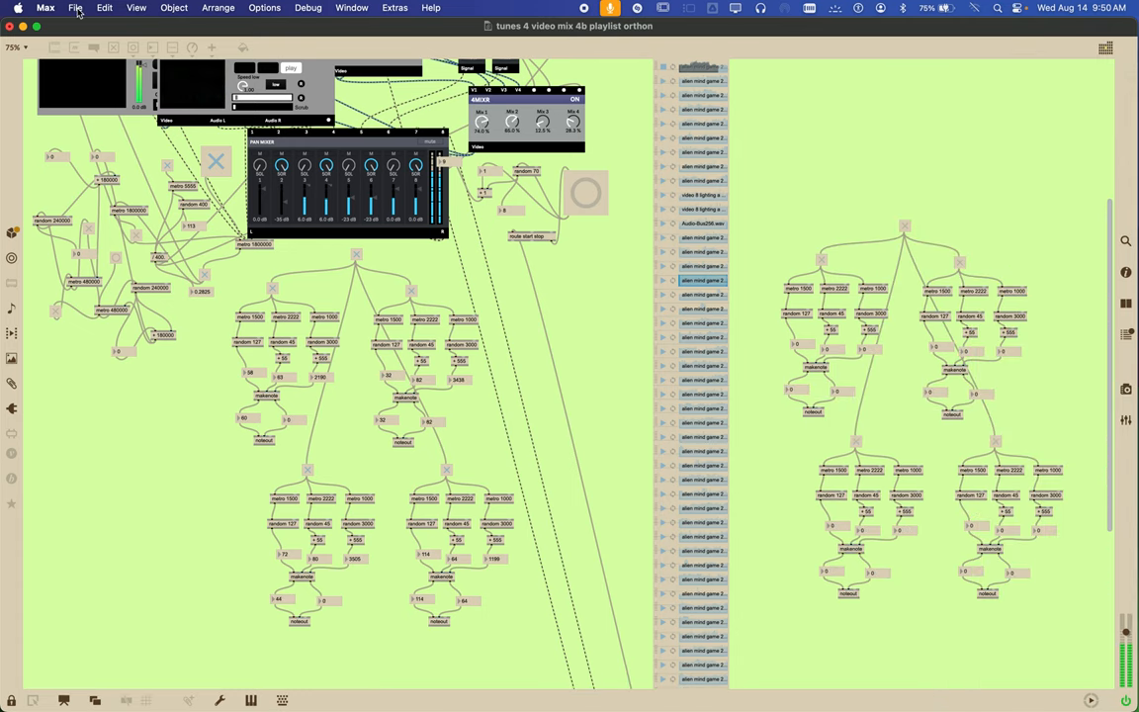
pyautogui.click(71, 7)
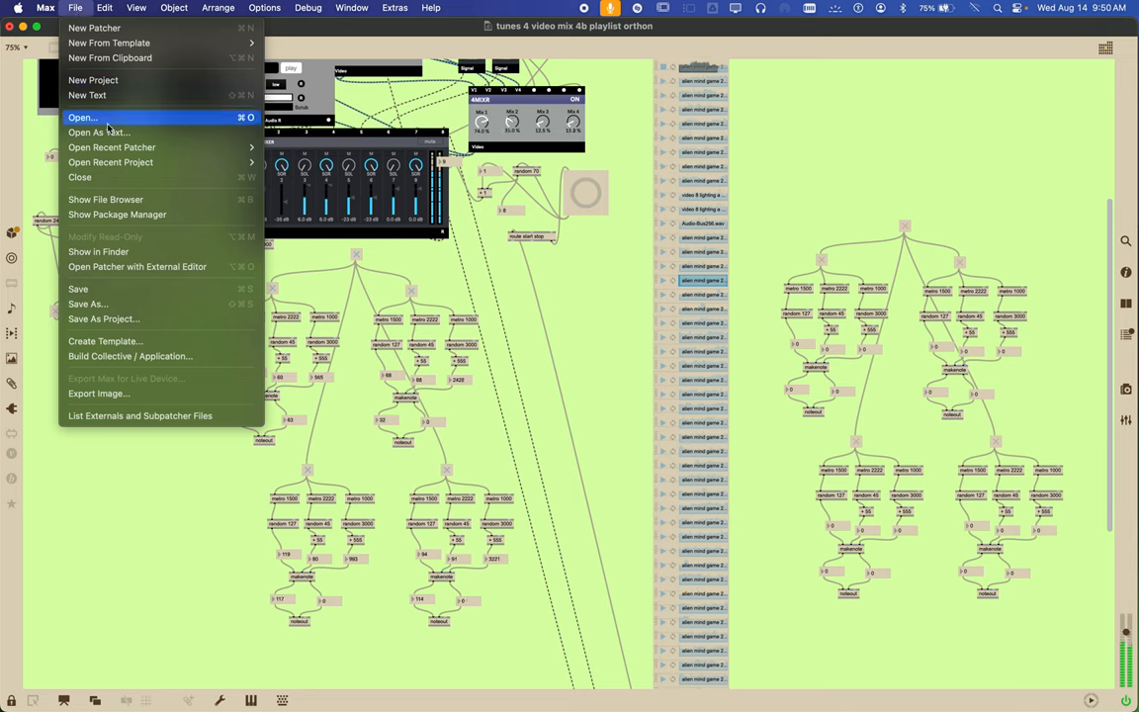
pyautogui.moveTo(79, 287)
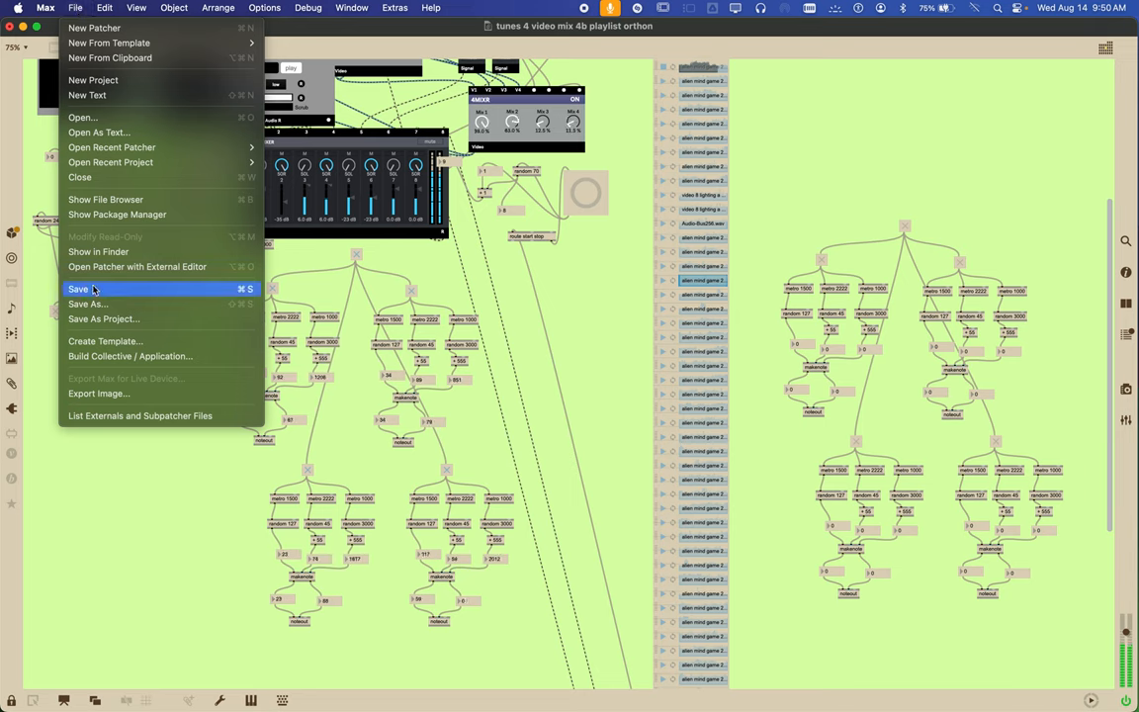
# Switch the right-side noteout objects from AU DLS Synth 1 to microKORG XL #2 SOUND
pyautogui.click(79, 288)
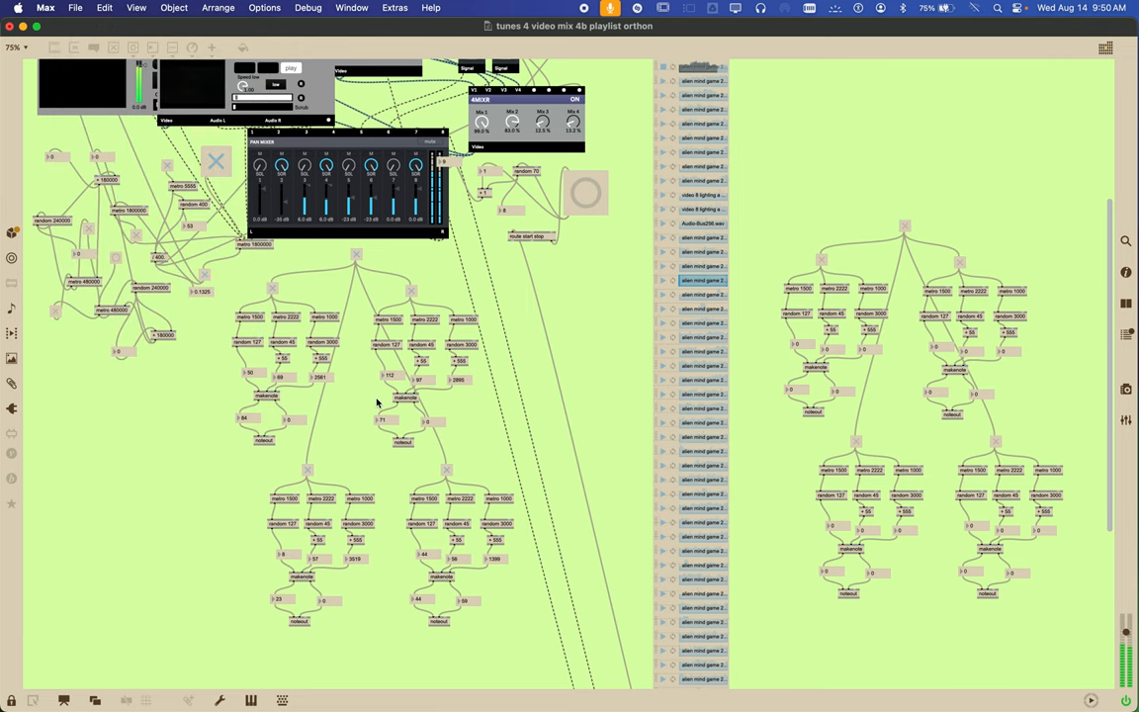
pyautogui.moveTo(810, 424)
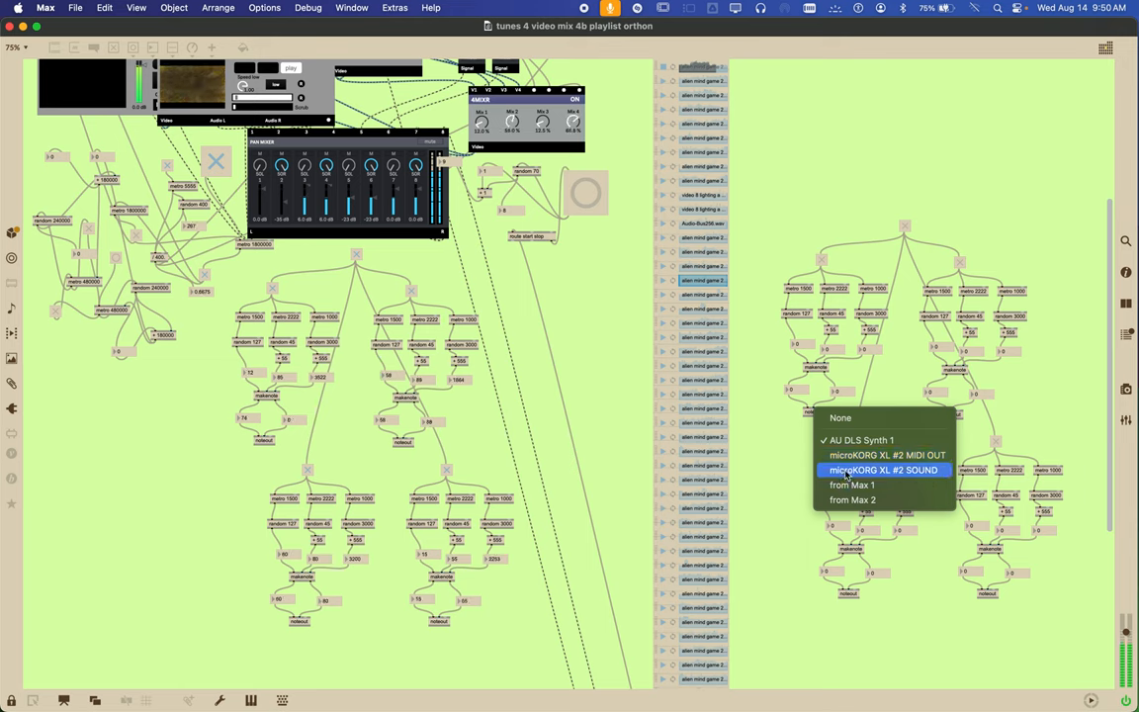
pyautogui.click(877, 470)
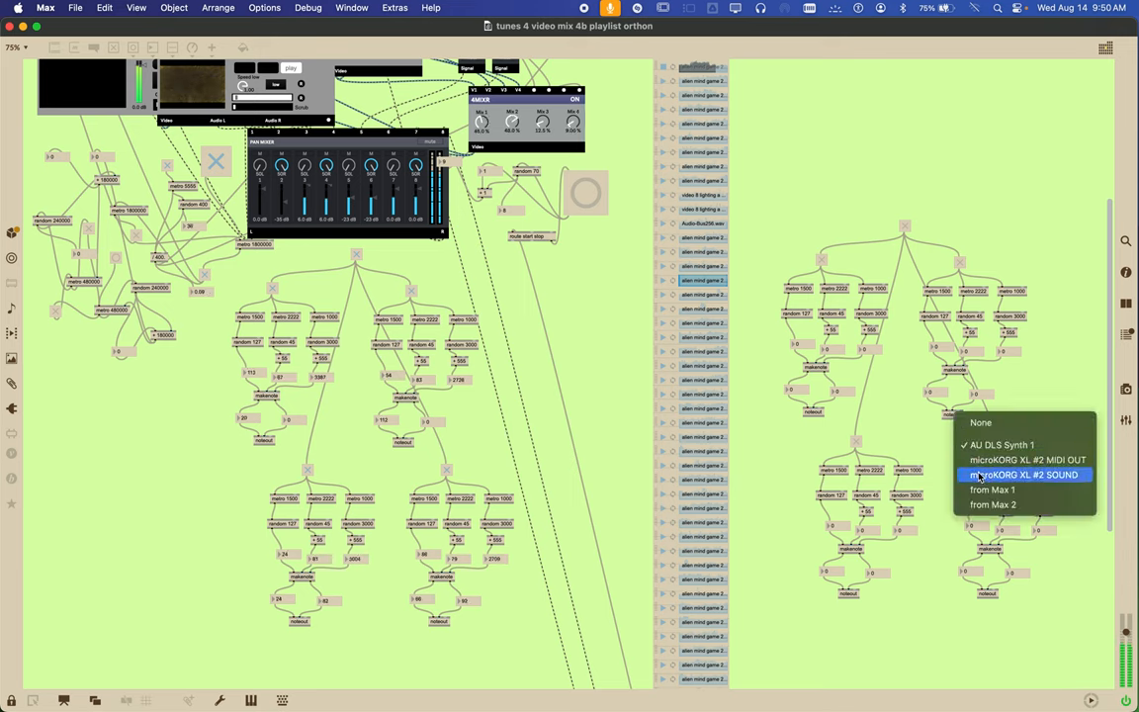
pyautogui.click(1023, 475)
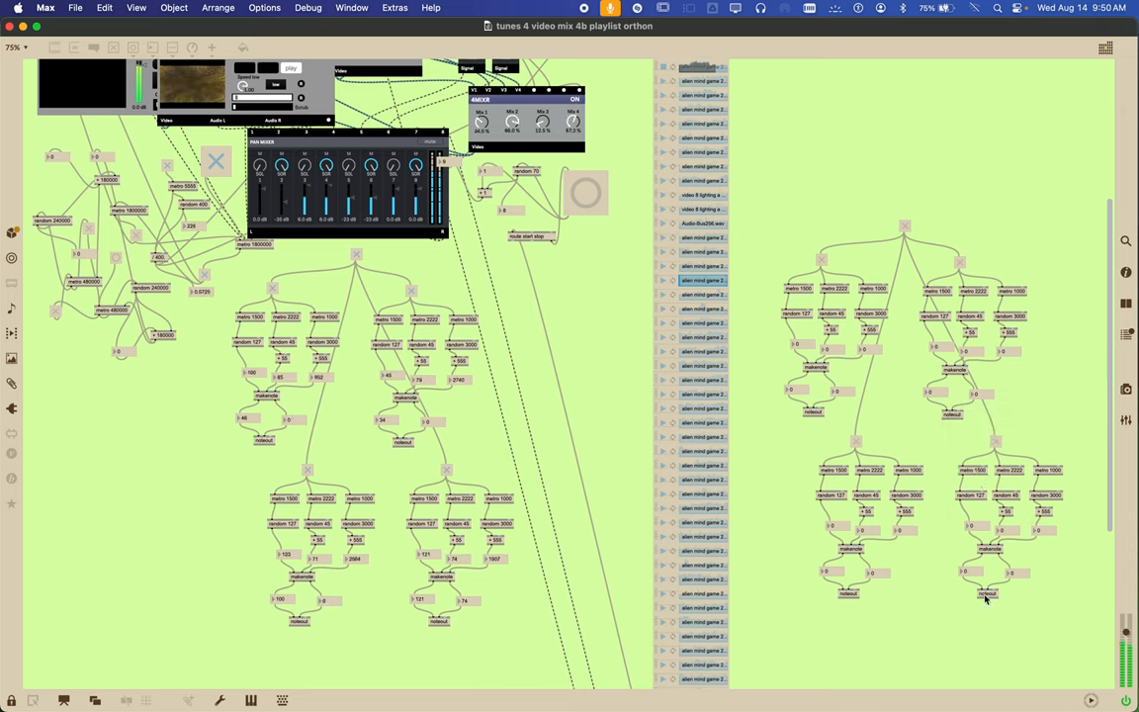
pyautogui.click(988, 593)
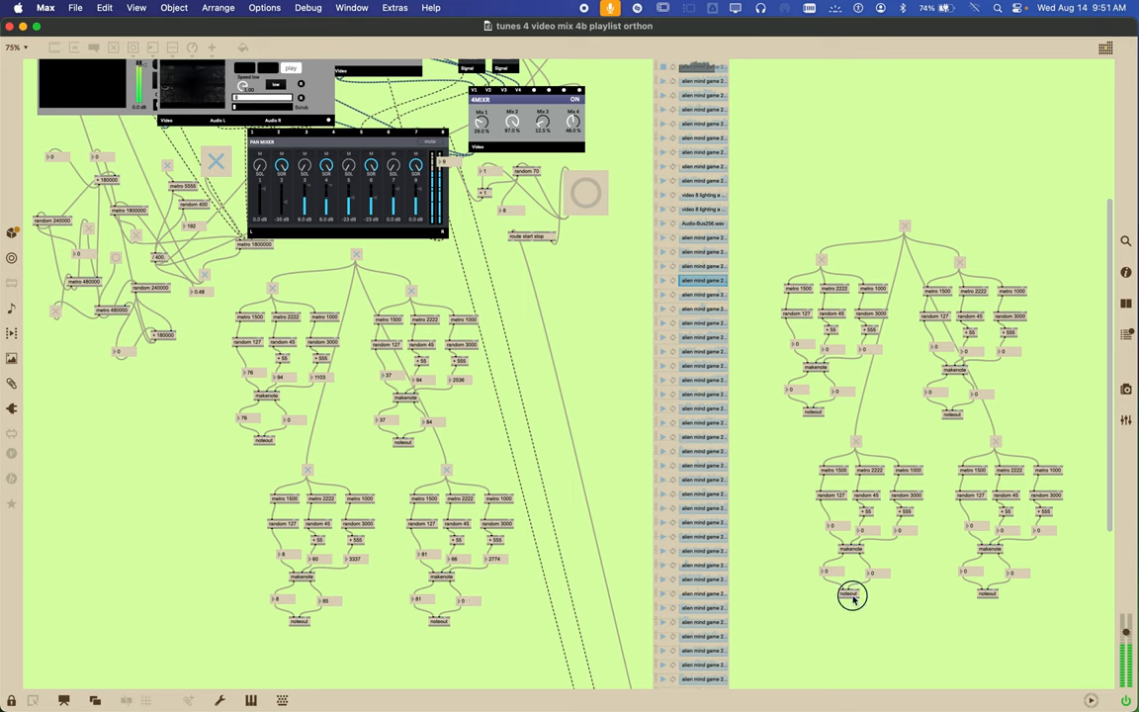
pyautogui.click(850, 614)
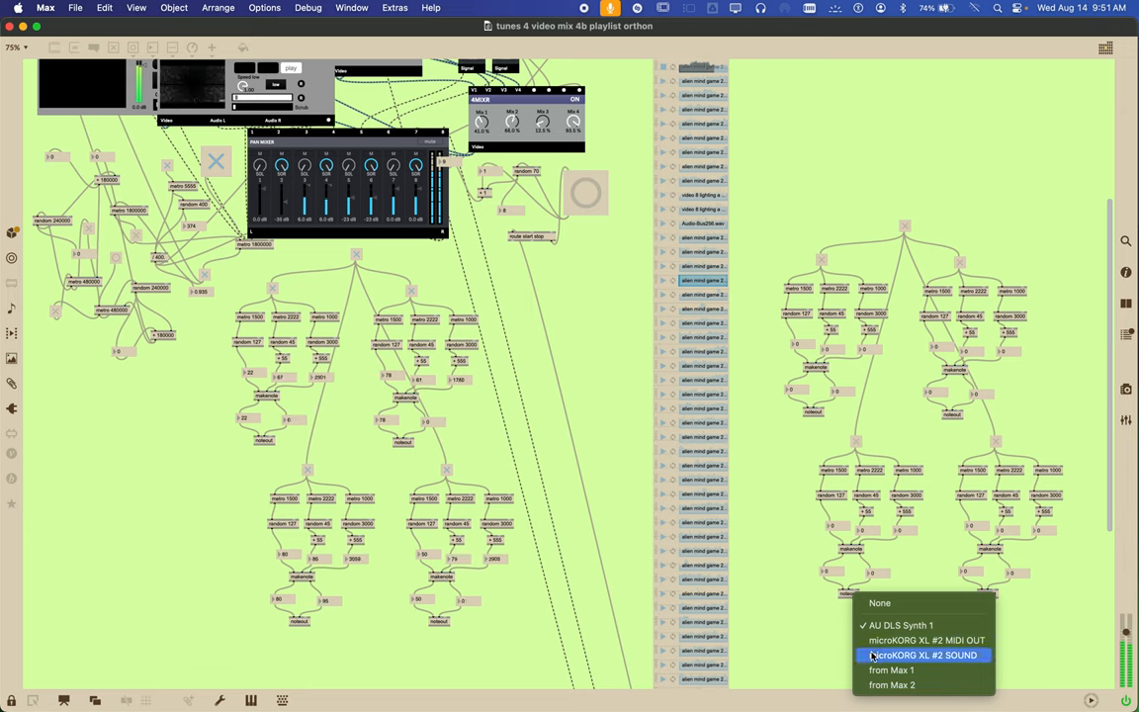
pyautogui.click(920, 654)
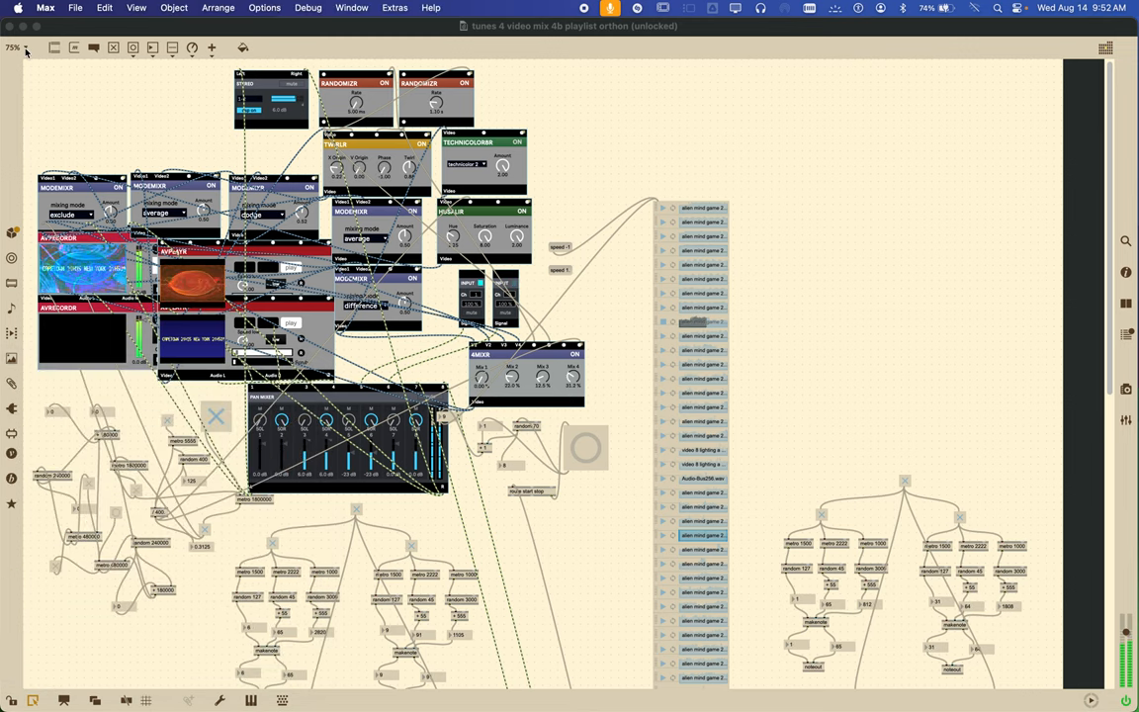
# Zoom the patch to 400% on the AVRECORDR and AVPLAYR video screens
pyautogui.click(14, 48)
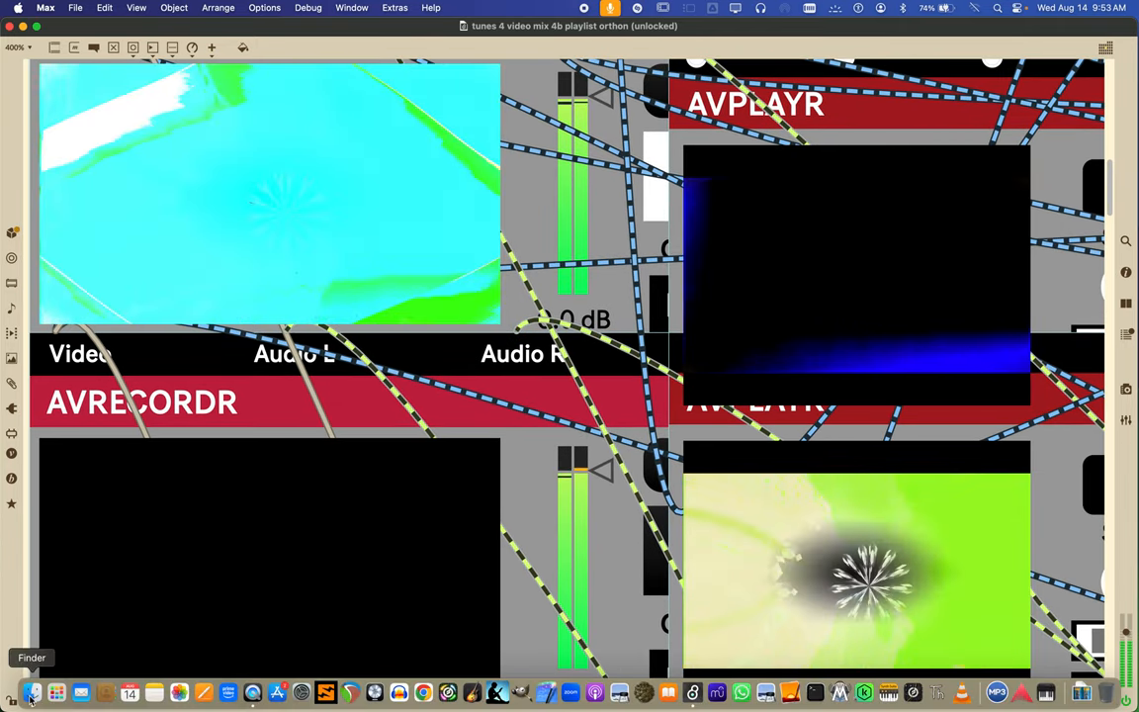
# Switch over to Finder from the Dock while viewing the 400% patch
pyautogui.click(15, 690)
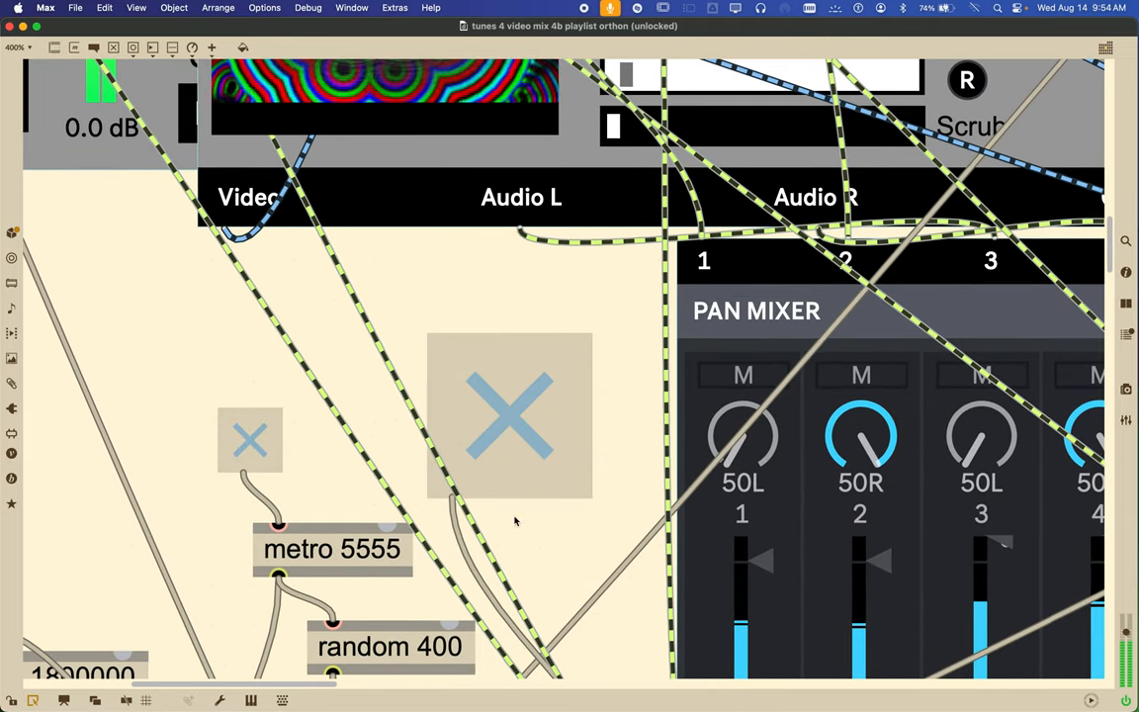
# Lower pan mixer channel 4 from 6.0 dB to 0.0 dB and start lowering channel 3
pyautogui.scroll(-3)
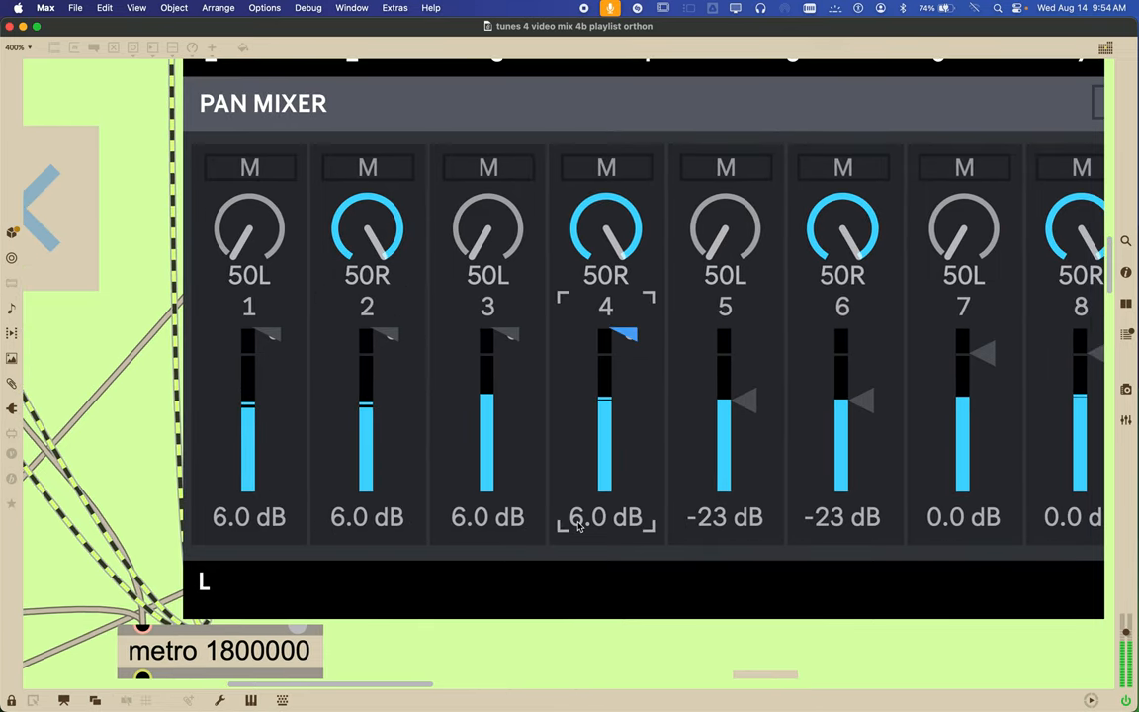
pyautogui.moveTo(622, 333); pyautogui.dragTo(624, 353)
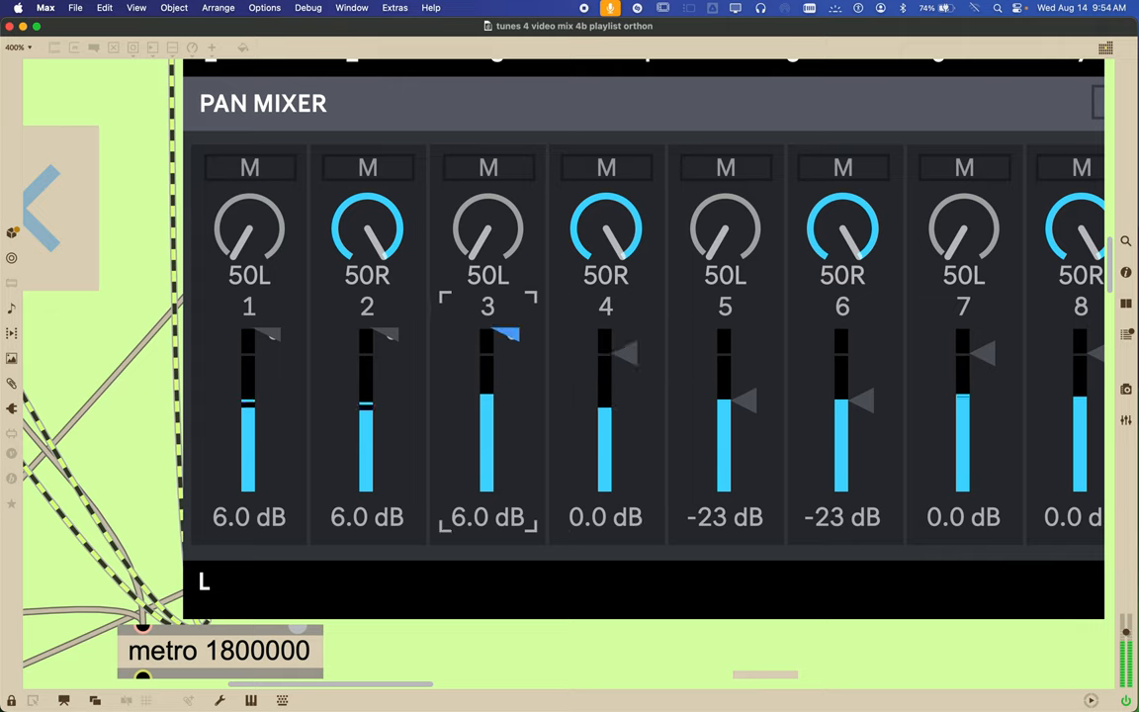
pyautogui.moveTo(506, 335); pyautogui.dragTo(507, 353)
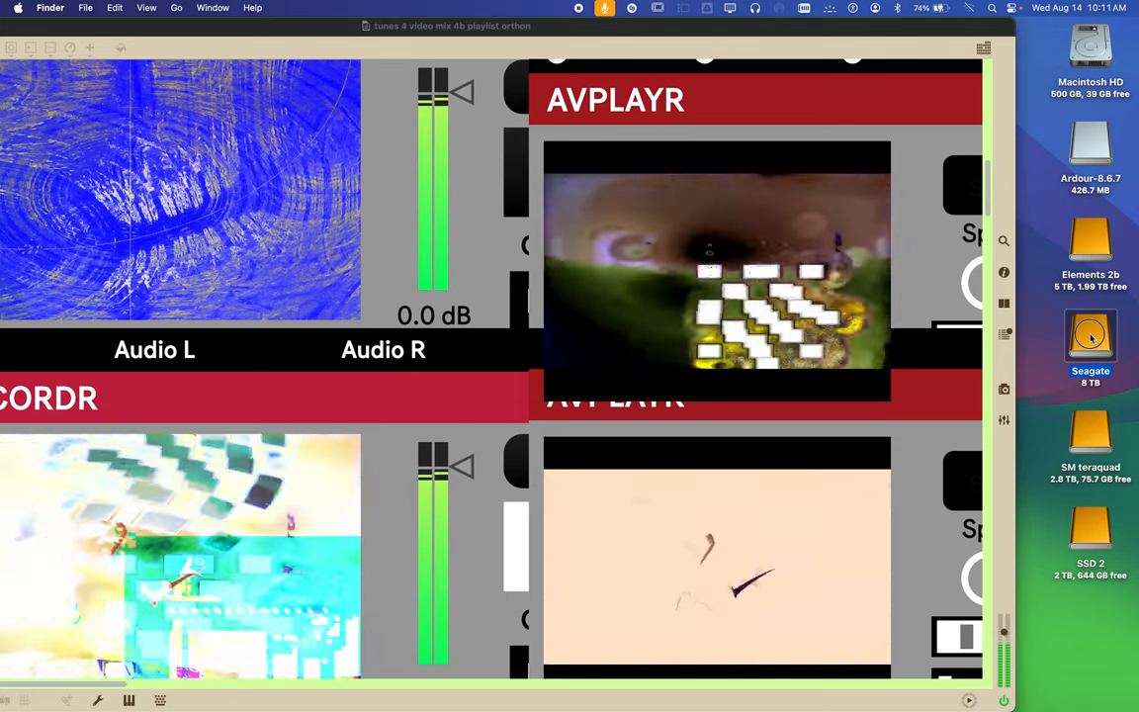
# Open the Seagate and Elements 2b drives and browse their configs 1234 folders
pyautogui.doubleClick(1089, 336)
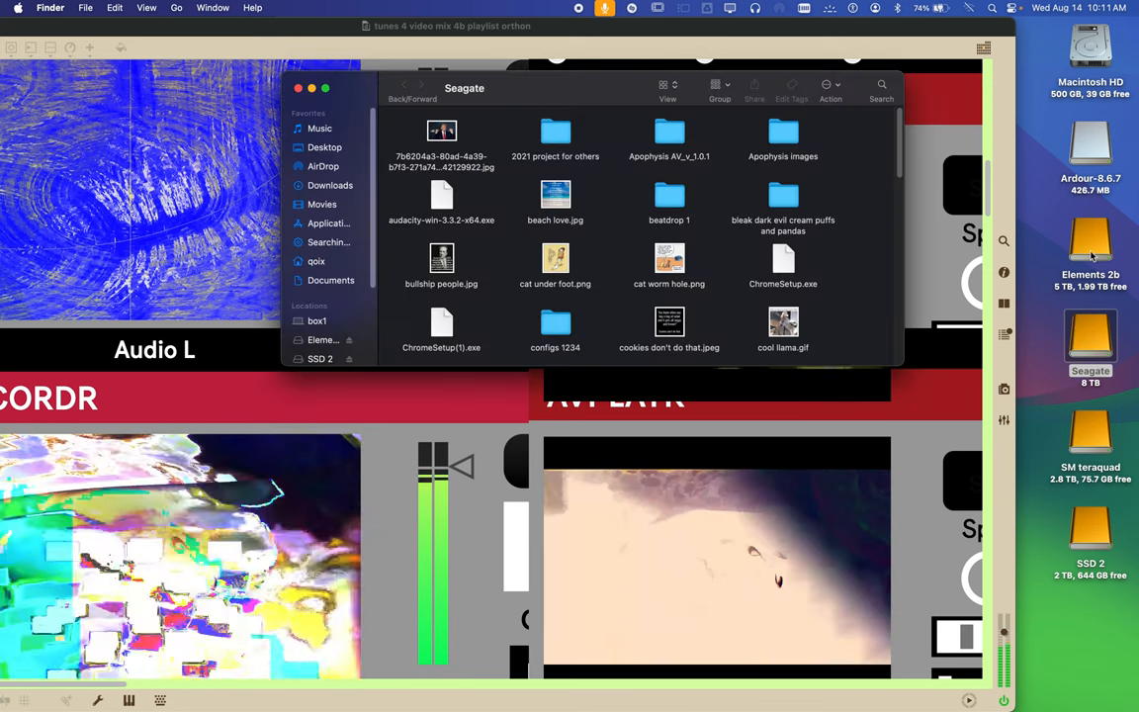
pyautogui.click(1092, 242)
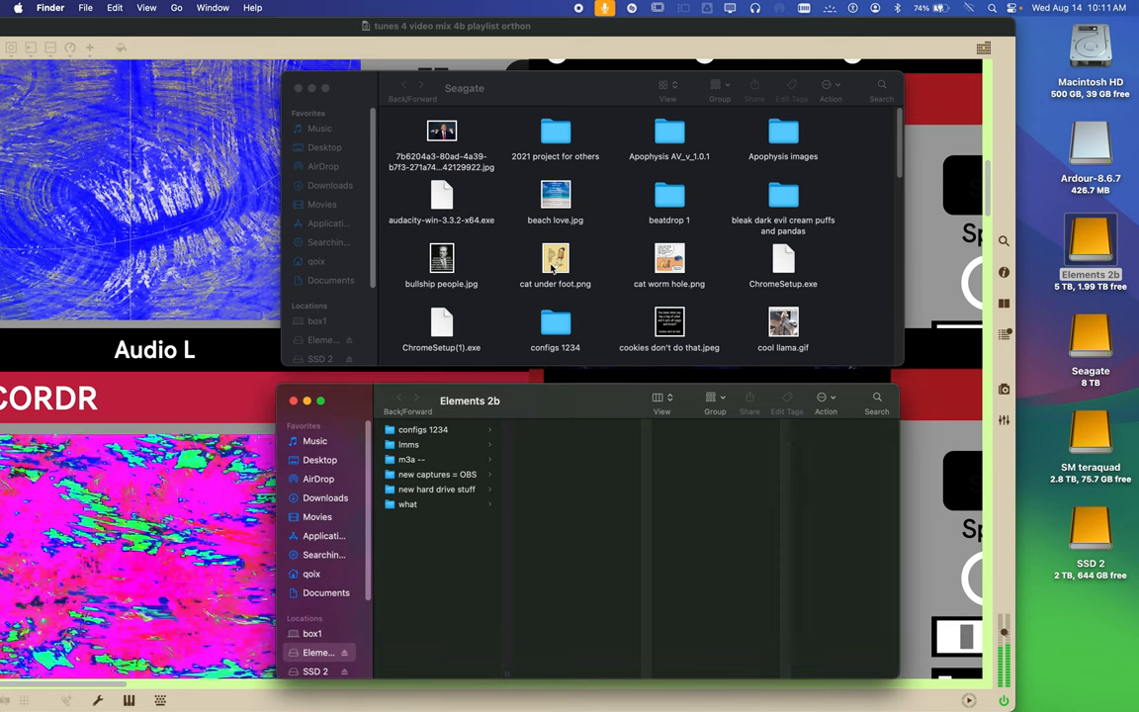
pyautogui.doubleClick(555, 326)
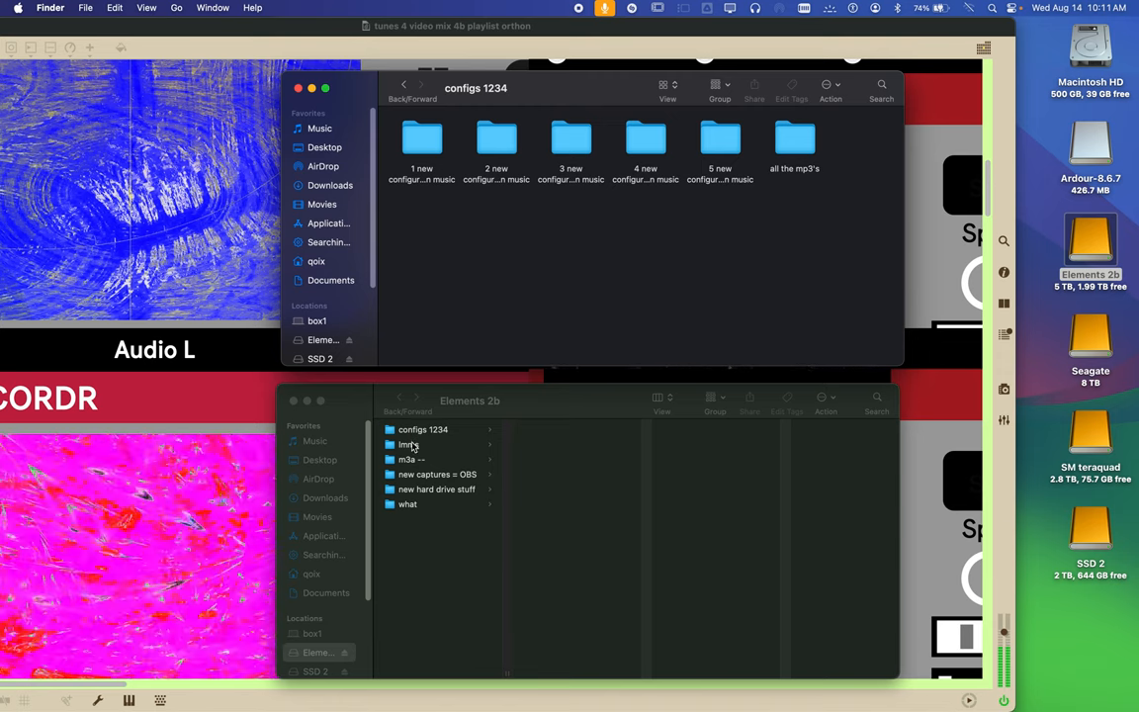
pyautogui.click(424, 429)
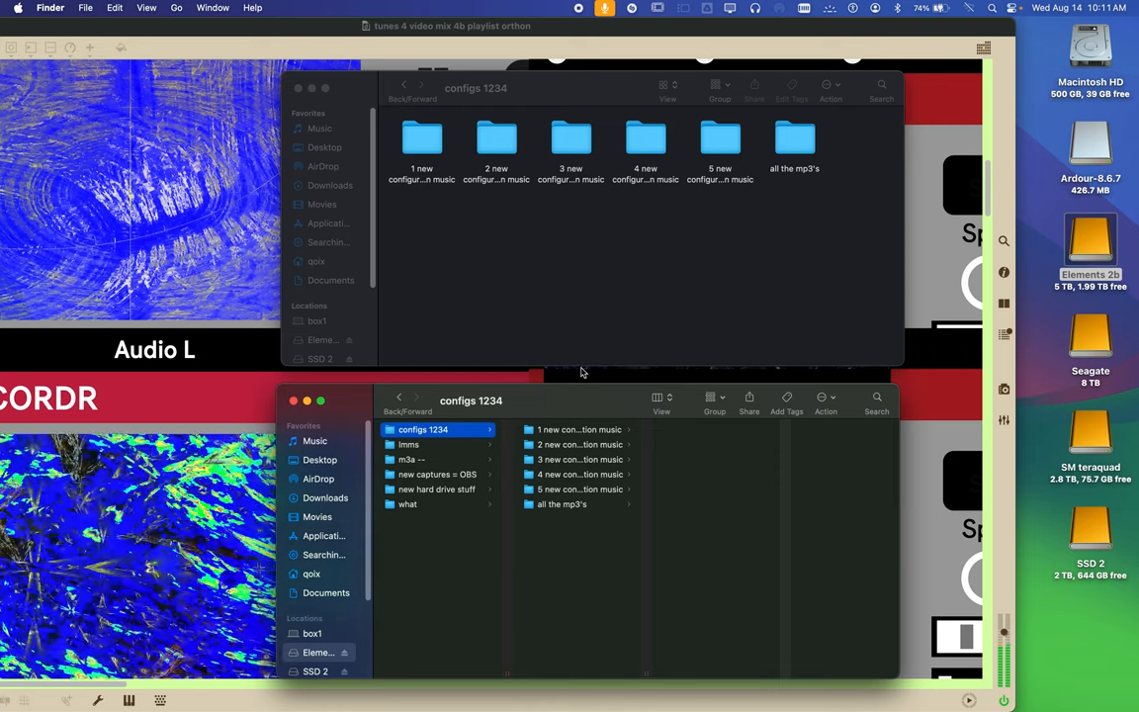
pyautogui.click(575, 459)
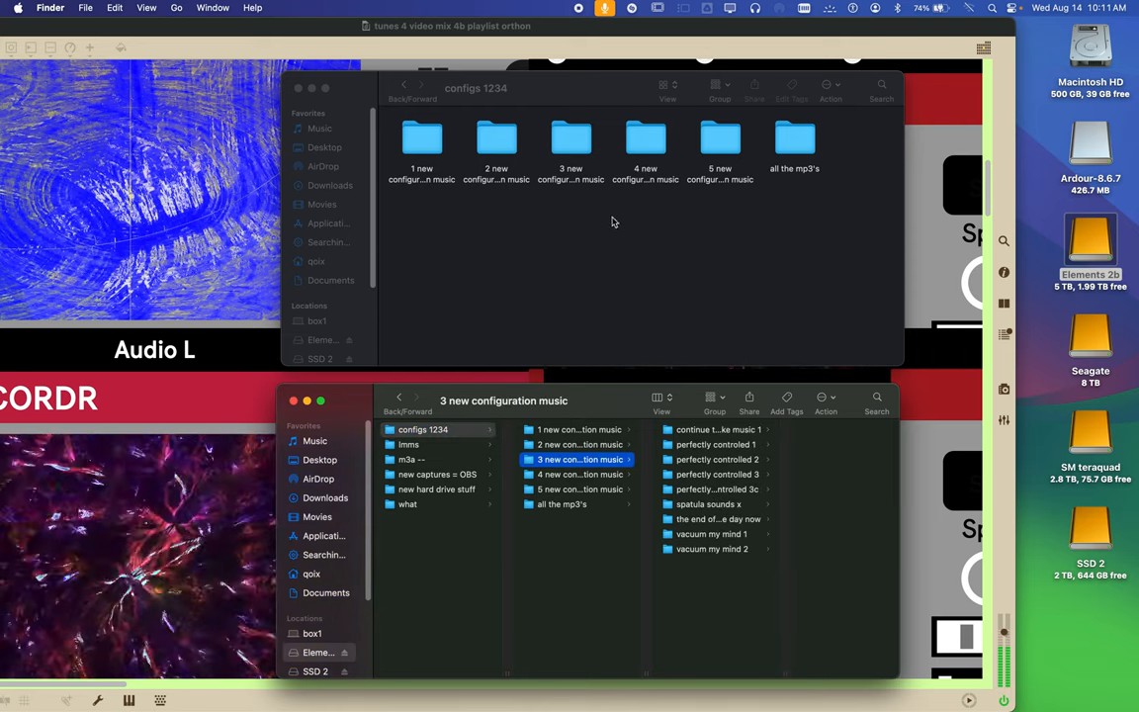
# Browse 3 new configuration music and the vacuum my mind 2 songs subfolder
pyautogui.doubleClick(570, 139)
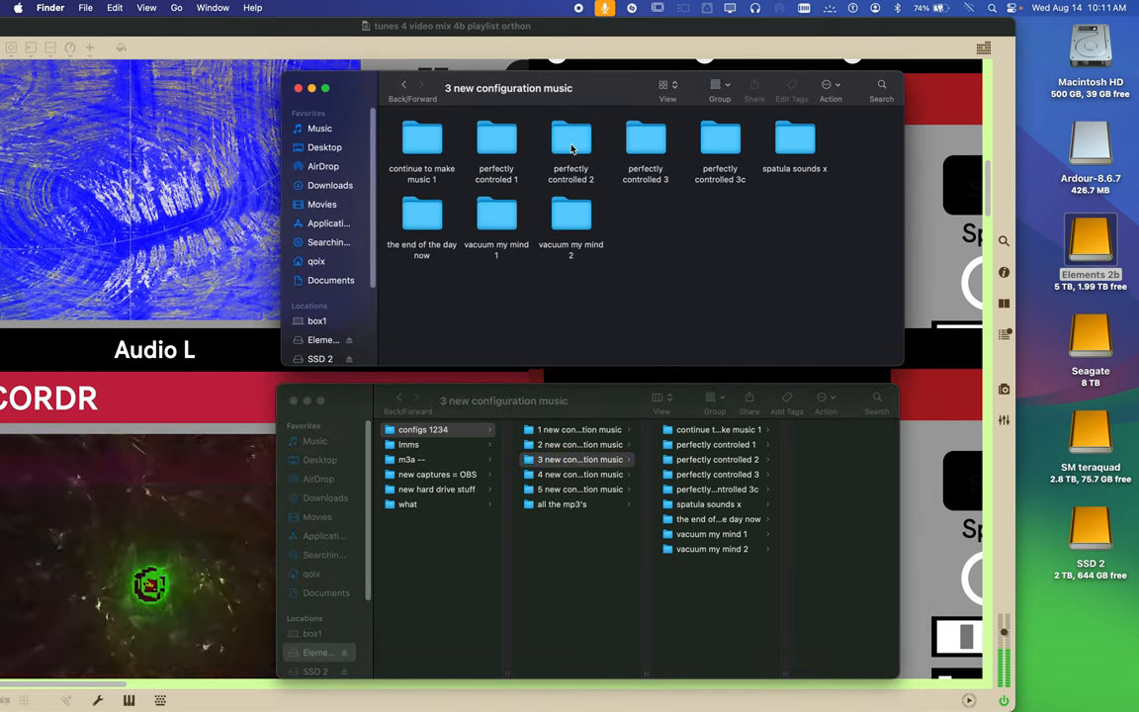
pyautogui.moveTo(568, 214)
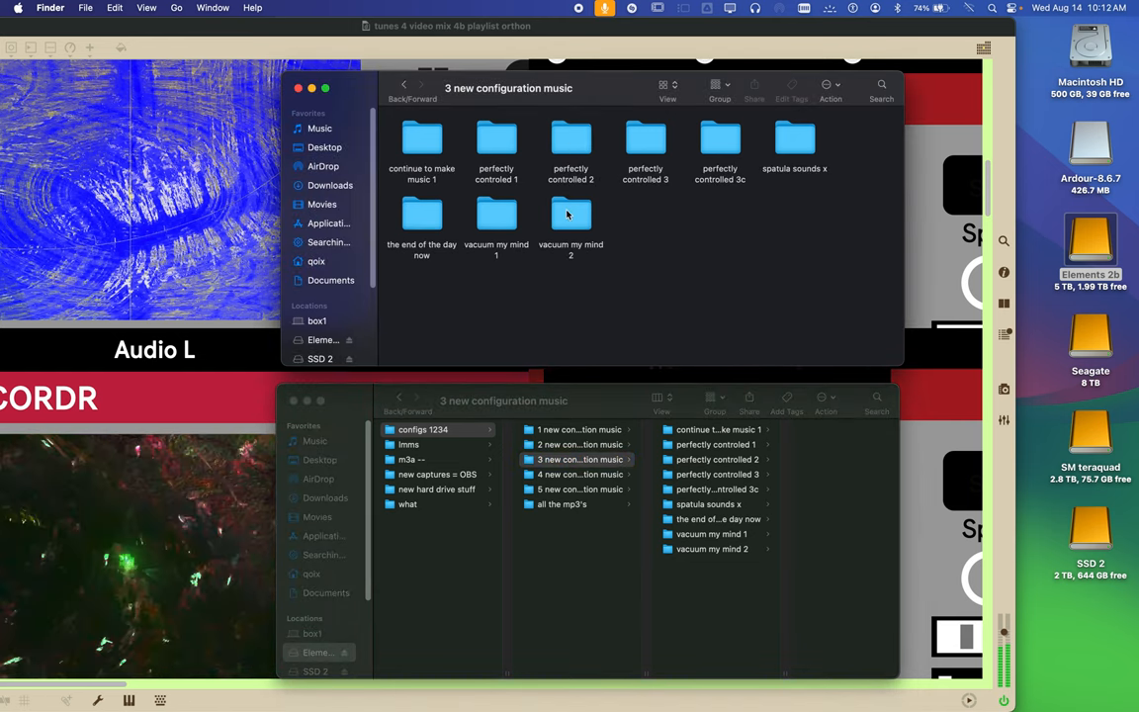
pyautogui.doubleClick(571, 213)
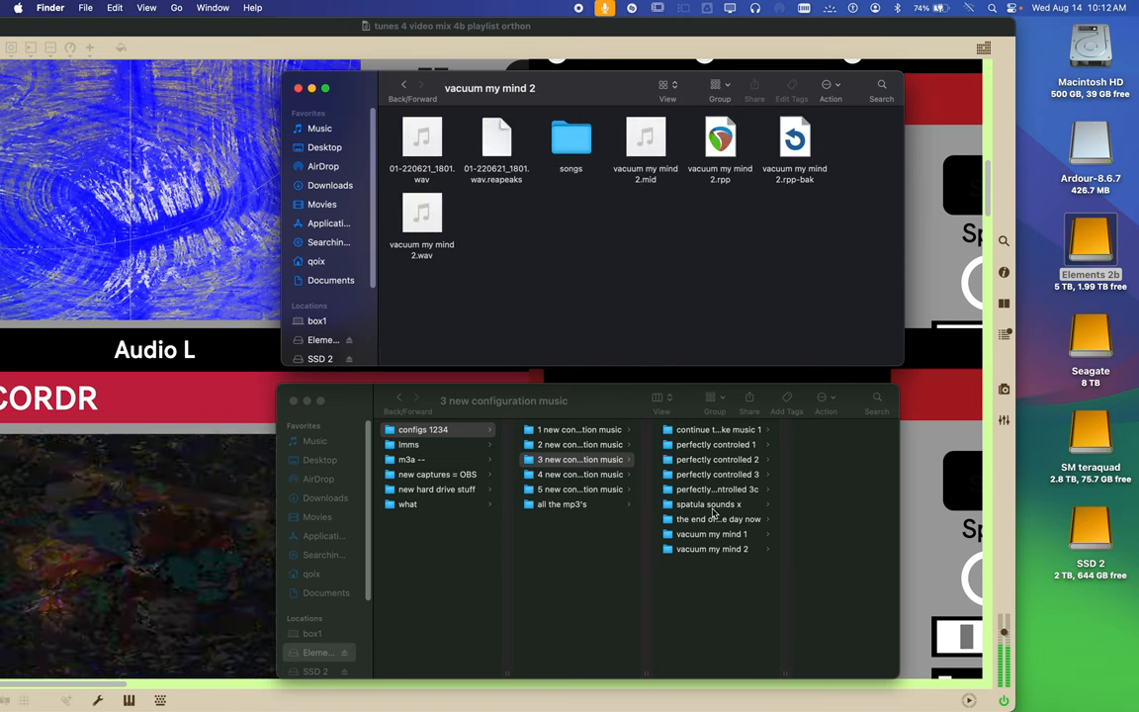
pyautogui.click(702, 549)
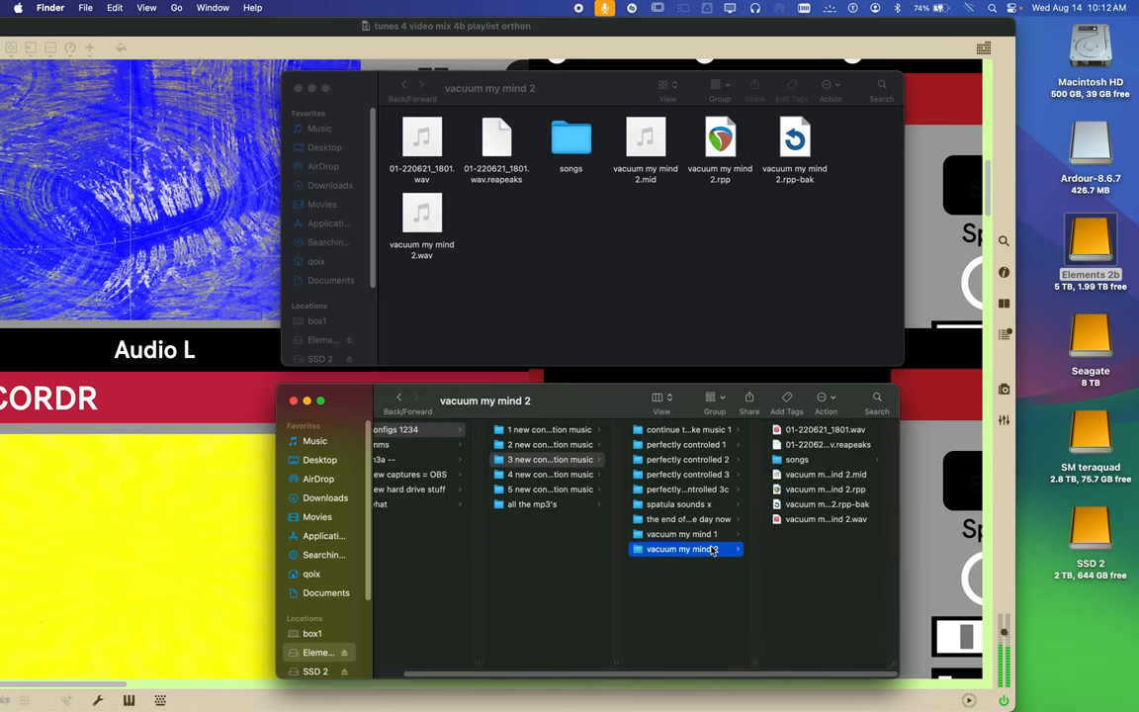
pyautogui.click(816, 459)
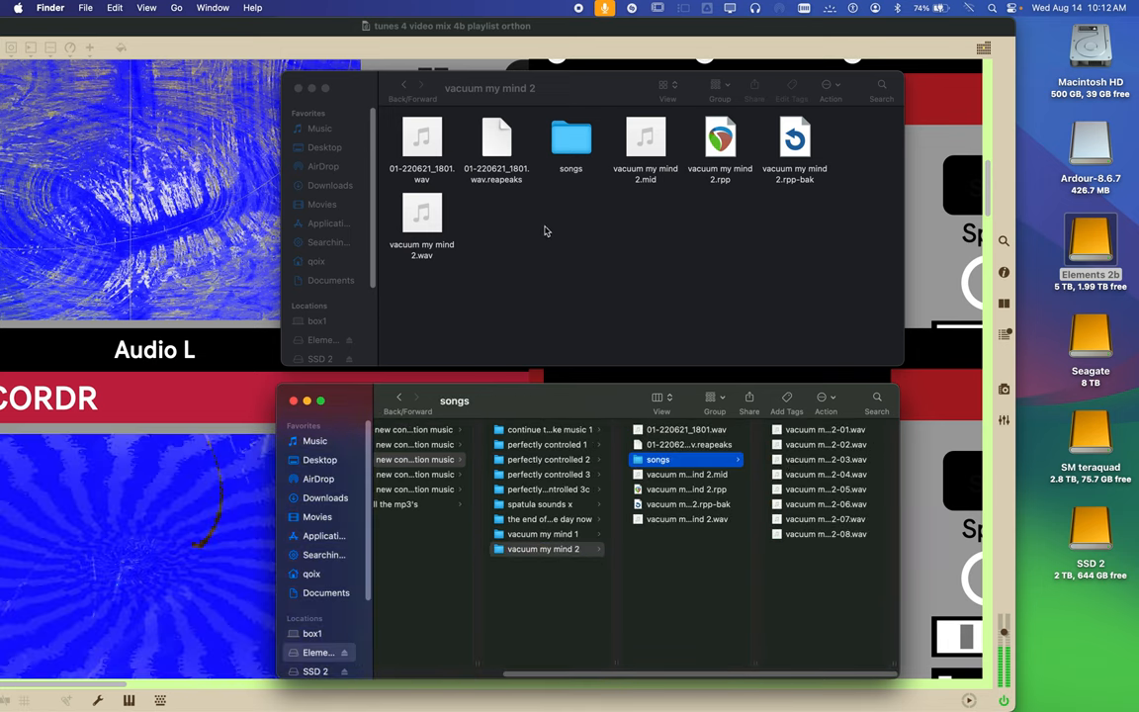
# From Seagate's top level, open configs 1234 > 4 new configuration music > supposed mind space 1
pyautogui.doubleClick(570, 142)
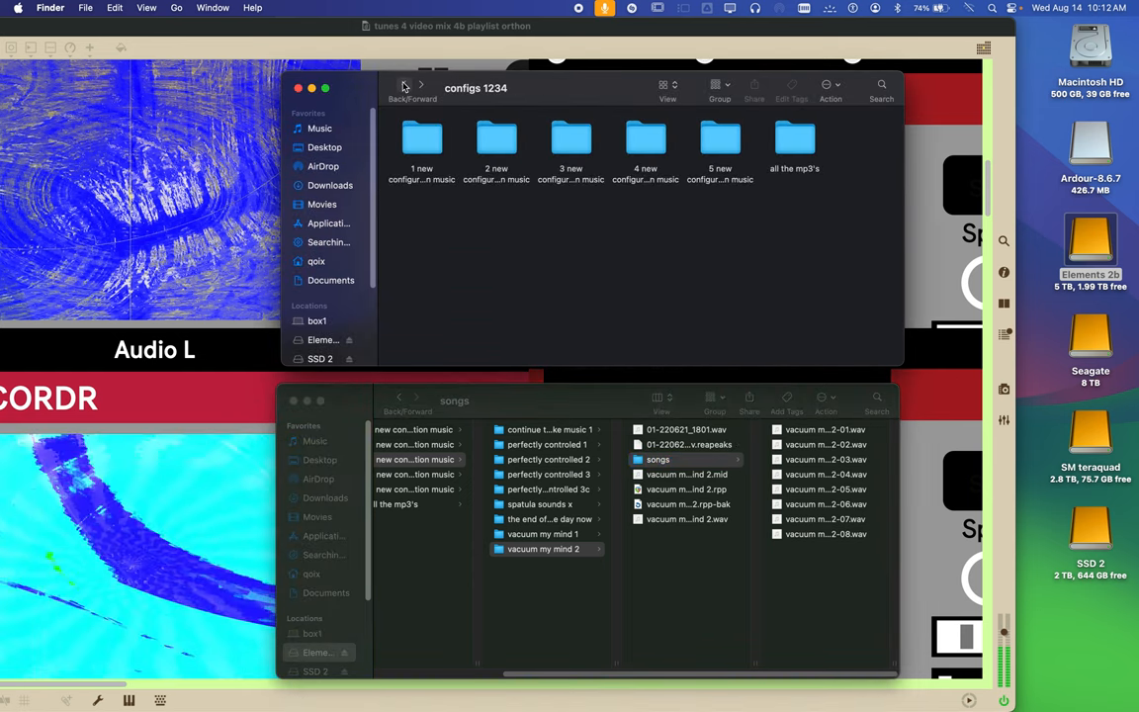
pyautogui.click(402, 87)
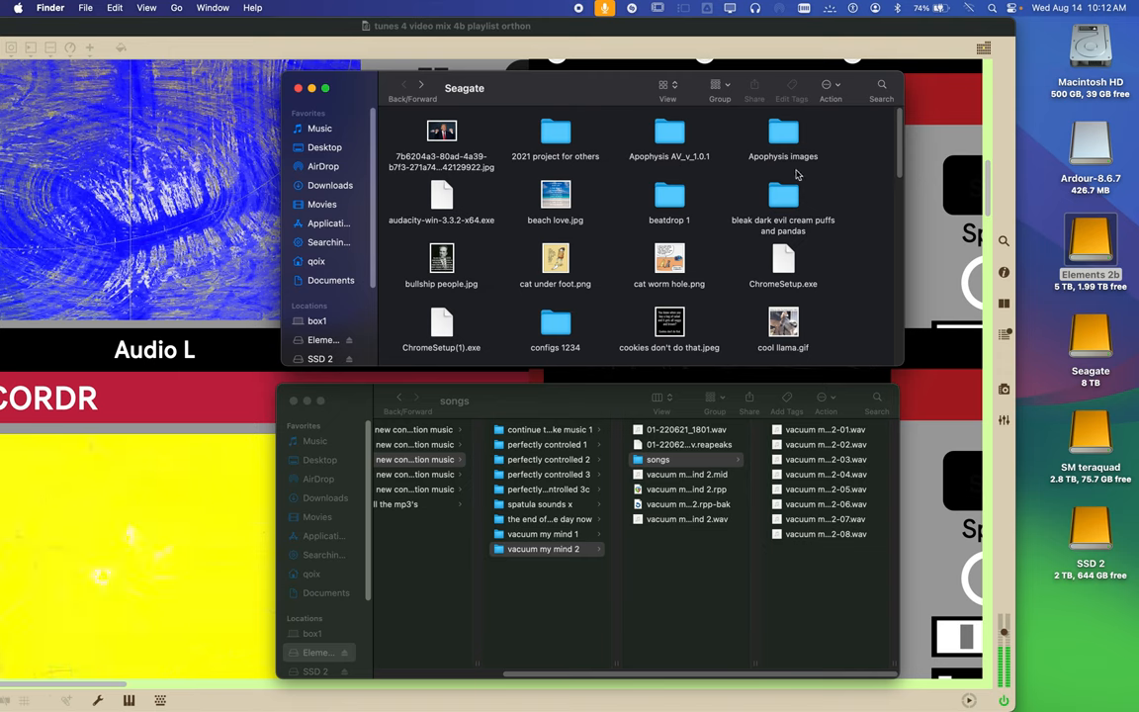
pyautogui.click(555, 321)
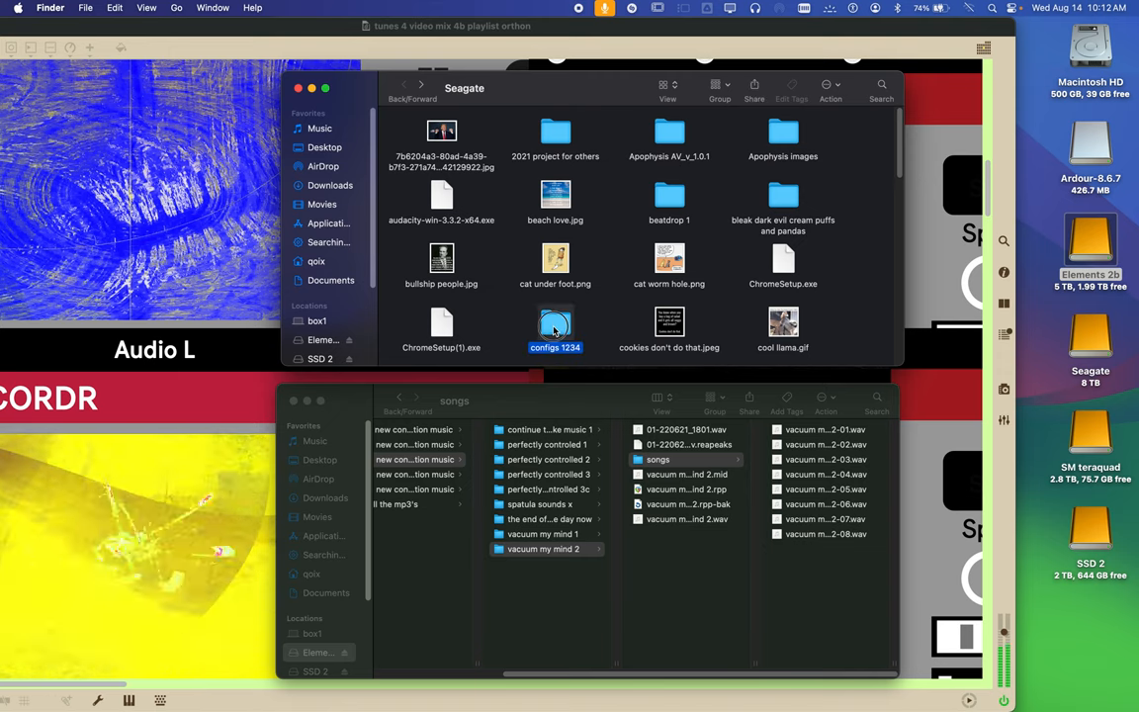
pyautogui.doubleClick(555, 326)
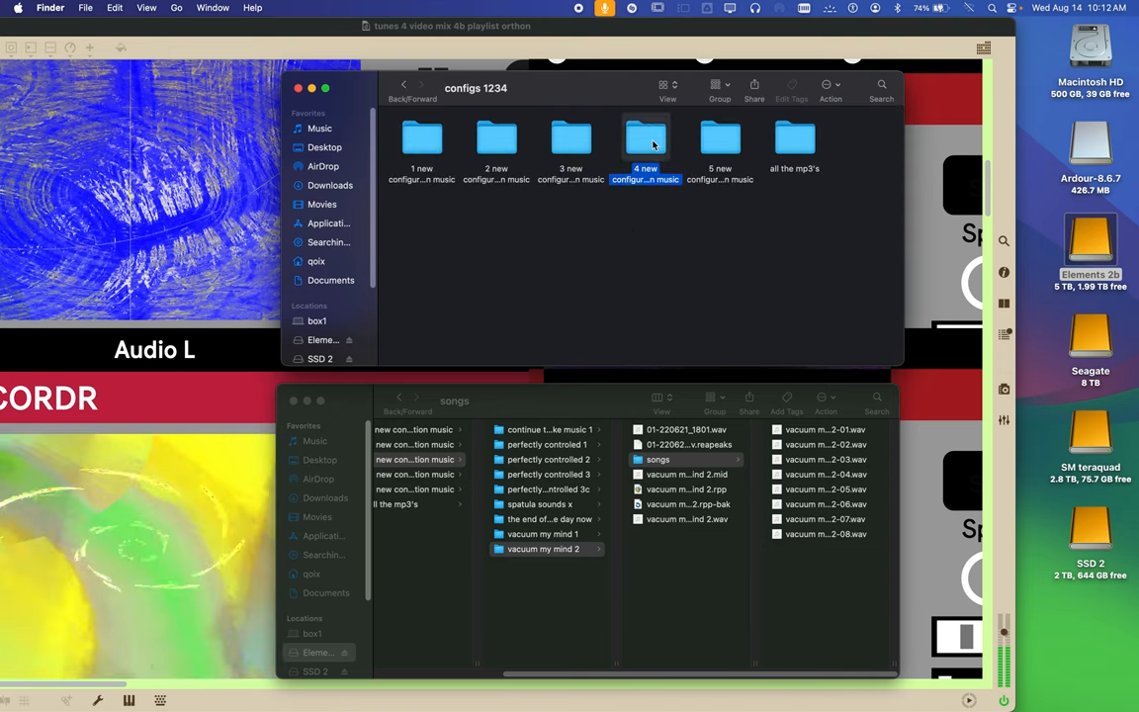
pyautogui.doubleClick(645, 138)
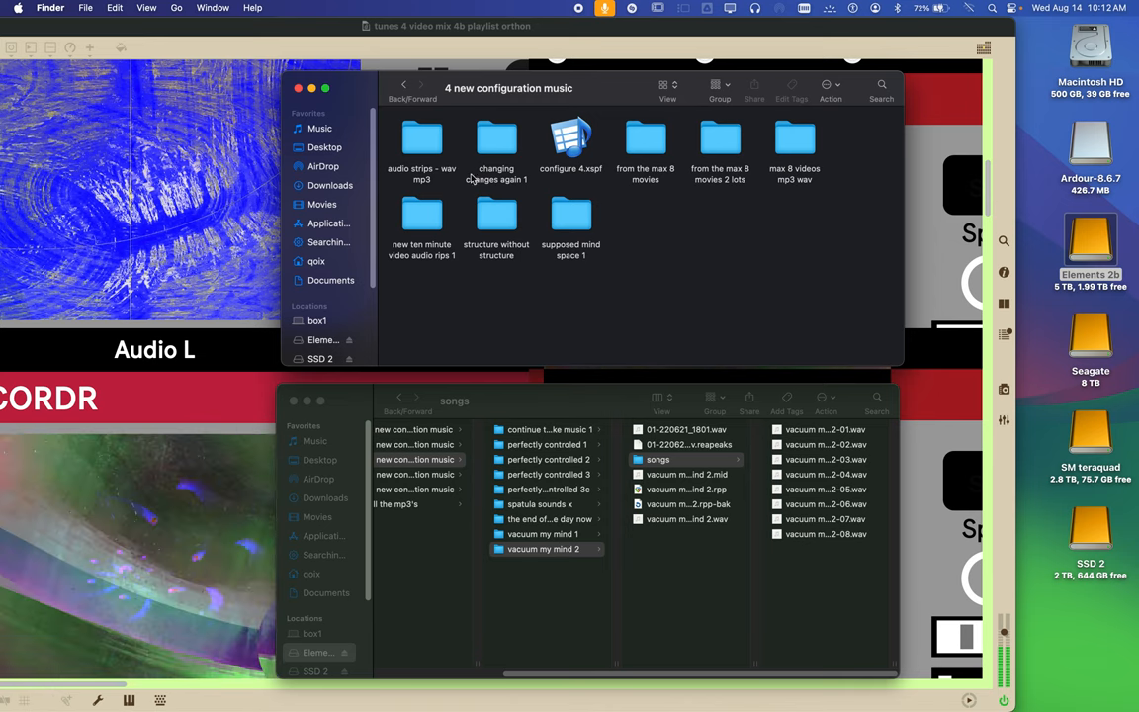
pyautogui.click(571, 217)
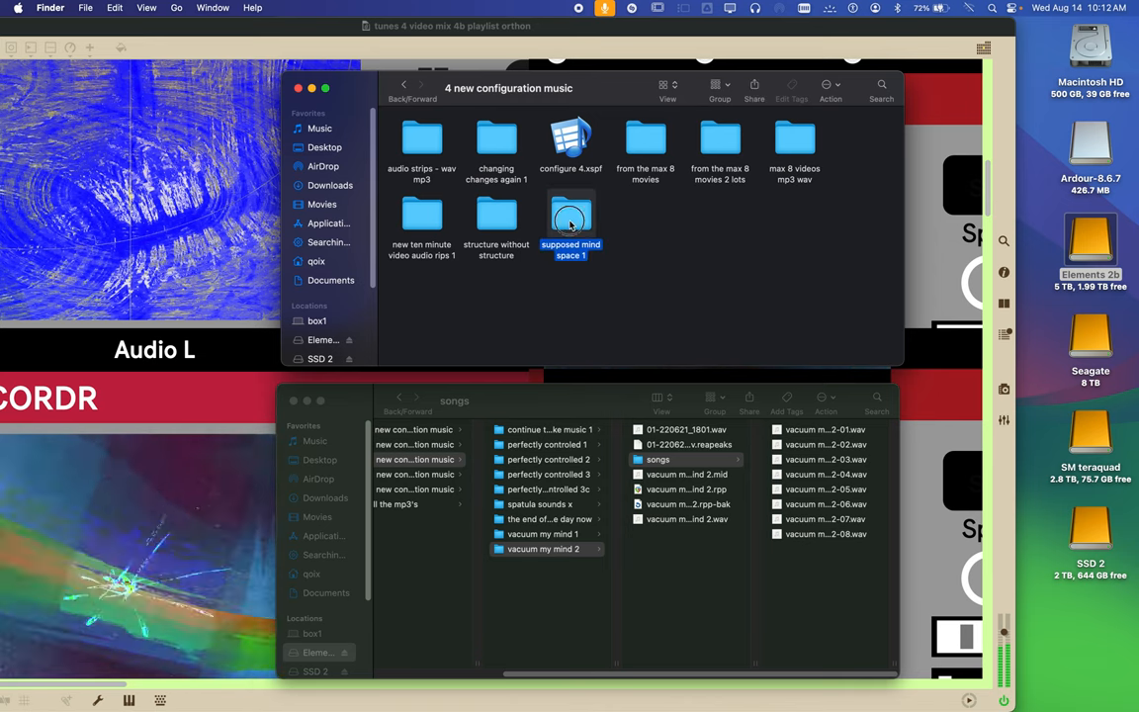
pyautogui.doubleClick(571, 219)
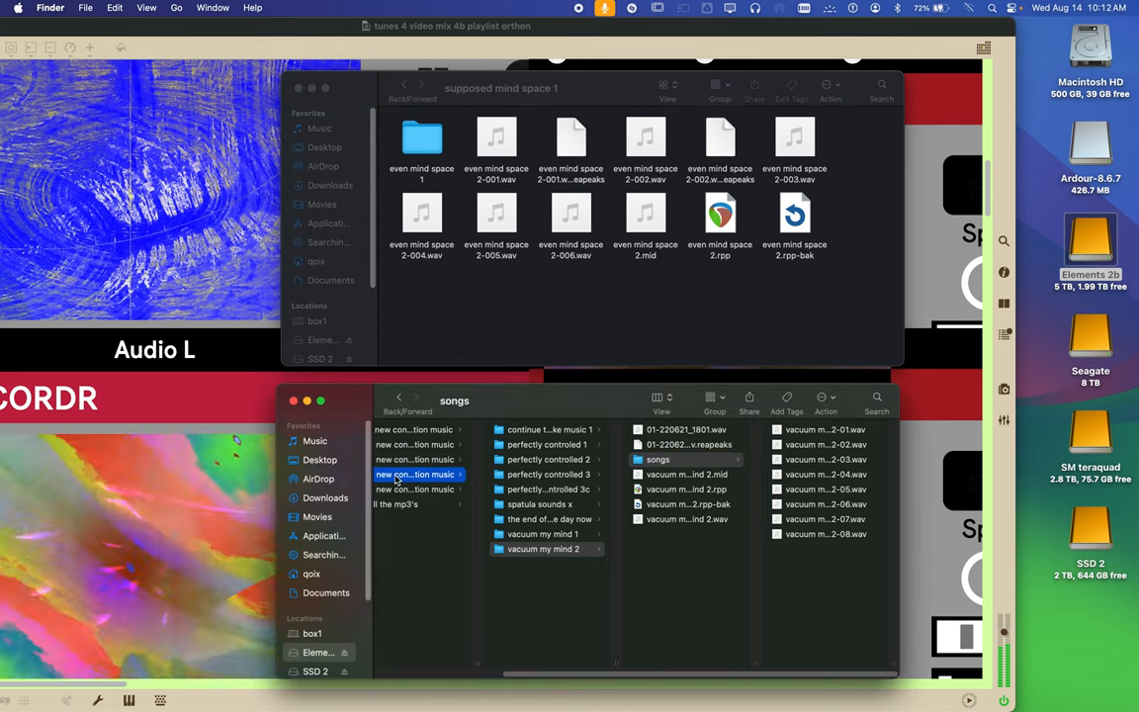
pyautogui.click(418, 474)
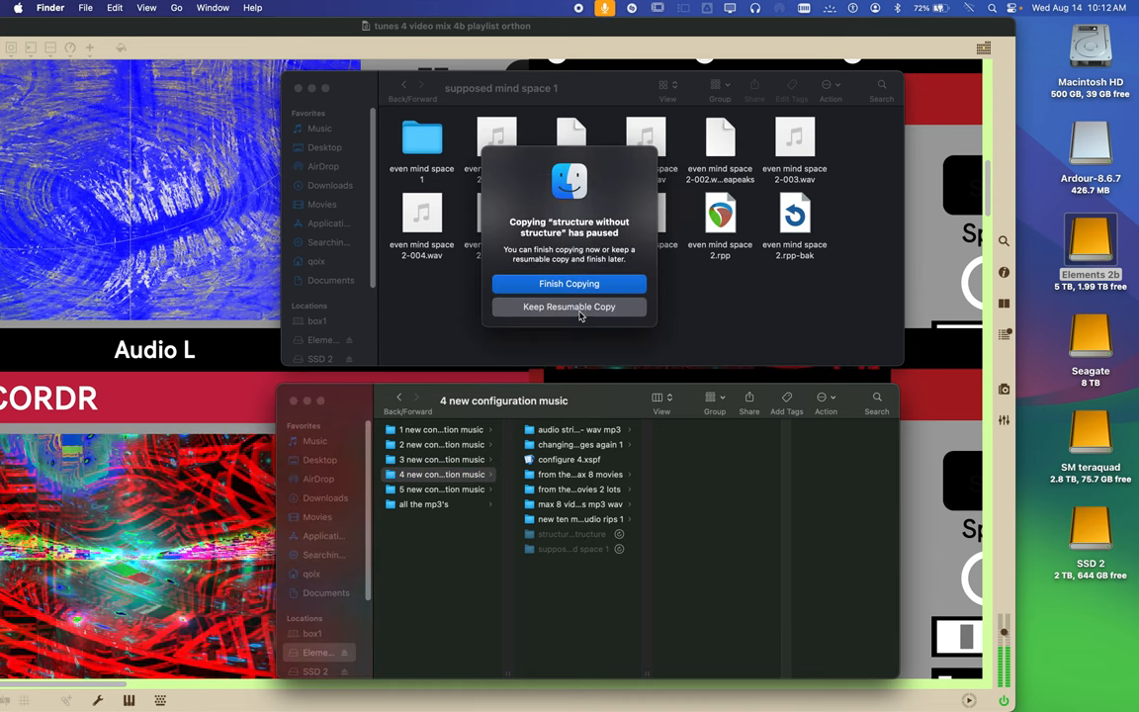
# Resume the paused structure without structure and supposed mind space 1 copies into 4 new configuration music
pyautogui.click(568, 284)
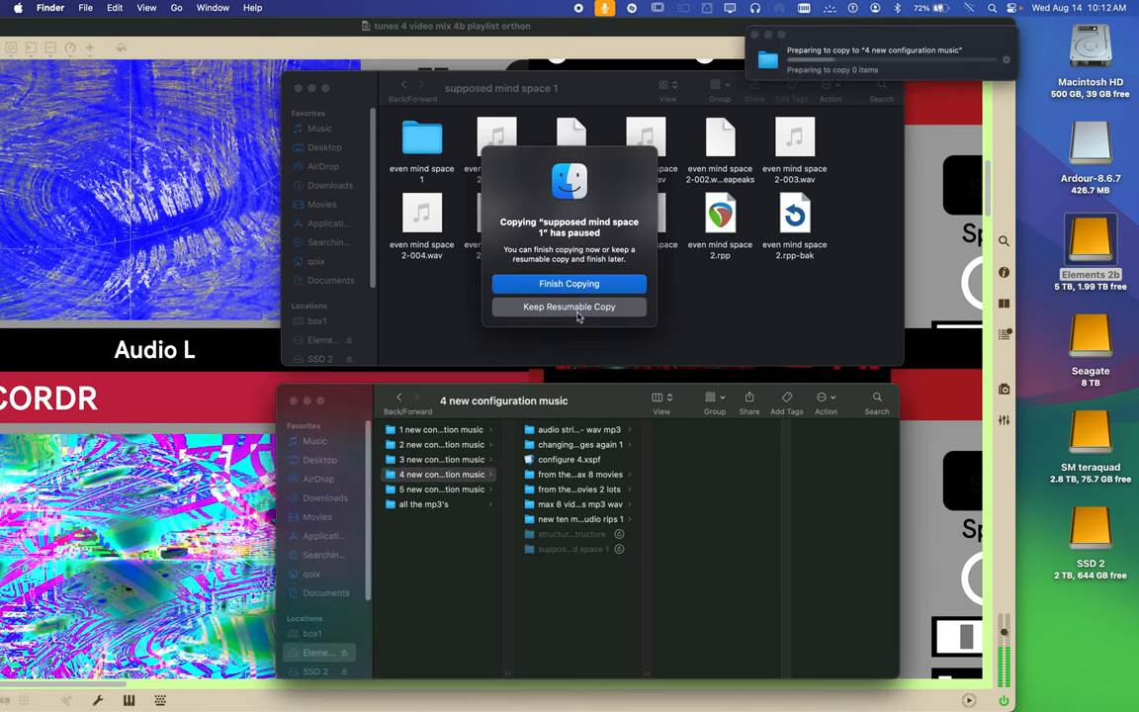
pyautogui.click(569, 284)
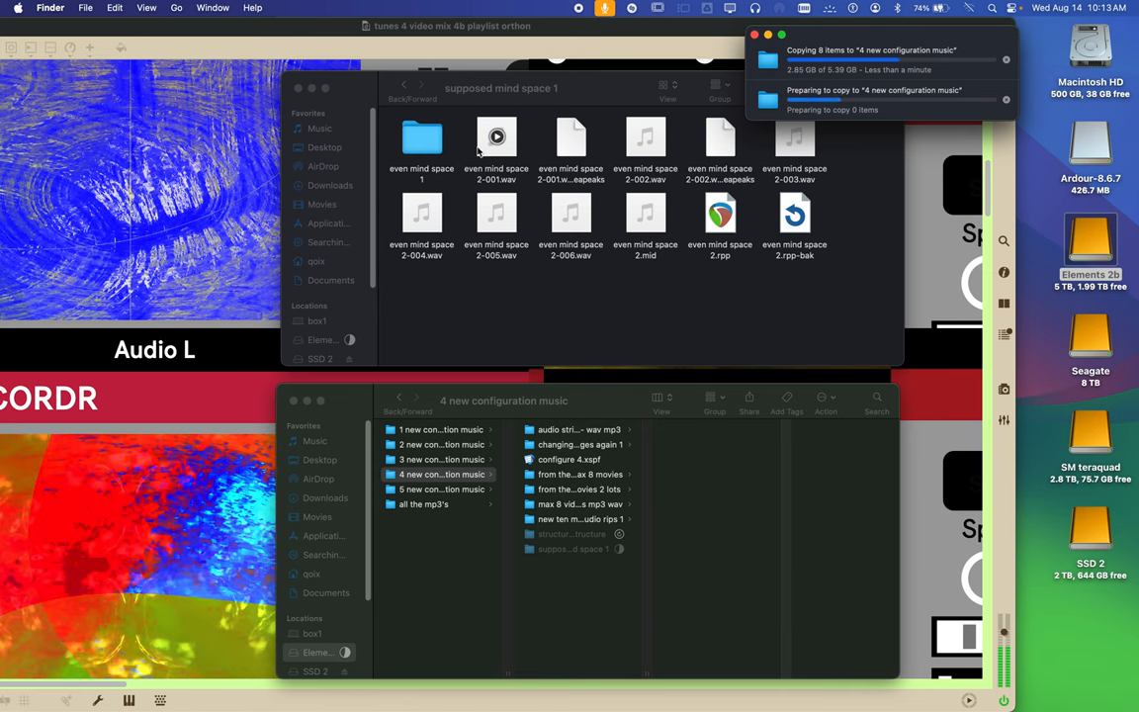
pyautogui.click(404, 86)
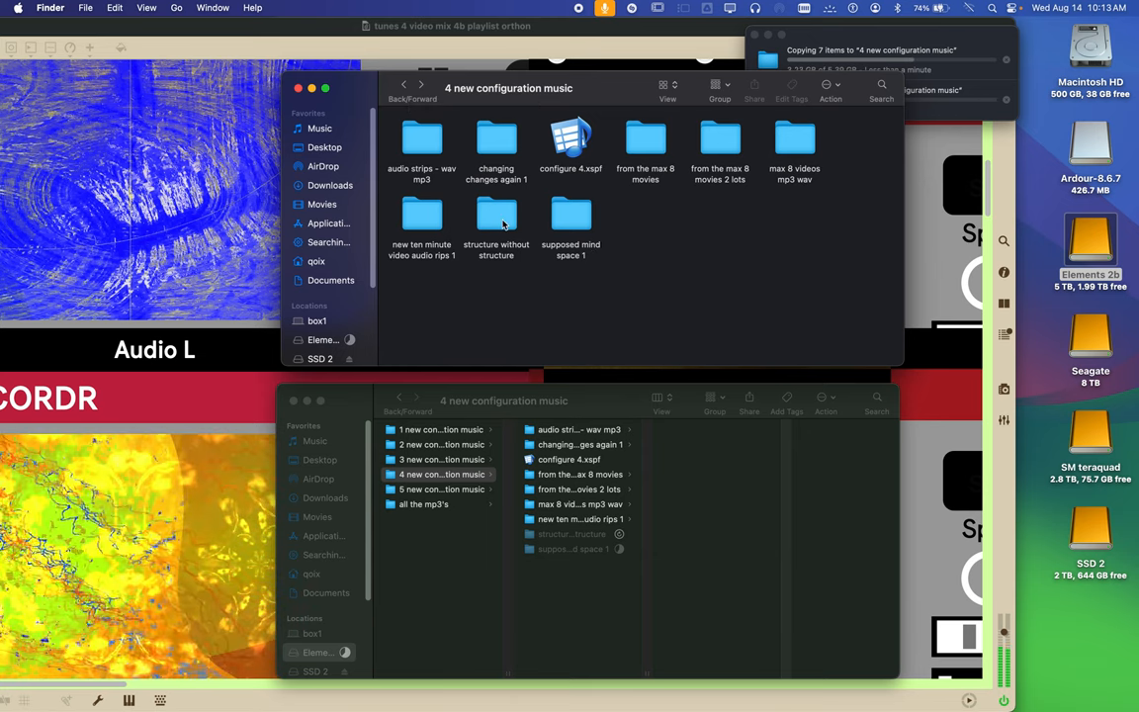
# Open new ten minute video audio rips 1, view its mp3s, and list the waves files below
pyautogui.doubleClick(497, 212)
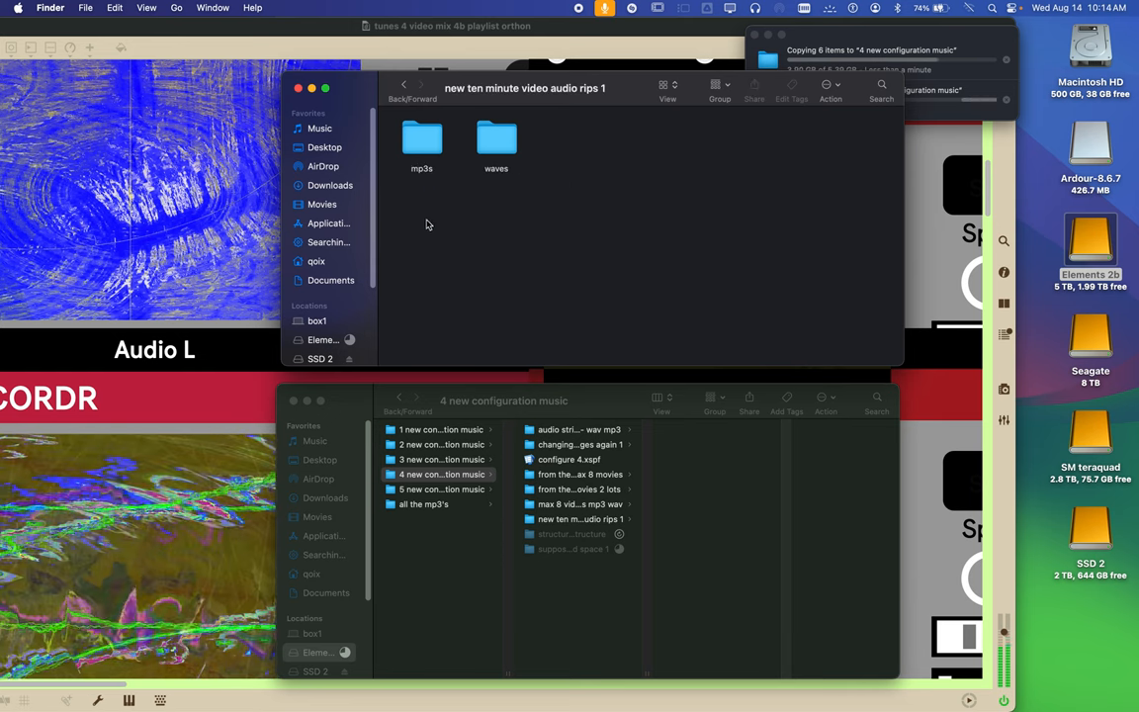
pyautogui.doubleClick(421, 136)
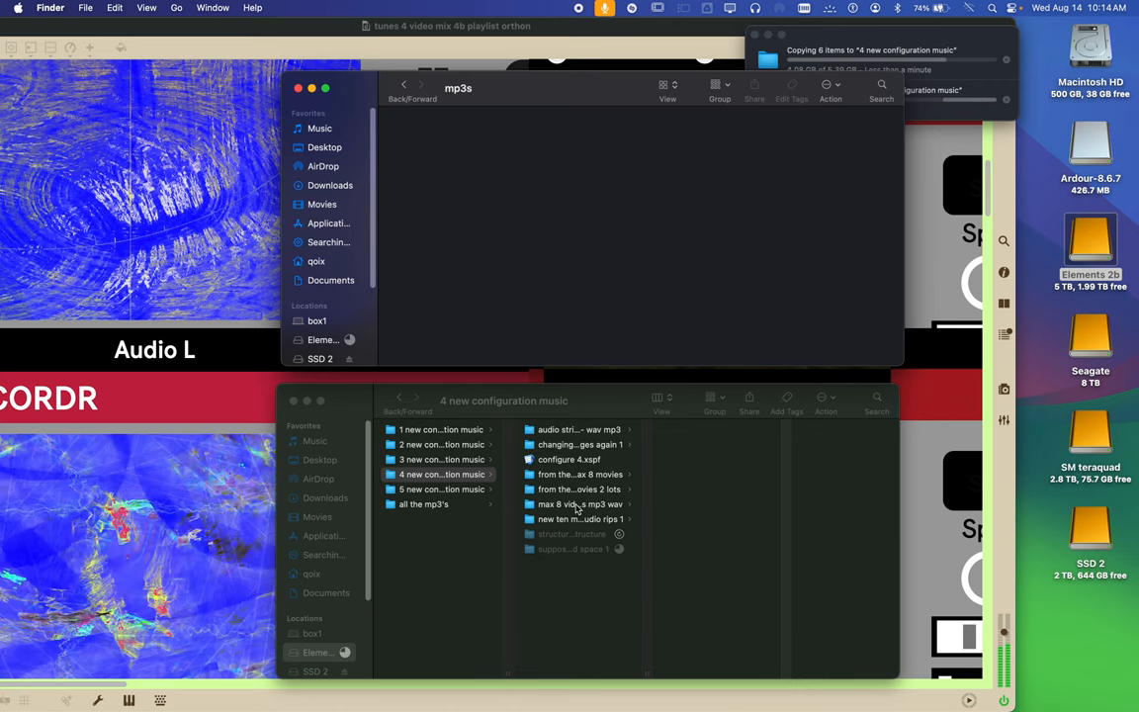
pyautogui.click(576, 519)
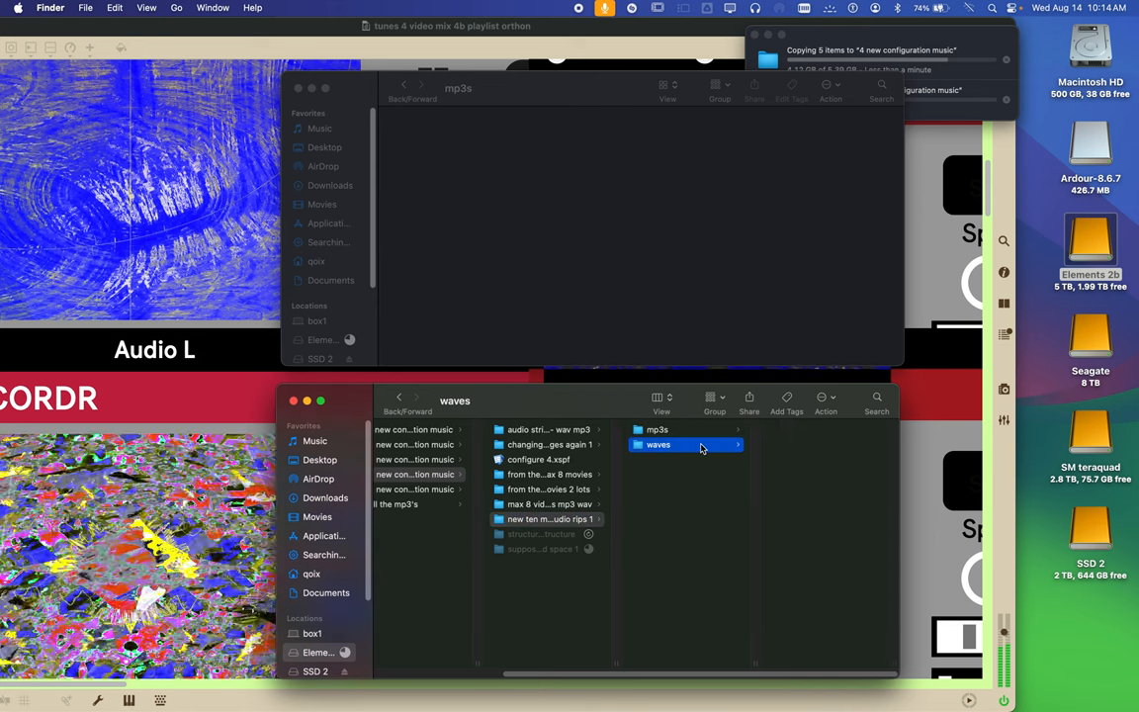
pyautogui.click(683, 444)
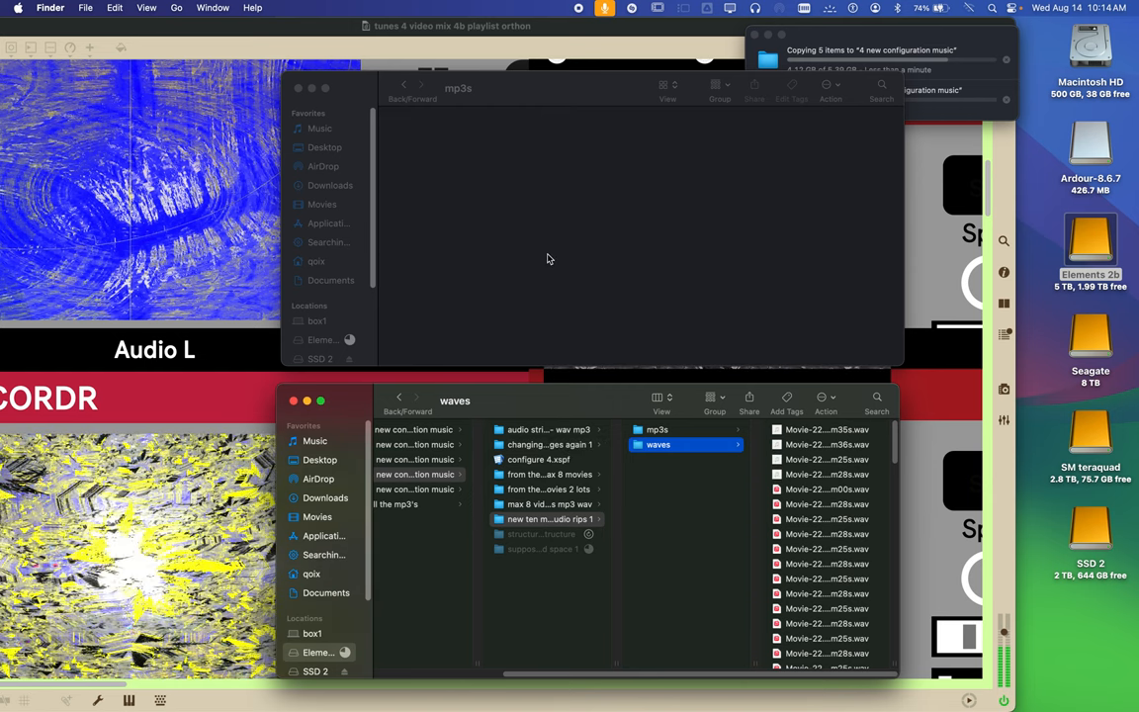
pyautogui.moveTo(423, 126)
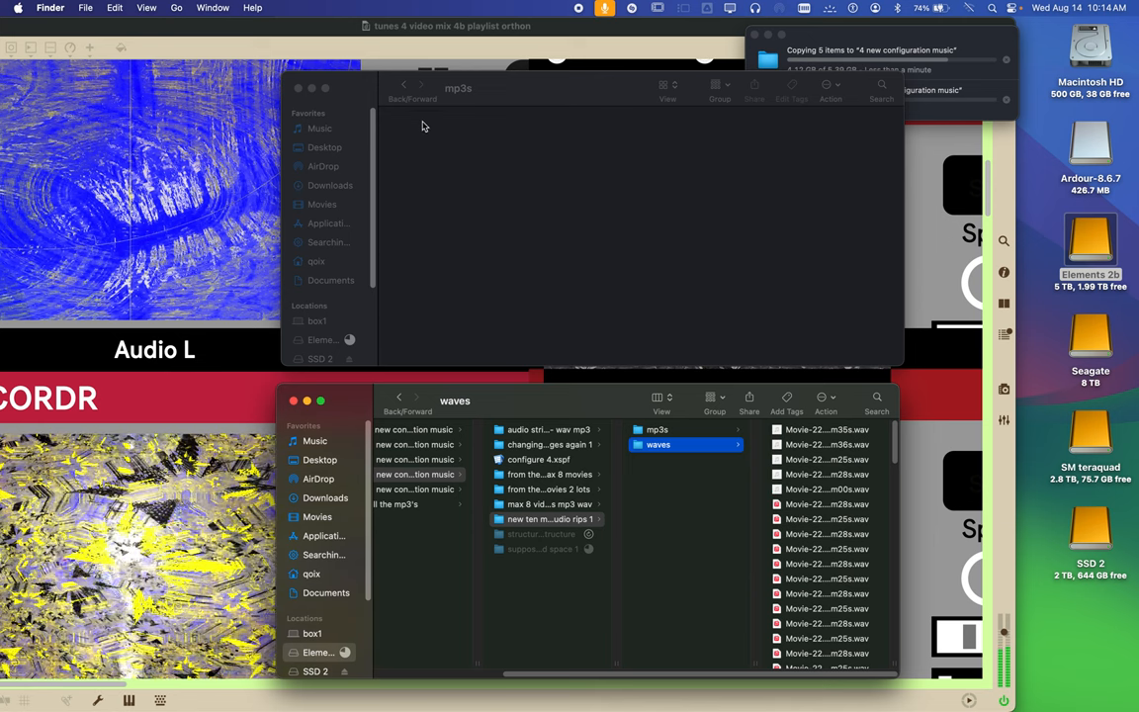
pyautogui.moveTo(402, 87)
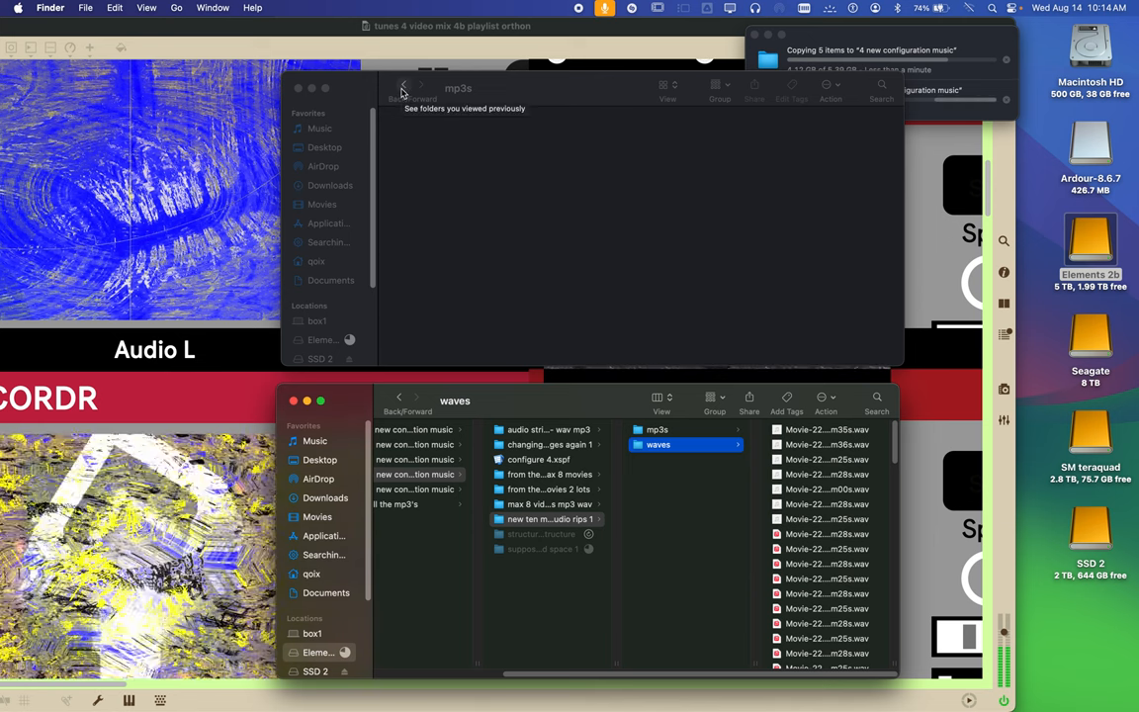
# Go back up and open the waves folder in the top window, selecting waves below
pyautogui.click(401, 86)
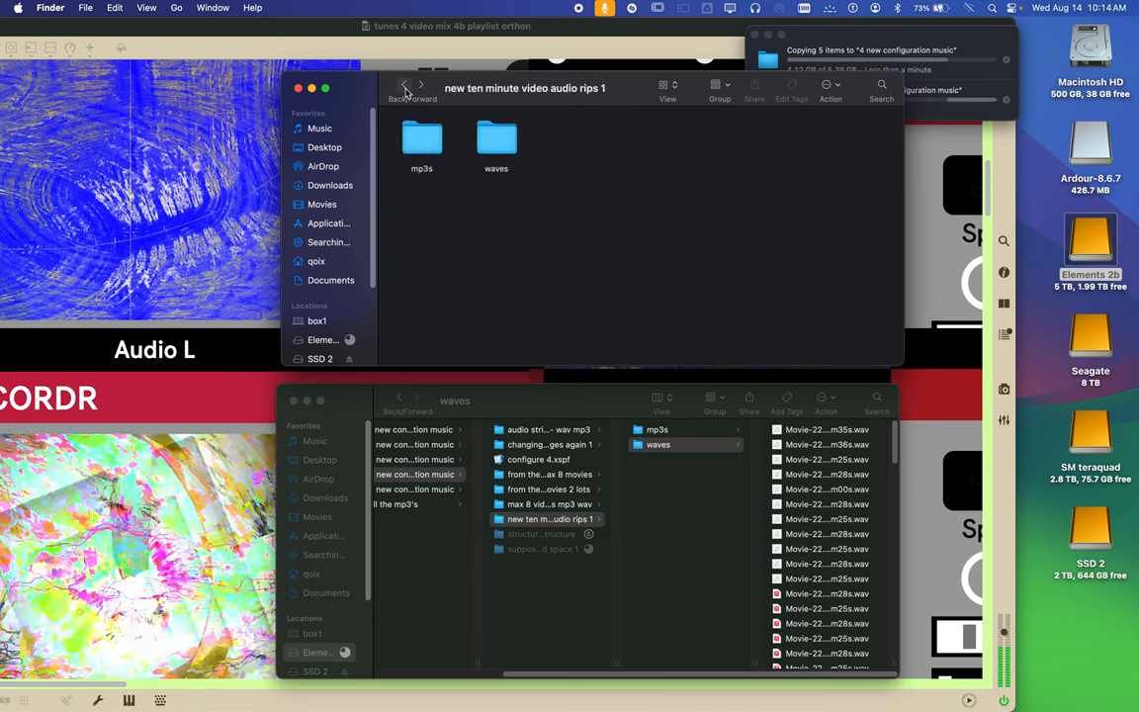
pyautogui.click(402, 85)
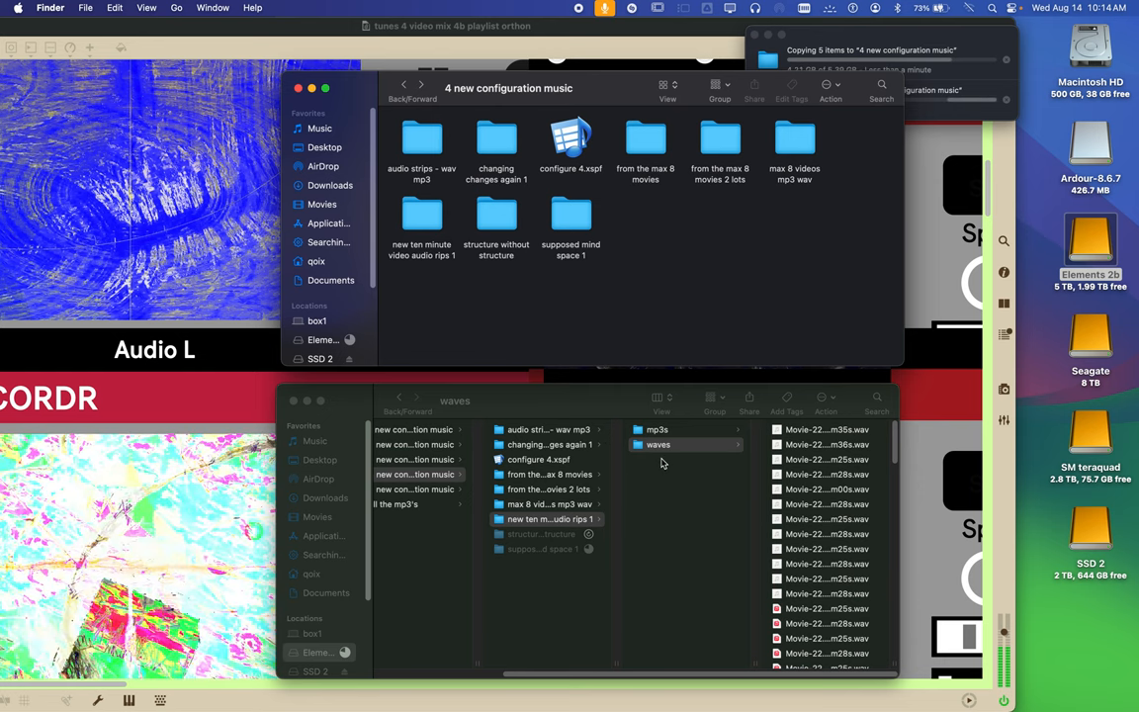
pyautogui.moveTo(645, 474)
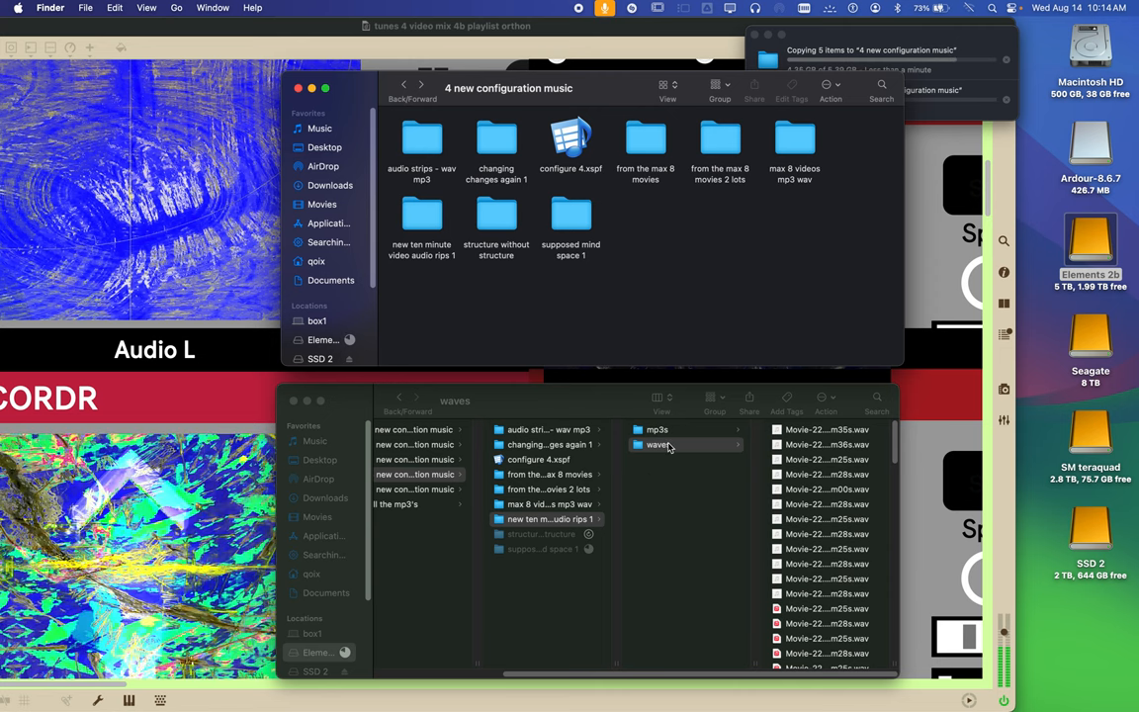
pyautogui.click(656, 429)
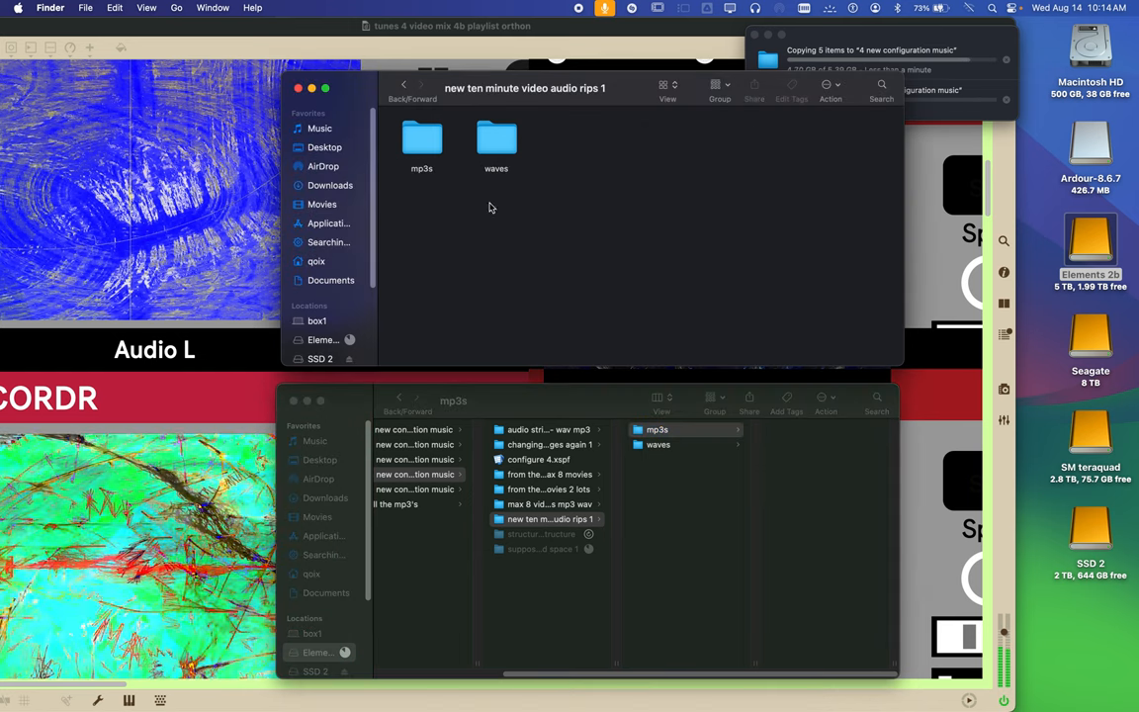
pyautogui.doubleClick(497, 139)
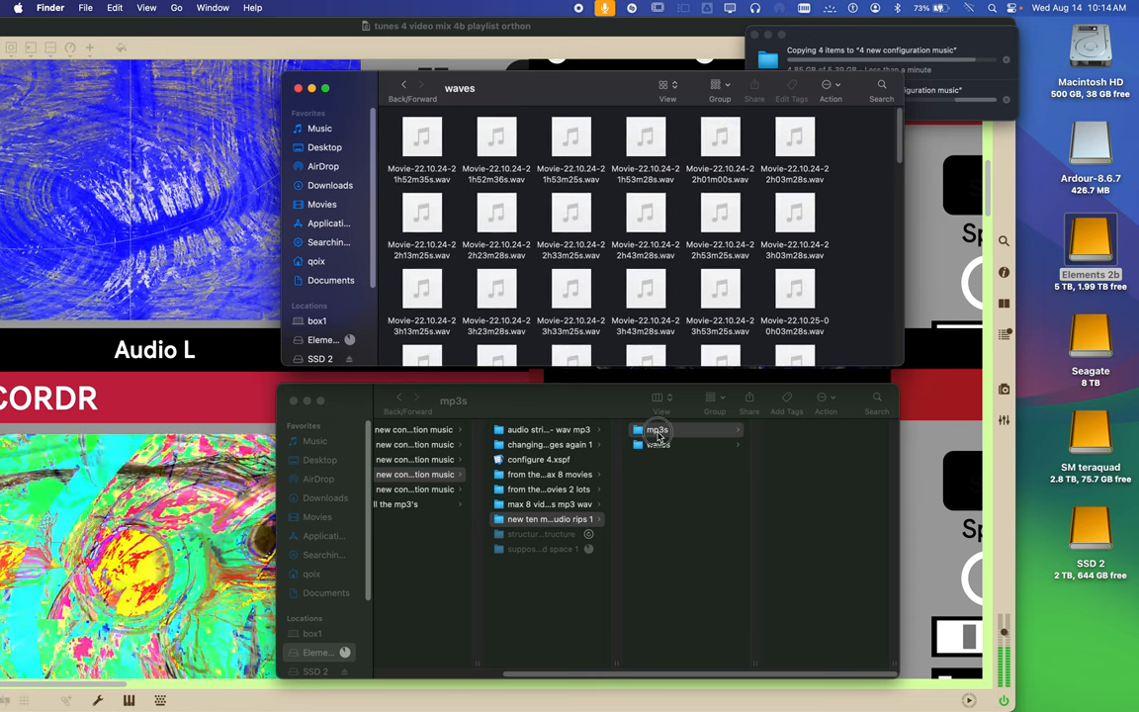
pyautogui.click(658, 444)
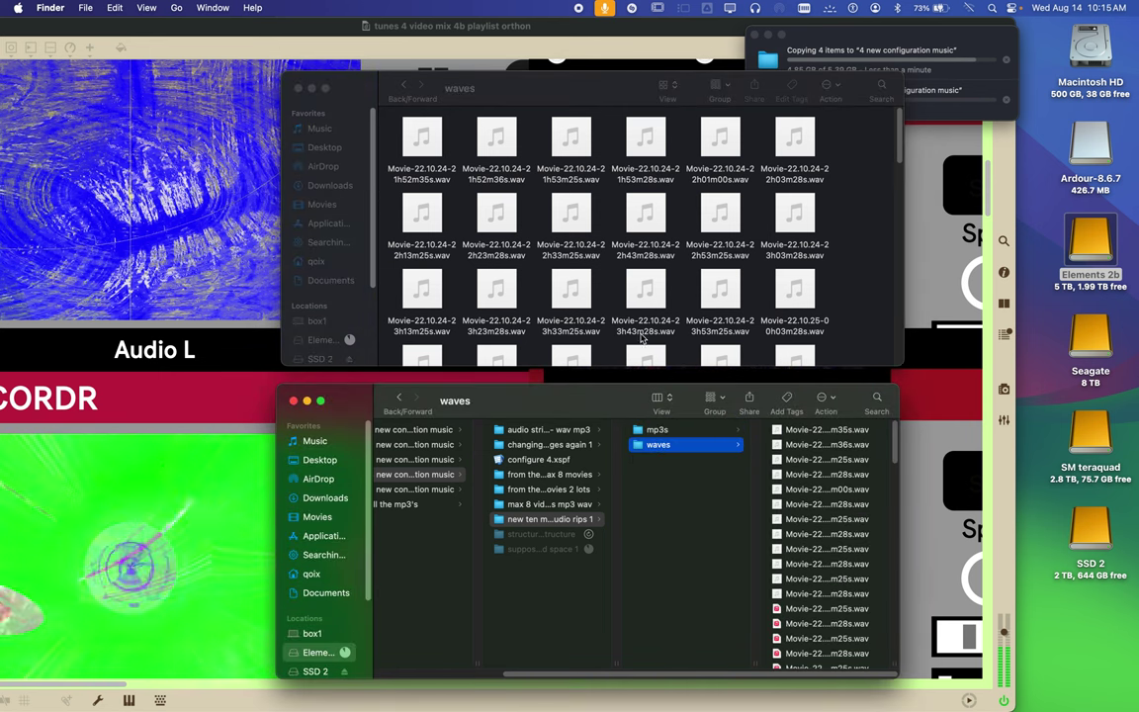
# Switch the top Finder window to column view and show 5 new configuration music below
pyautogui.click(421, 139)
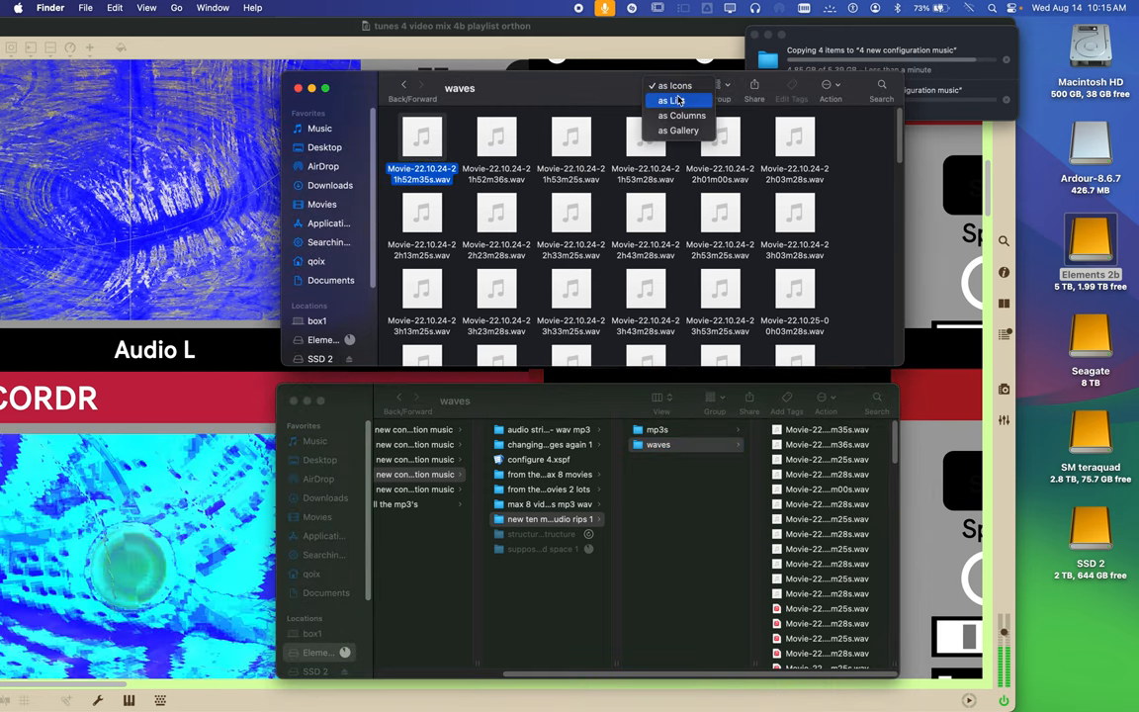
pyautogui.click(677, 100)
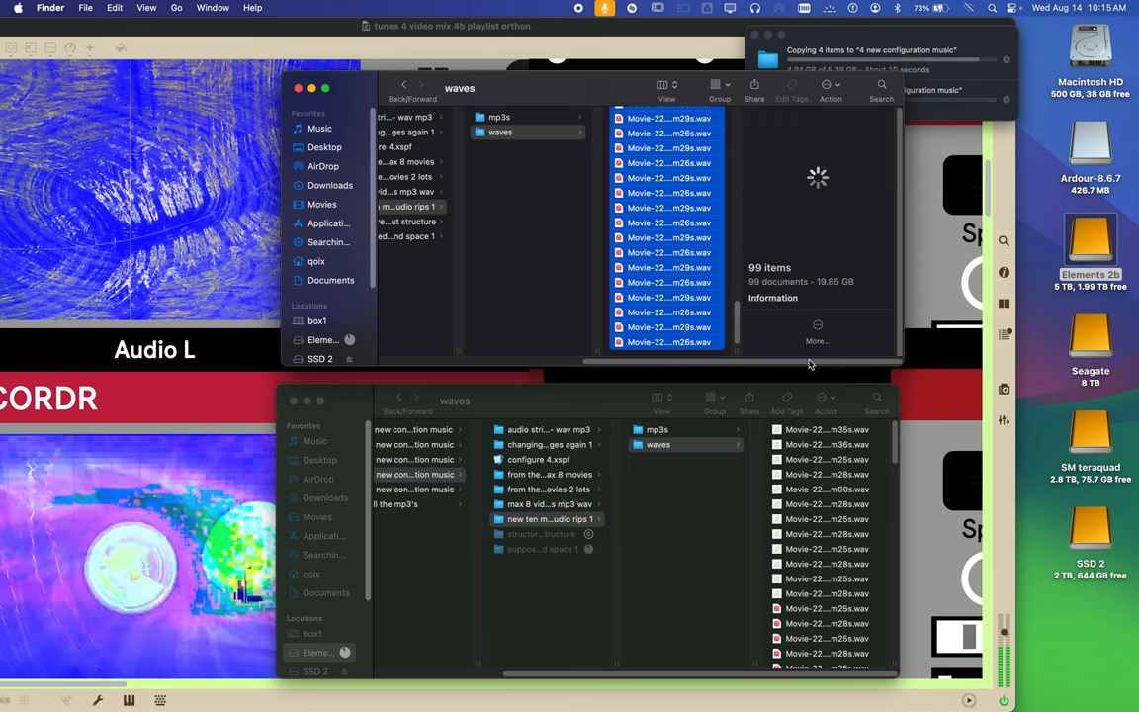
pyautogui.click(663, 430)
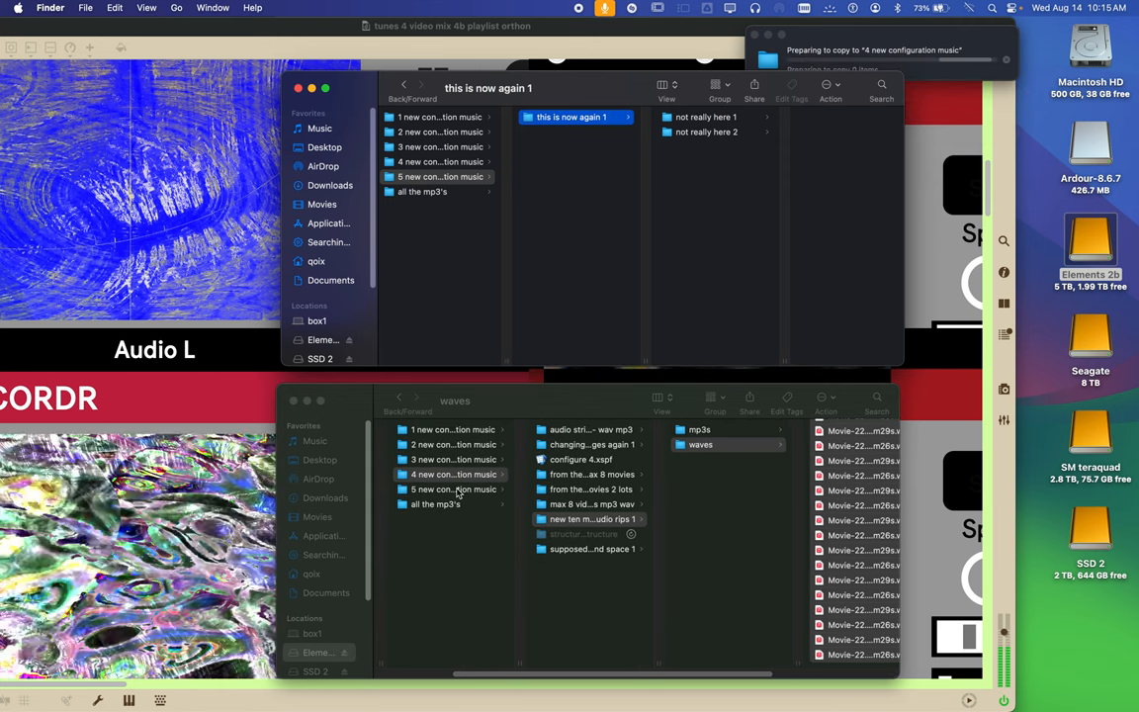
pyautogui.click(450, 489)
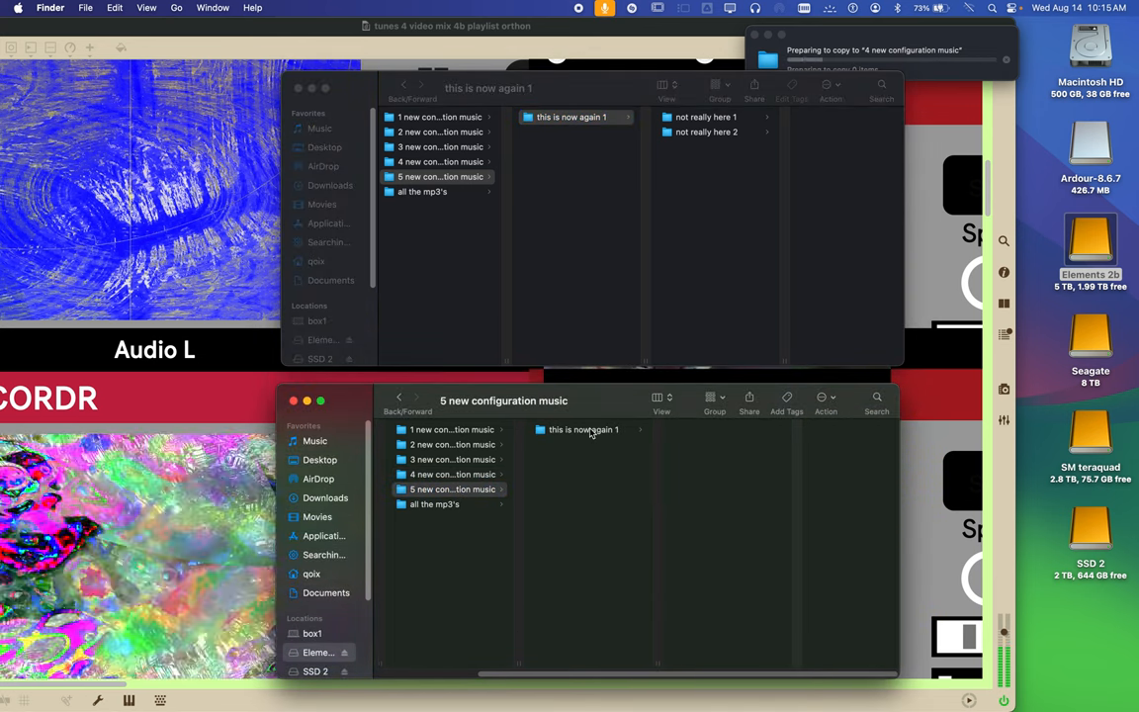
# Select this is now again 1 below, then not really here 1 and not really here 2 above
pyautogui.click(583, 430)
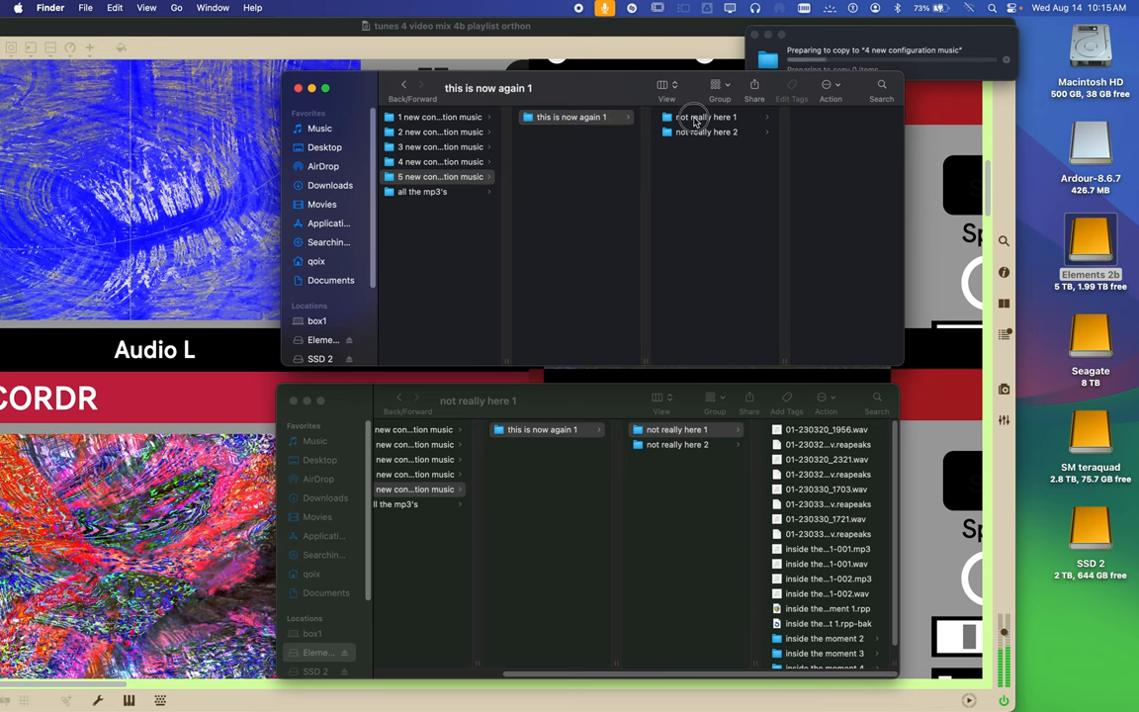
pyautogui.click(703, 117)
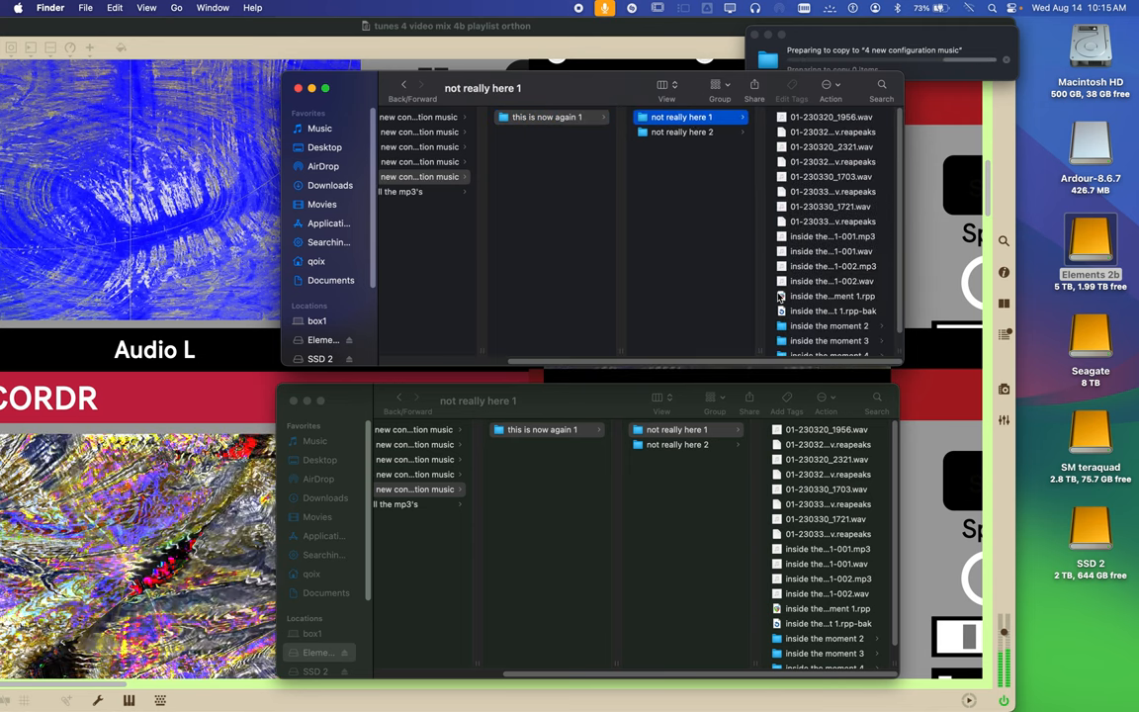
pyautogui.click(832, 116)
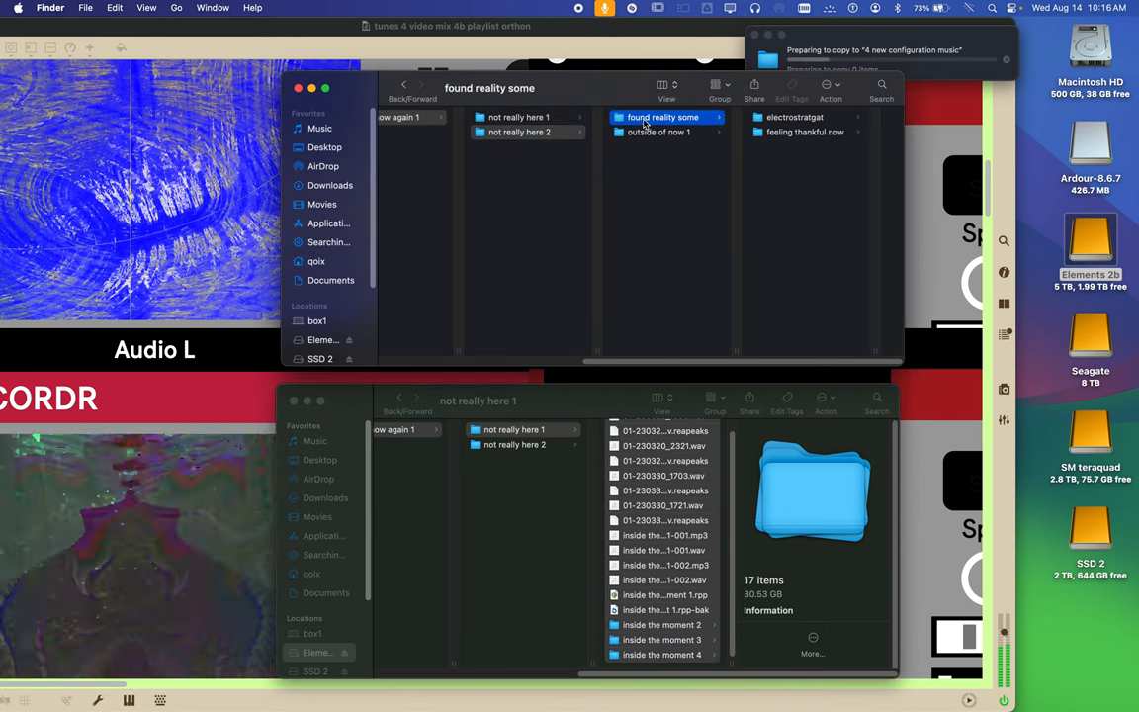
pyautogui.click(796, 117)
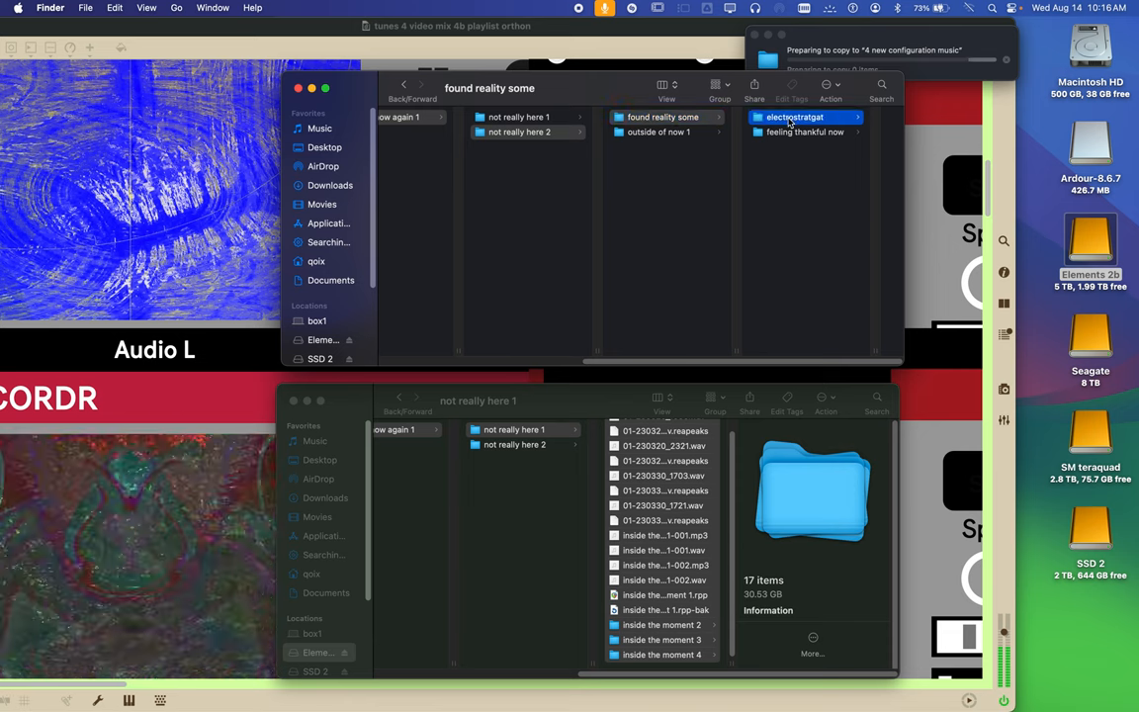
# Open electrostratgat in the upper window and select not really here 2 in the lower one
pyautogui.doubleClick(794, 117)
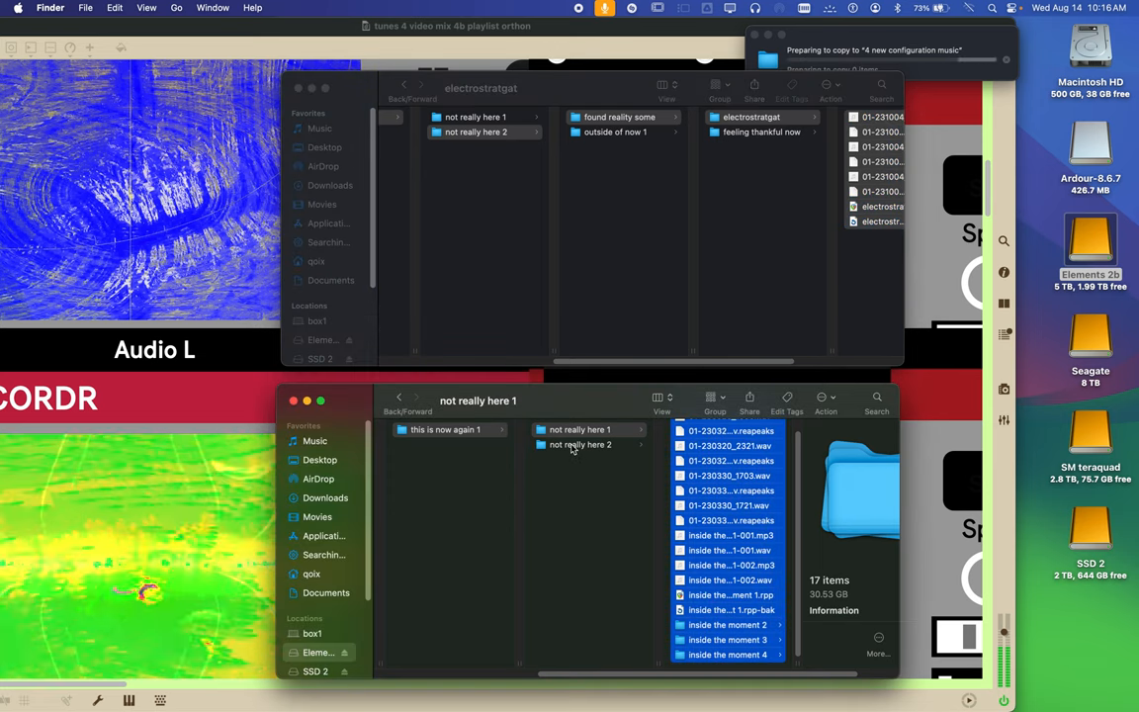
pyautogui.click(578, 445)
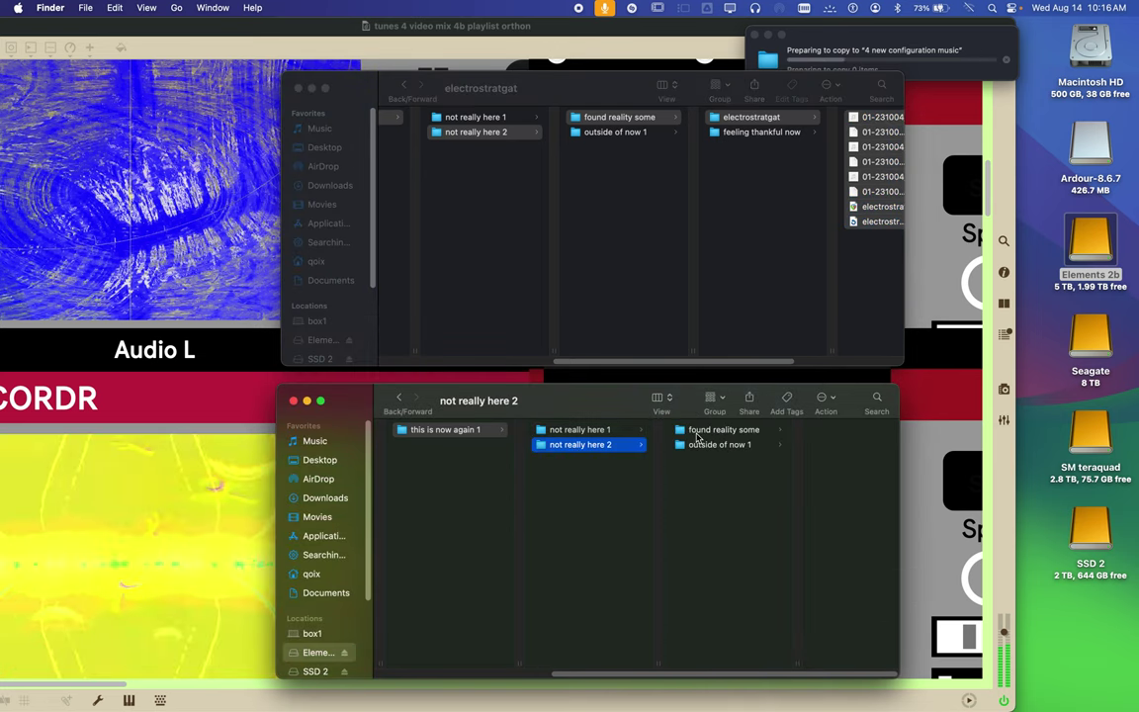
# Drill the lower window through found reality some and electrostratgat into feeling thankful now
pyautogui.click(722, 429)
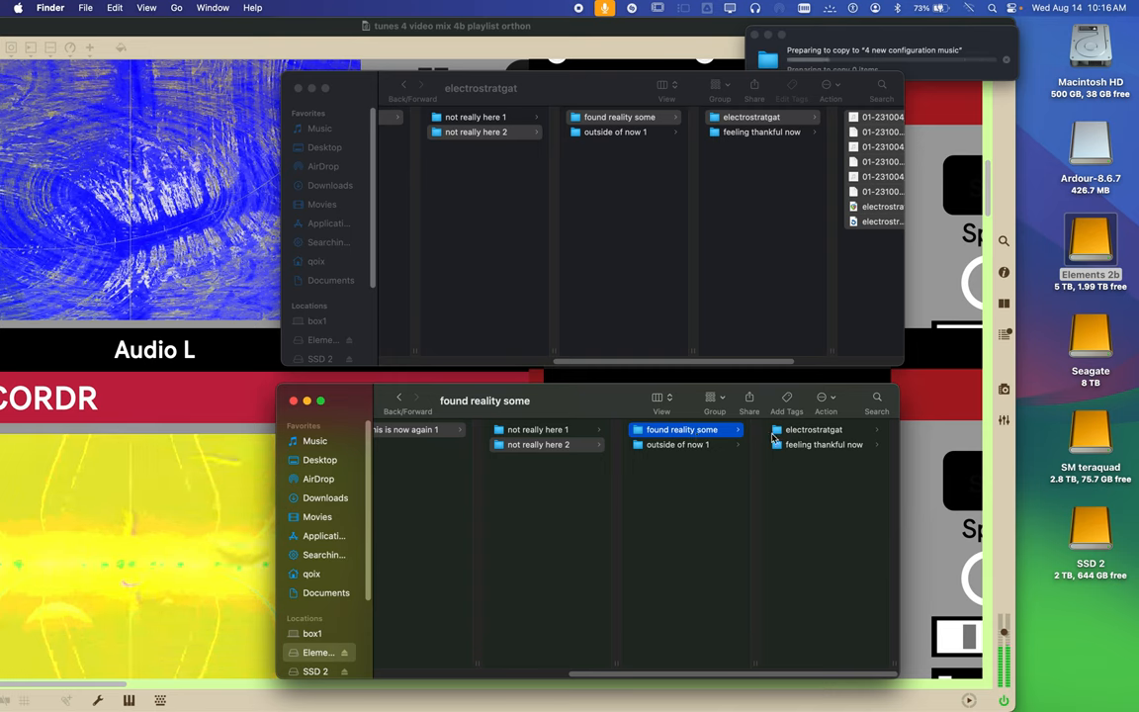
pyautogui.click(809, 430)
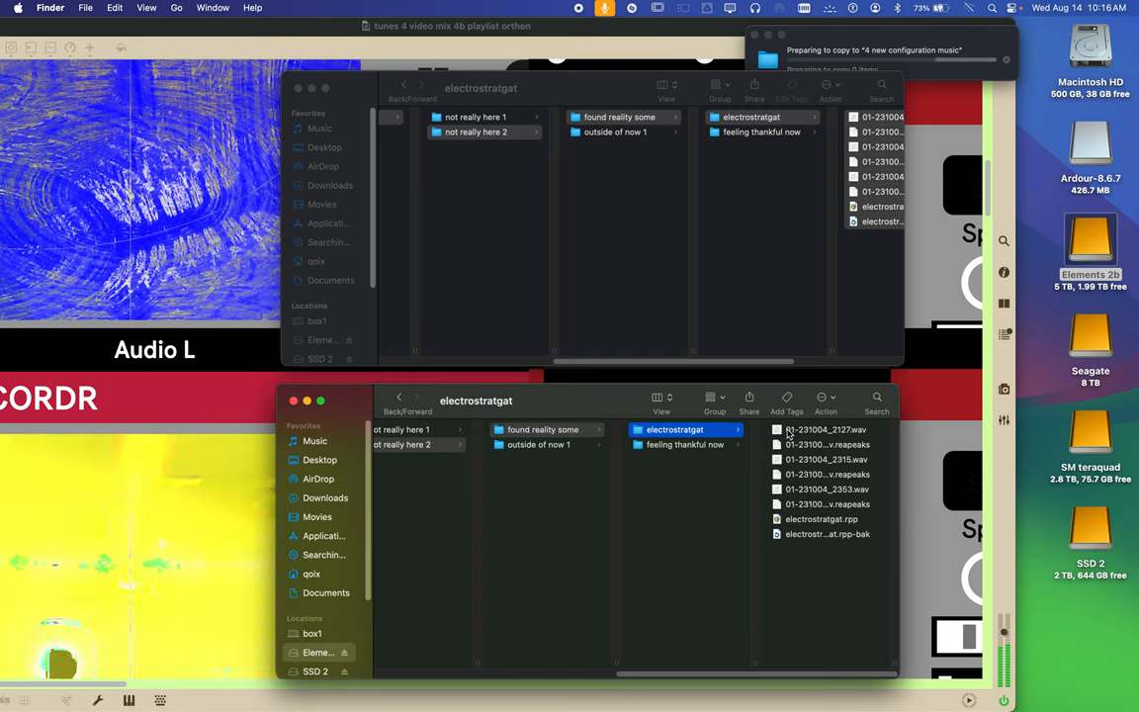
pyautogui.click(684, 444)
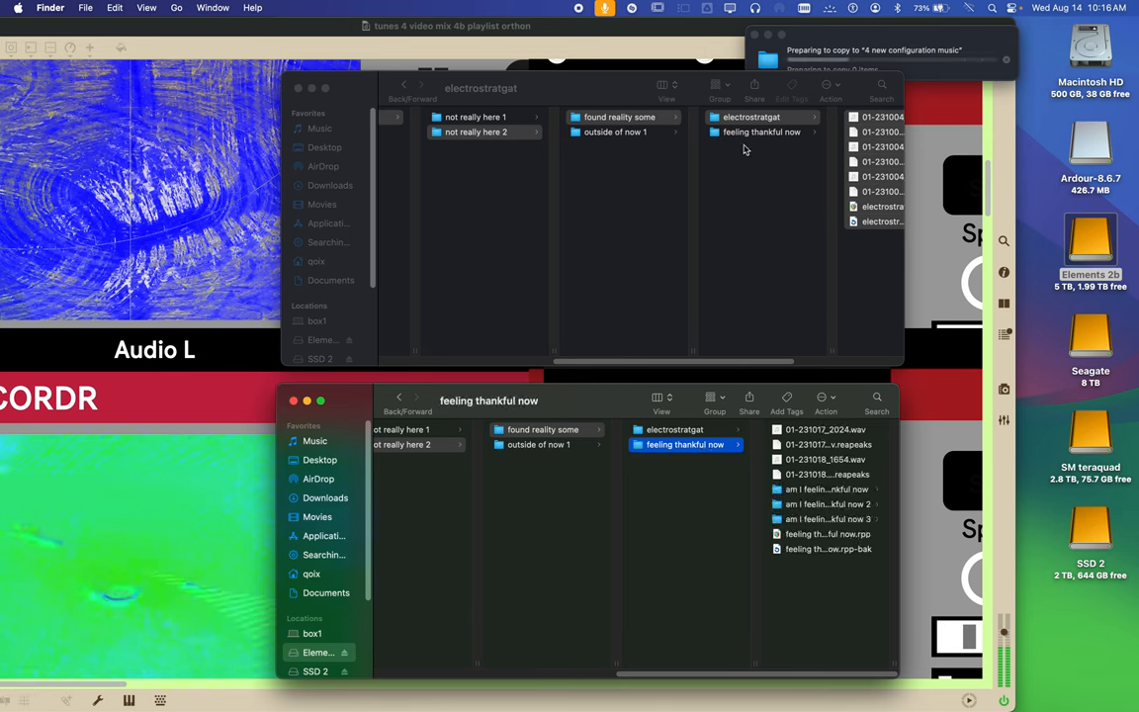
pyautogui.click(752, 116)
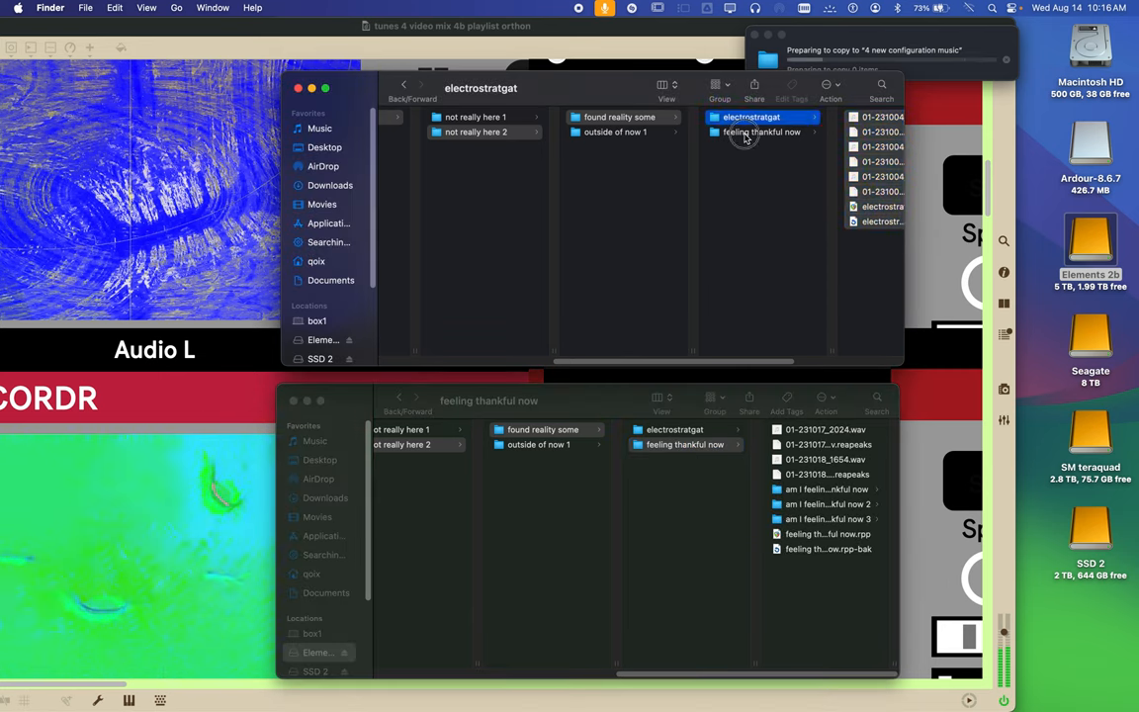
pyautogui.click(758, 131)
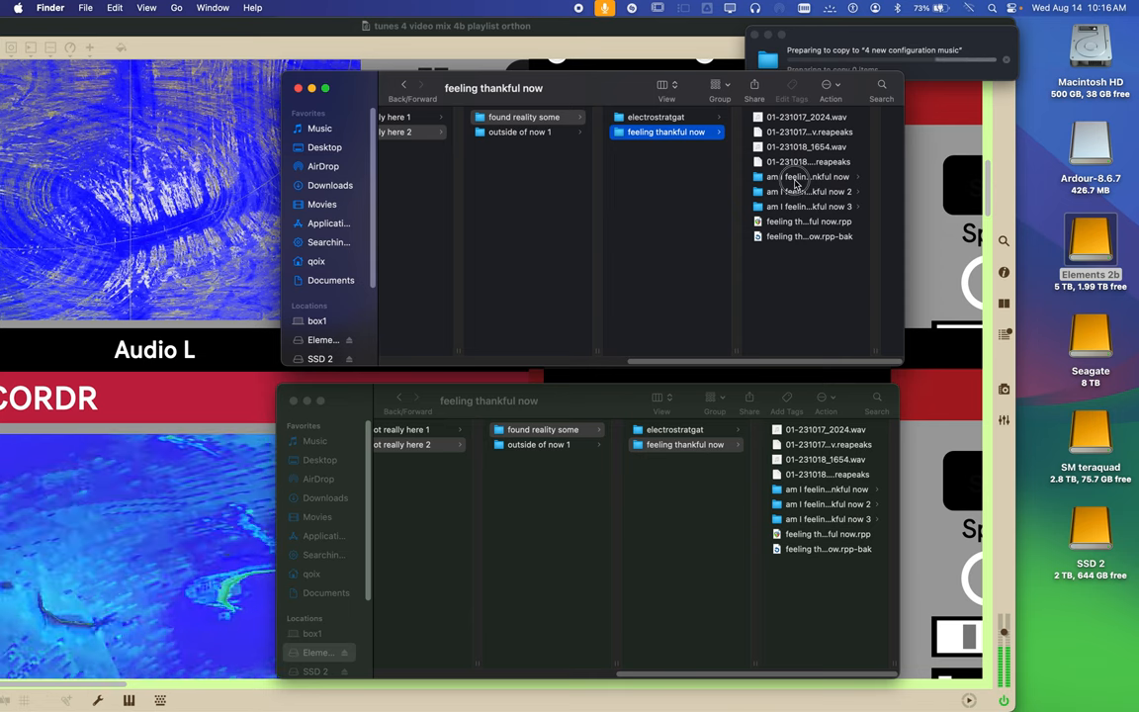
# Open am I feeling thankful now 1, 2 and 3 with their Media folders in the upper window
pyautogui.click(804, 176)
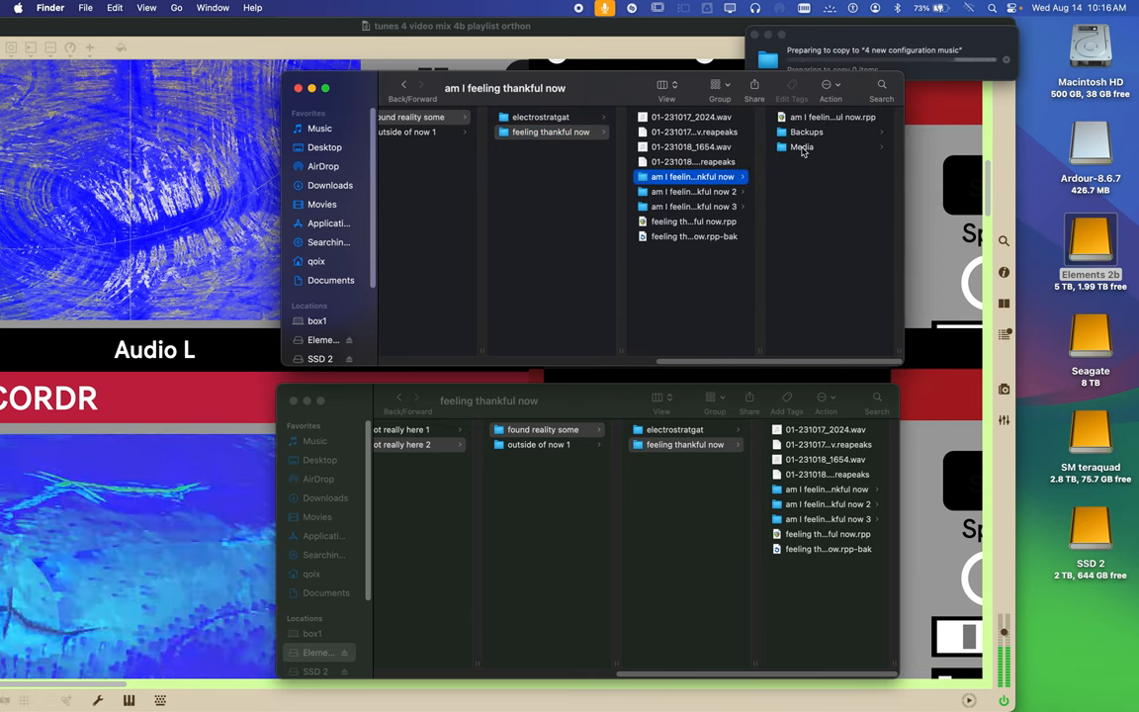
pyautogui.click(801, 146)
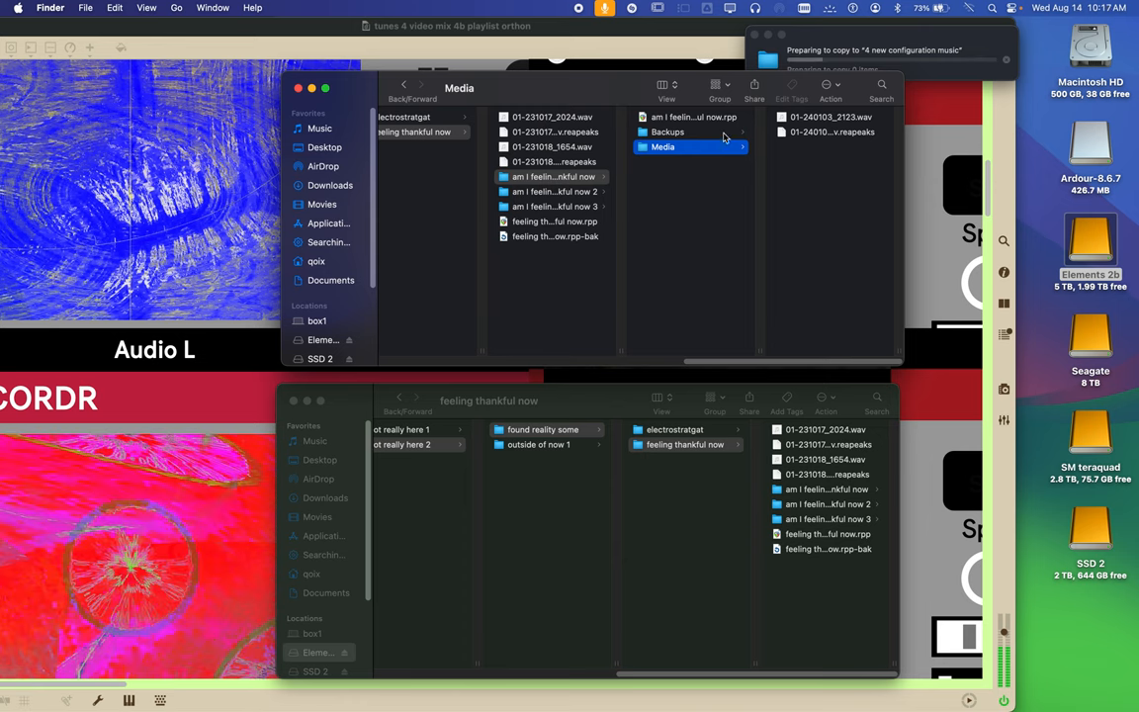
pyautogui.click(668, 131)
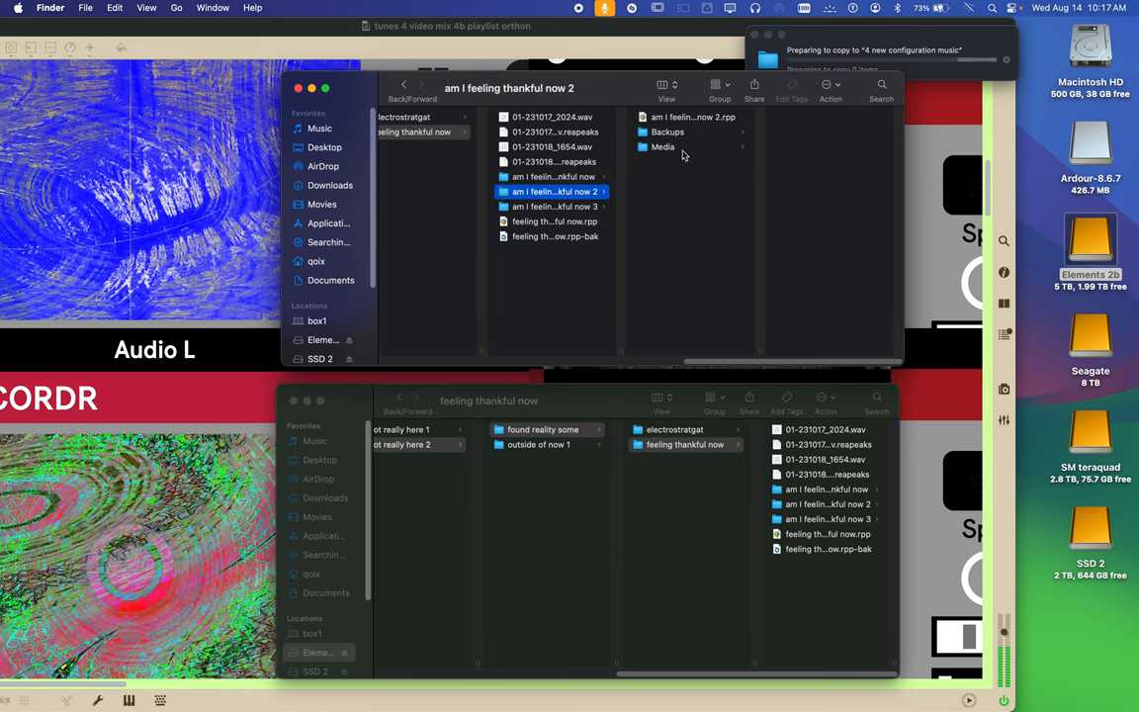
pyautogui.click(662, 146)
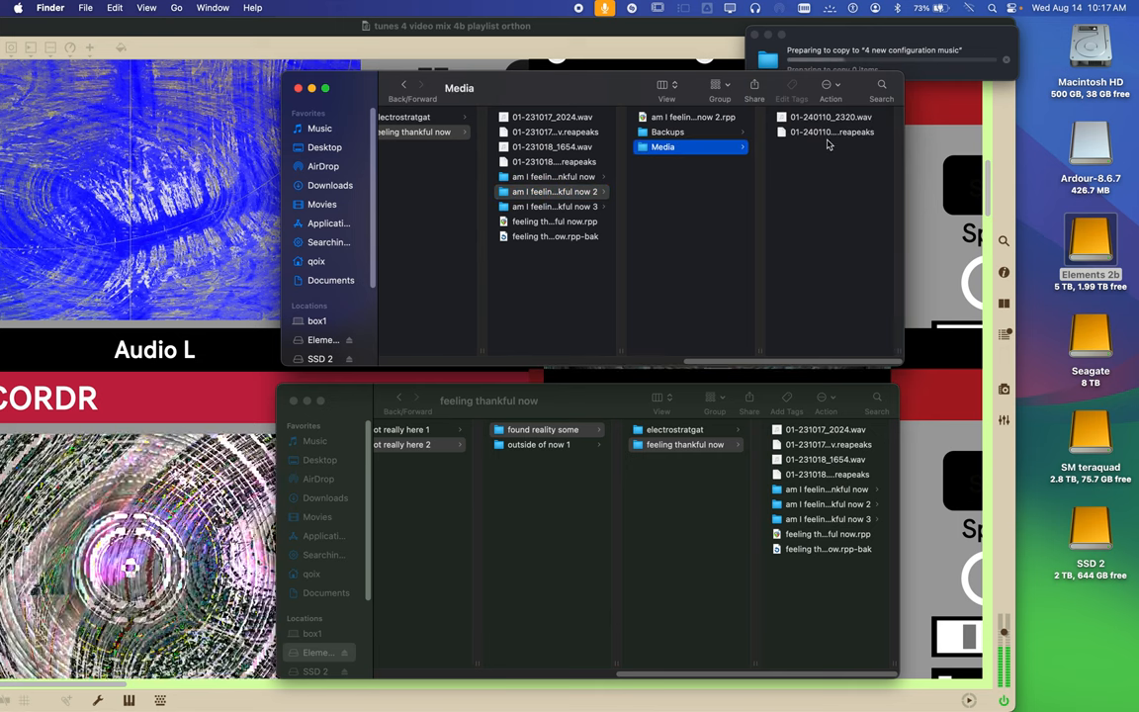
pyautogui.click(544, 205)
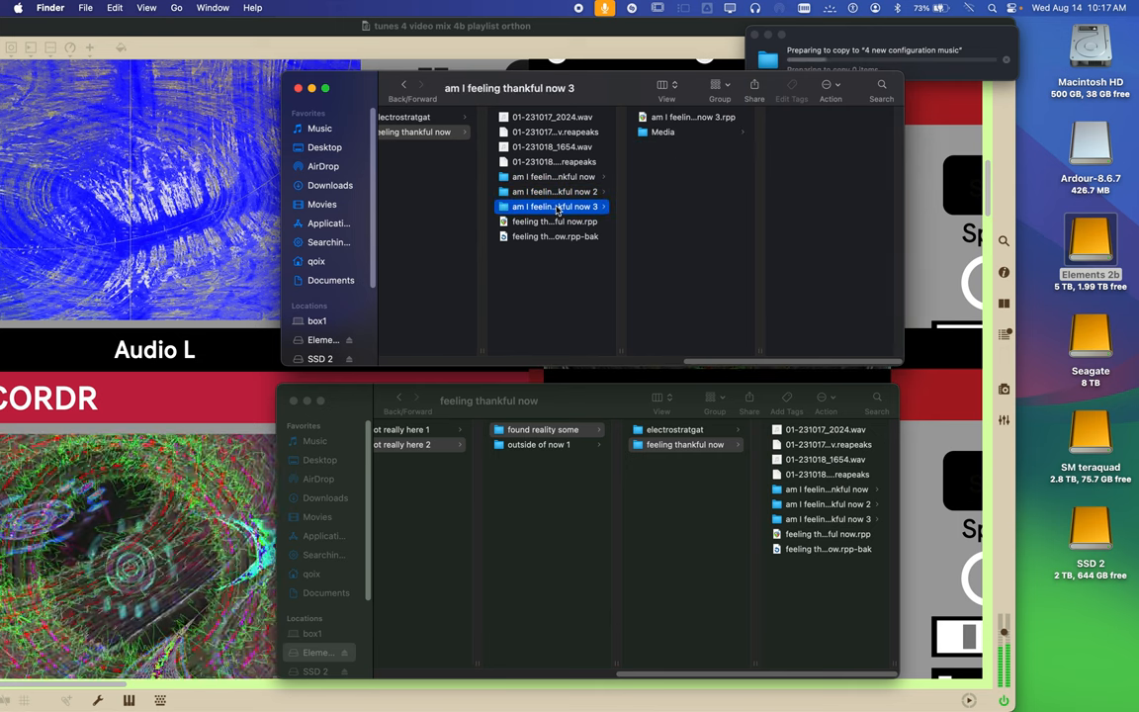
pyautogui.click(662, 133)
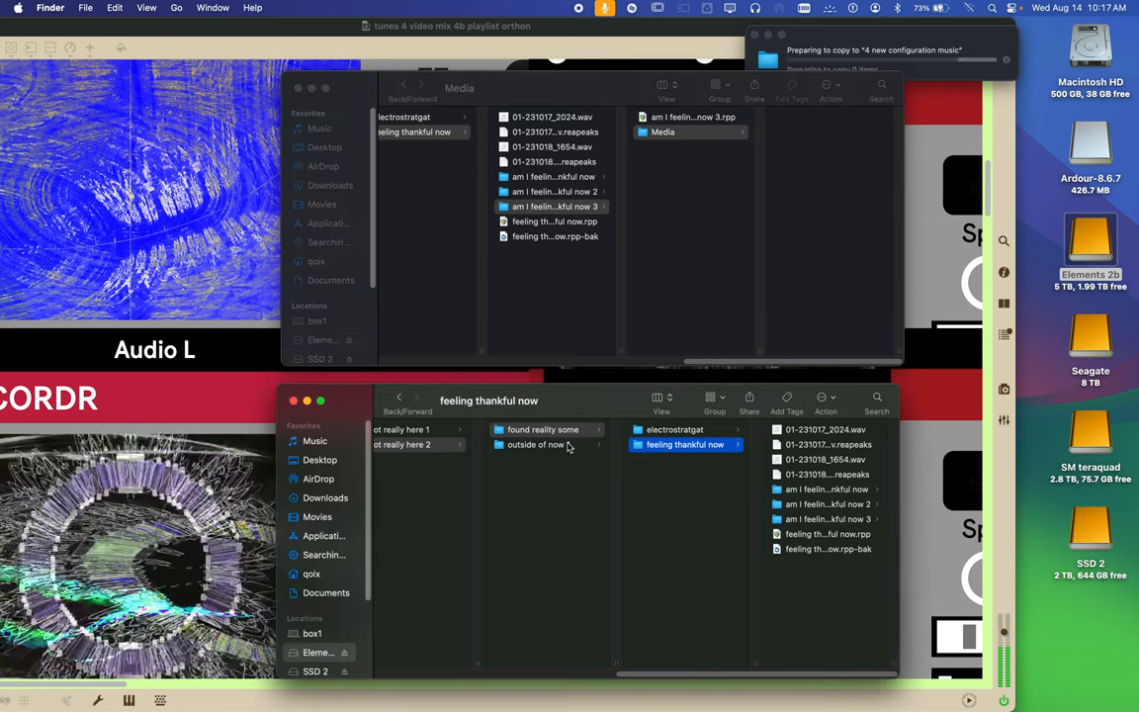
pyautogui.rightClick(537, 445)
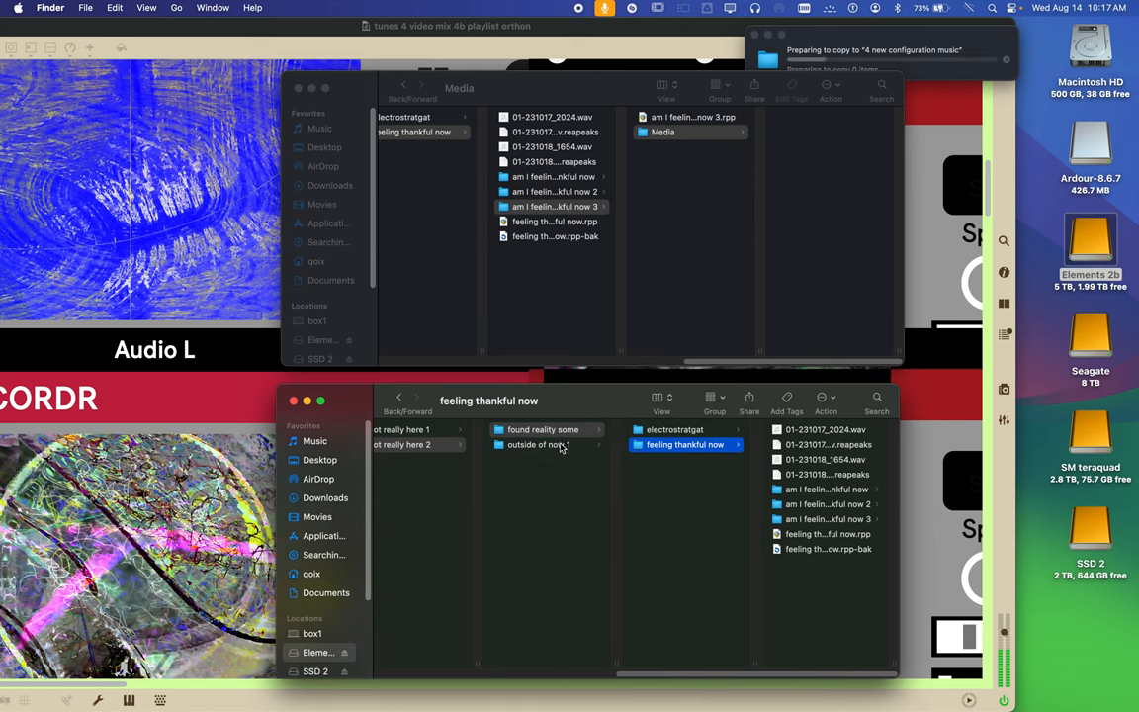
# Jump the lower window to configs 1234's all the mp3's folder
pyautogui.rightClick(540, 444)
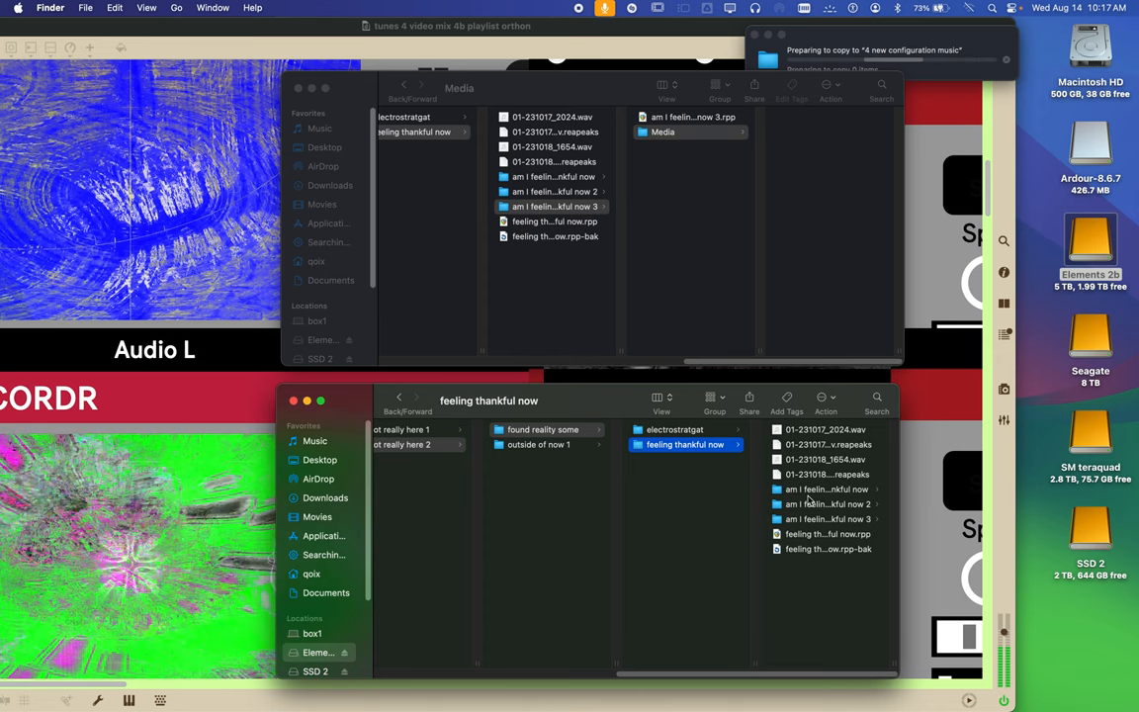
pyautogui.click(687, 503)
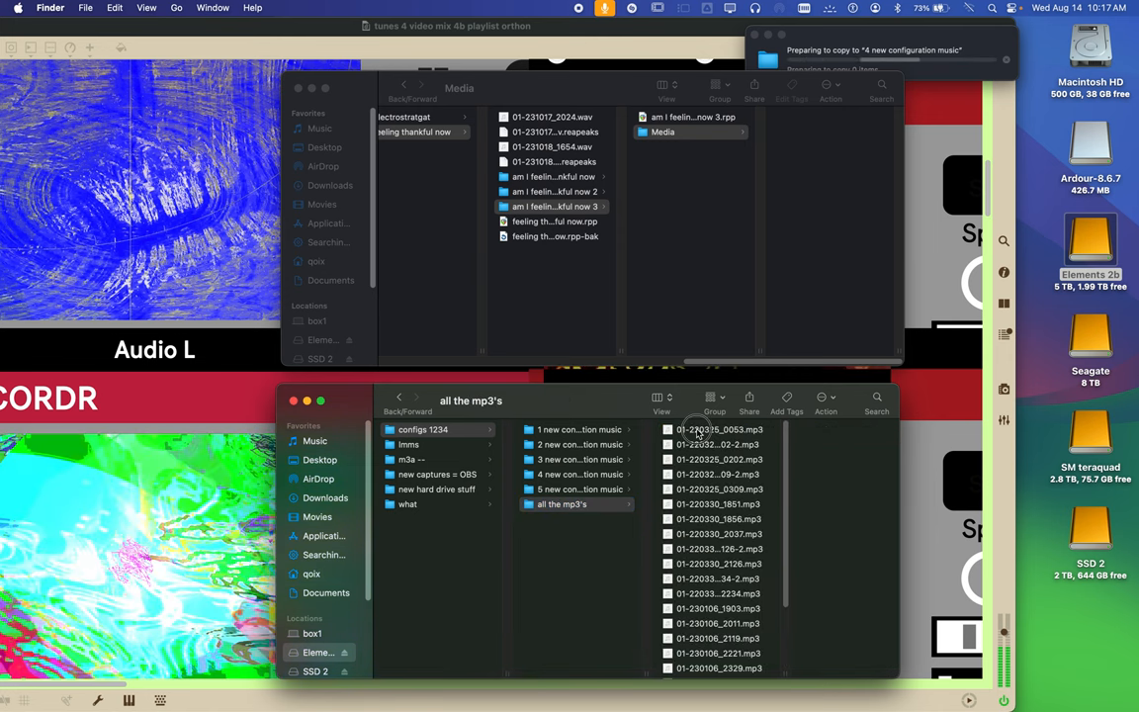
# Preview the first mp3 and open all the mp3's in the upper window
pyautogui.click(720, 430)
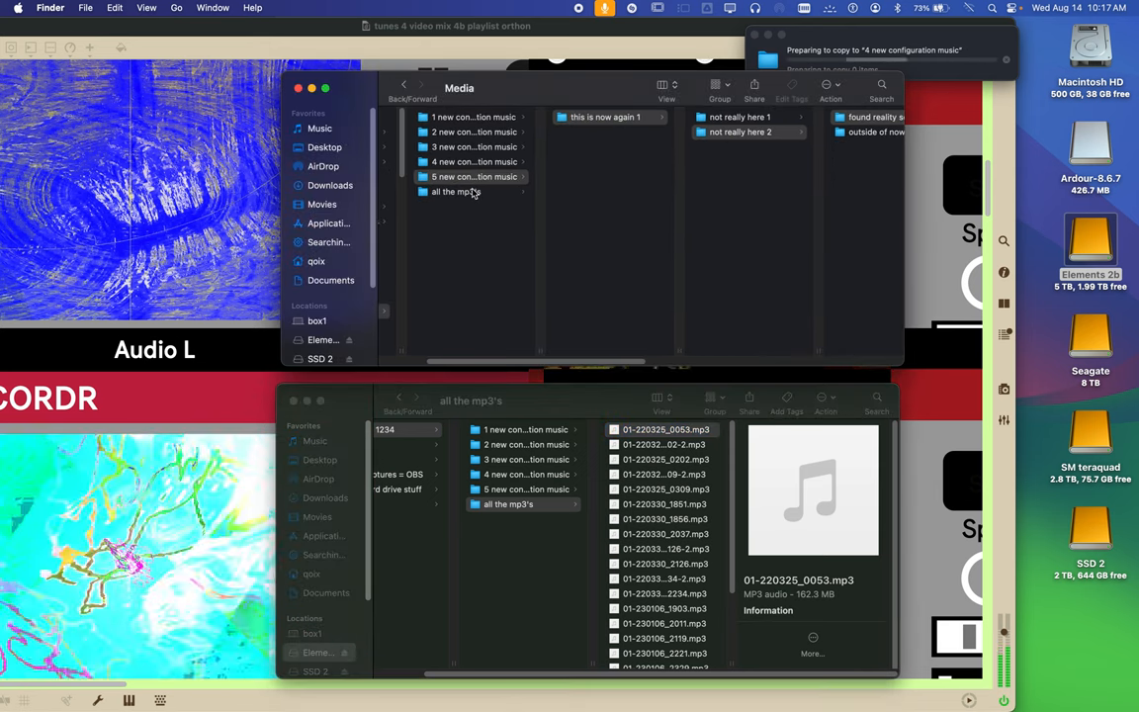
pyautogui.click(453, 191)
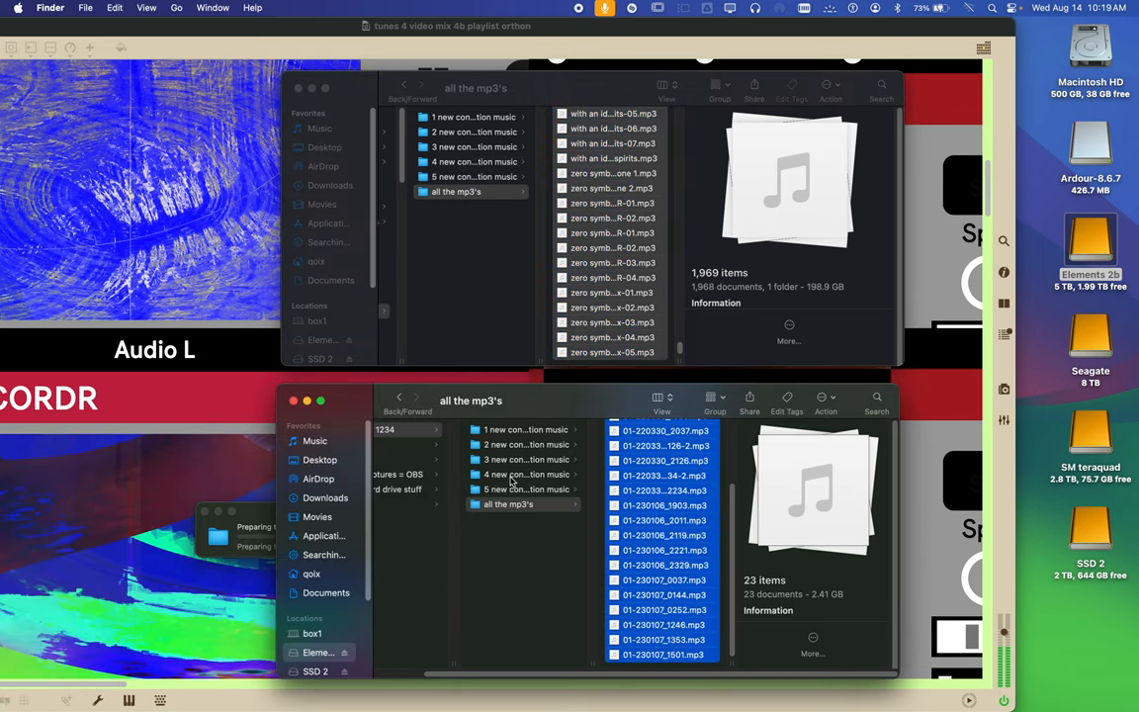
# Open 4 new configuration music in the lower window and finish the paused 'structure without structure' copy
pyautogui.click(521, 473)
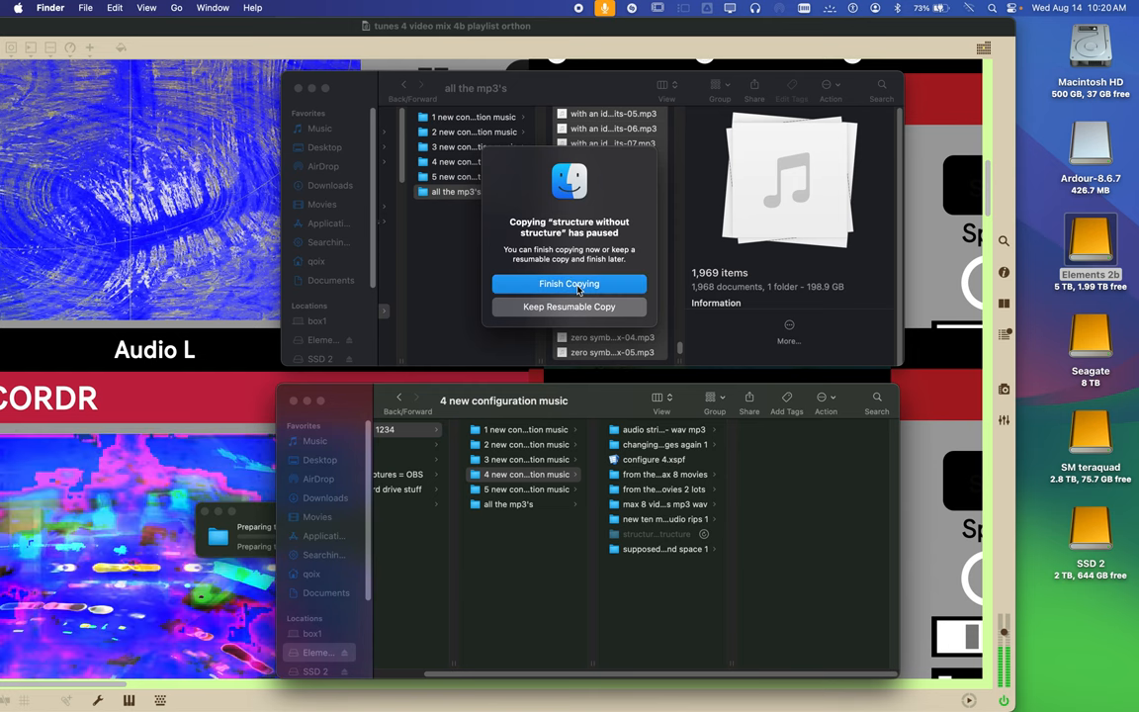
pyautogui.click(569, 284)
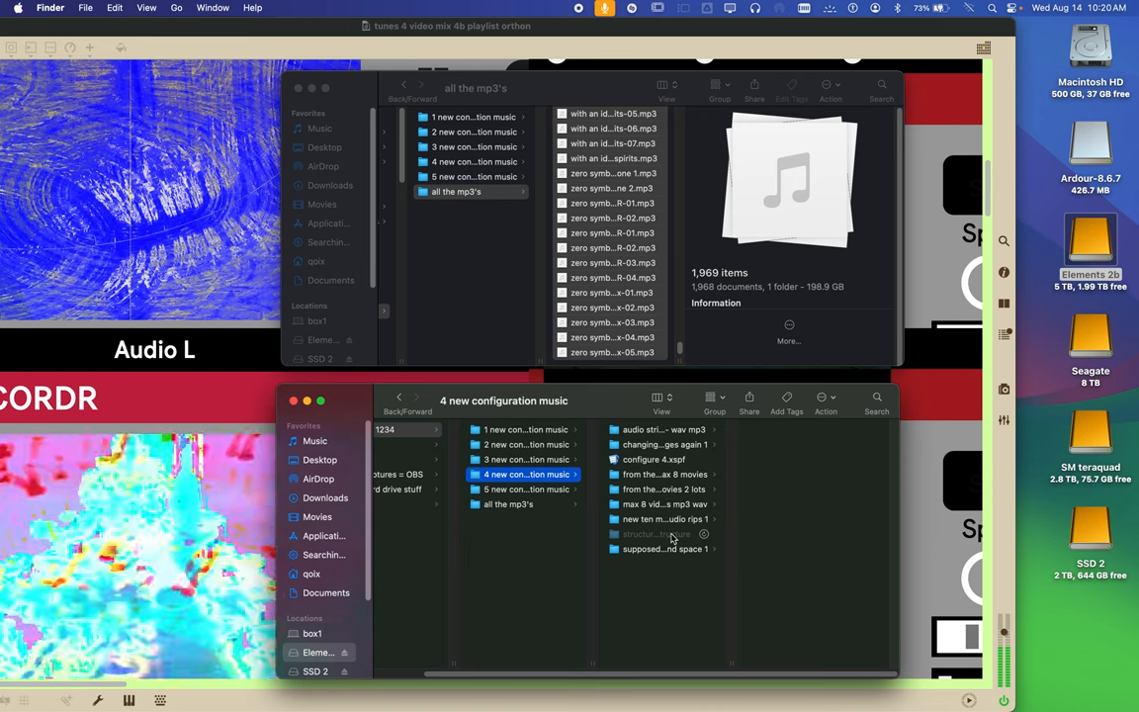
pyautogui.moveTo(532, 286)
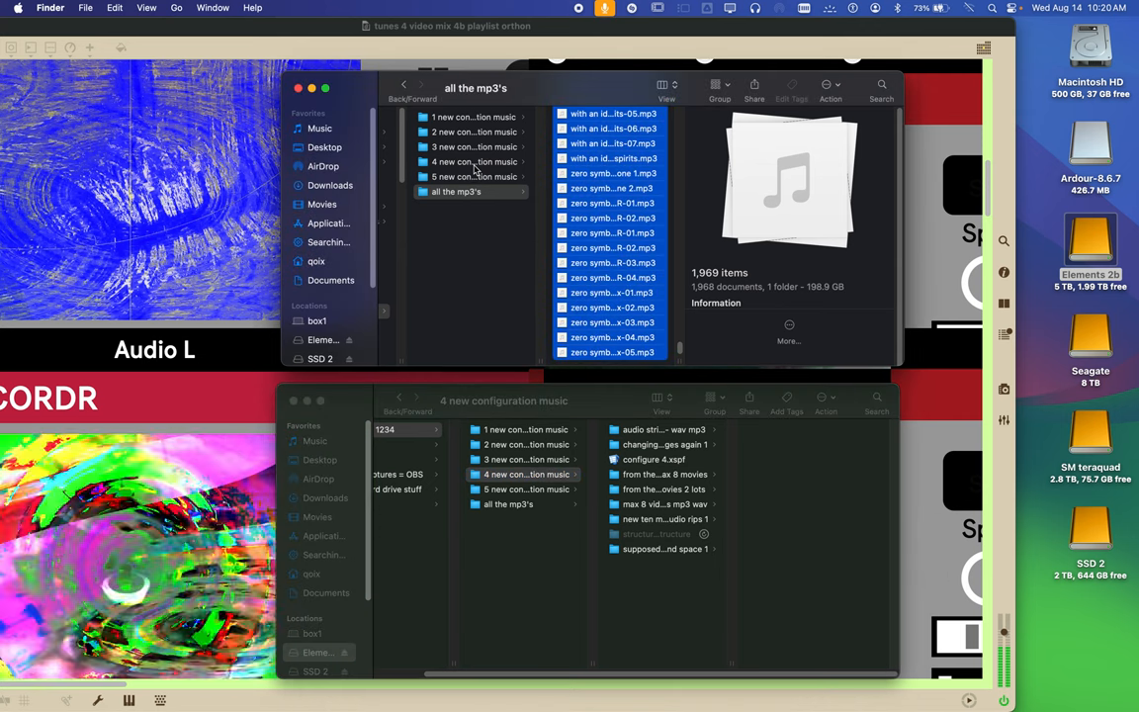
# Drill the upper window through 4 new configuration music, structure without structure, and manifest 1
pyautogui.click(471, 161)
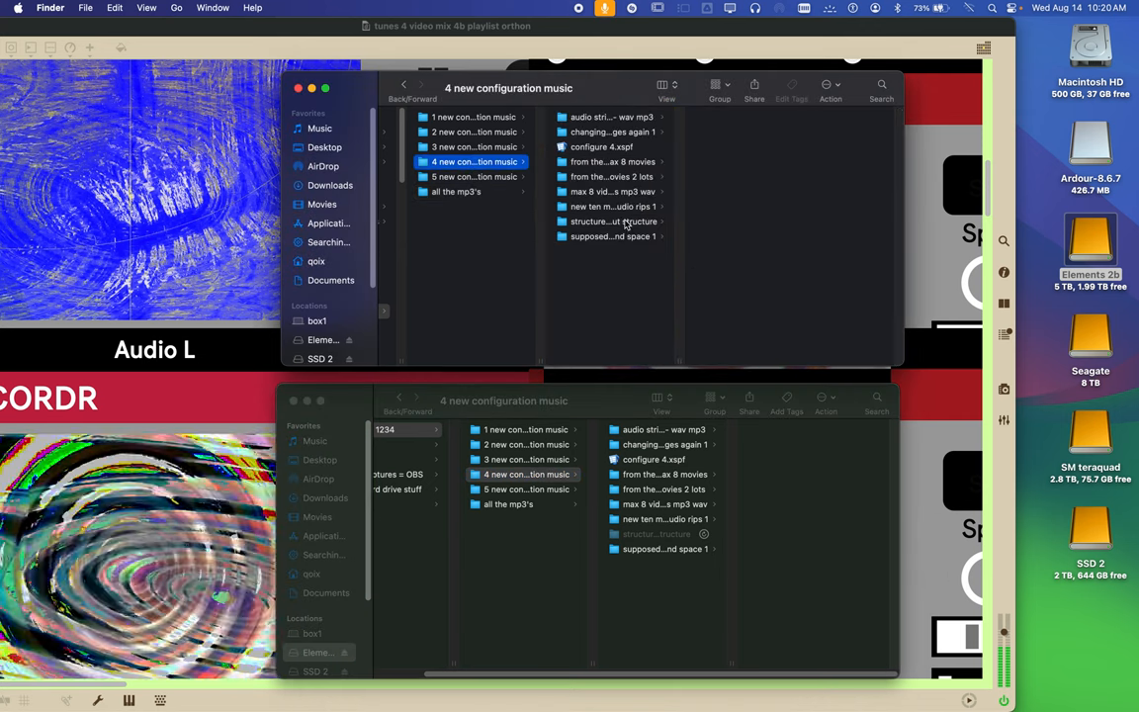
pyautogui.click(608, 221)
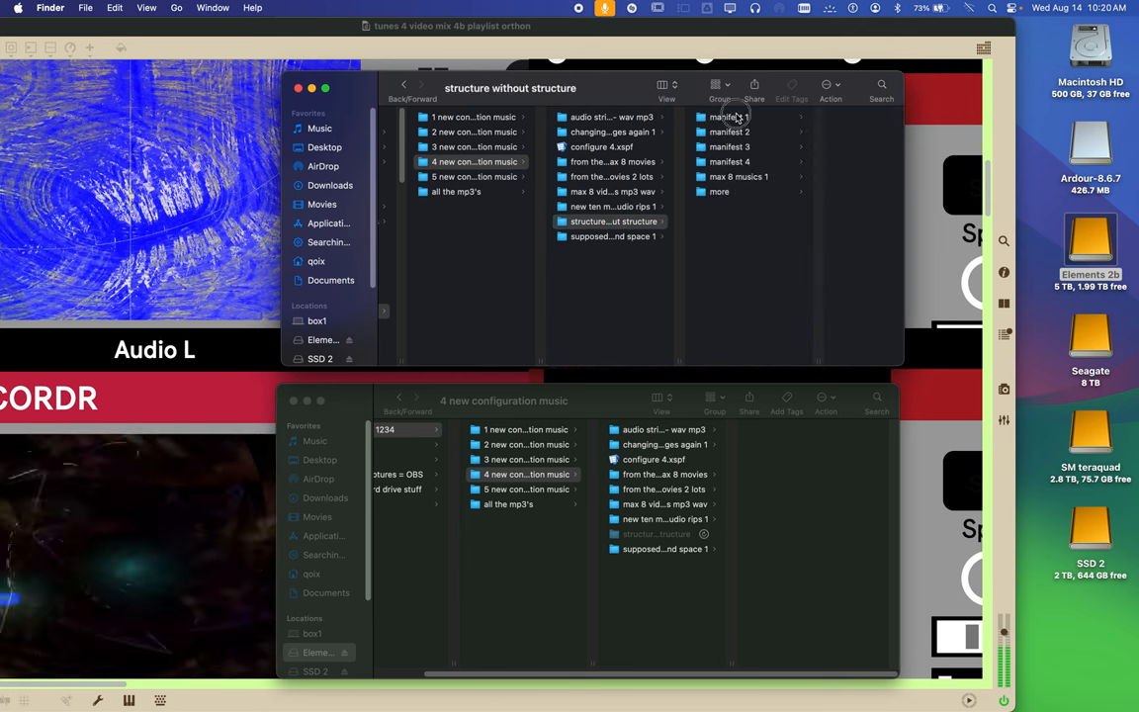
pyautogui.click(720, 117)
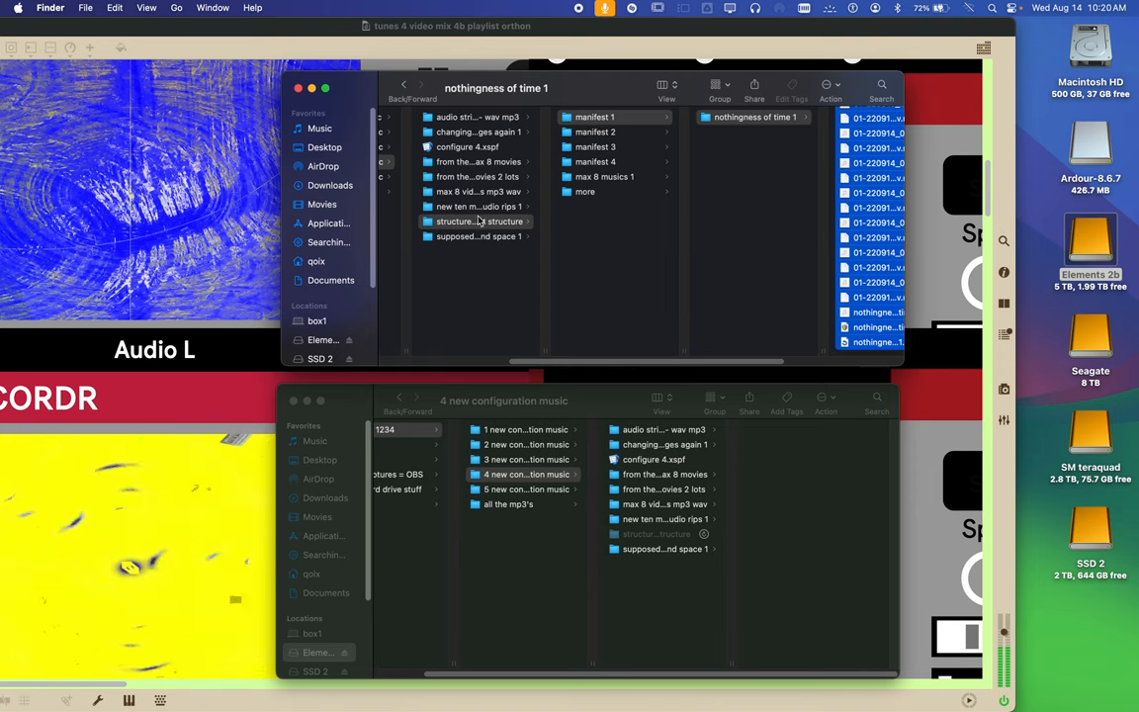
# Copy 'structure without structure' and paste it into the lower window's 4 new configuration music
pyautogui.click(475, 220)
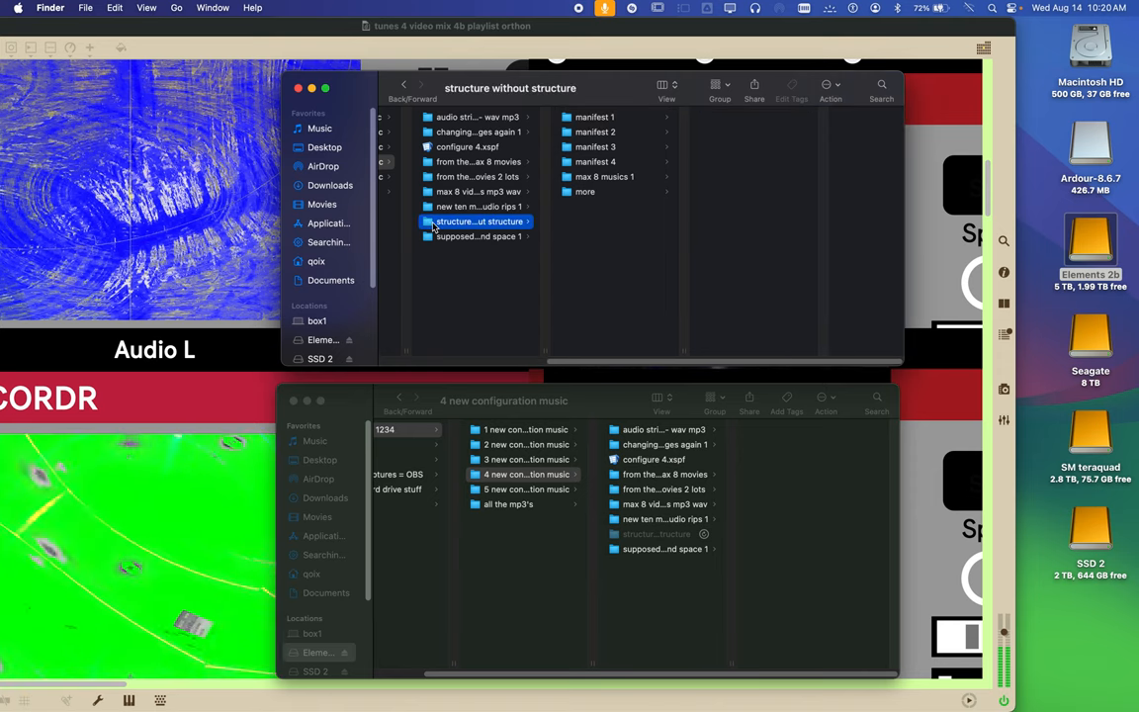
pyautogui.rightClick(474, 220)
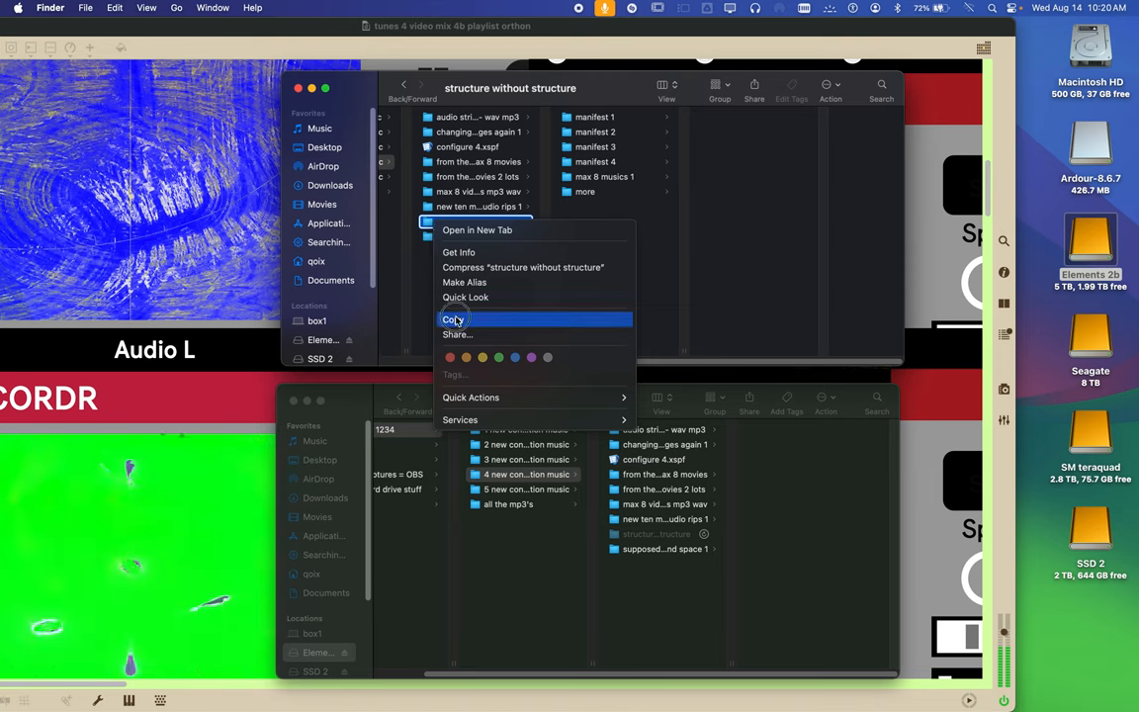
pyautogui.click(452, 319)
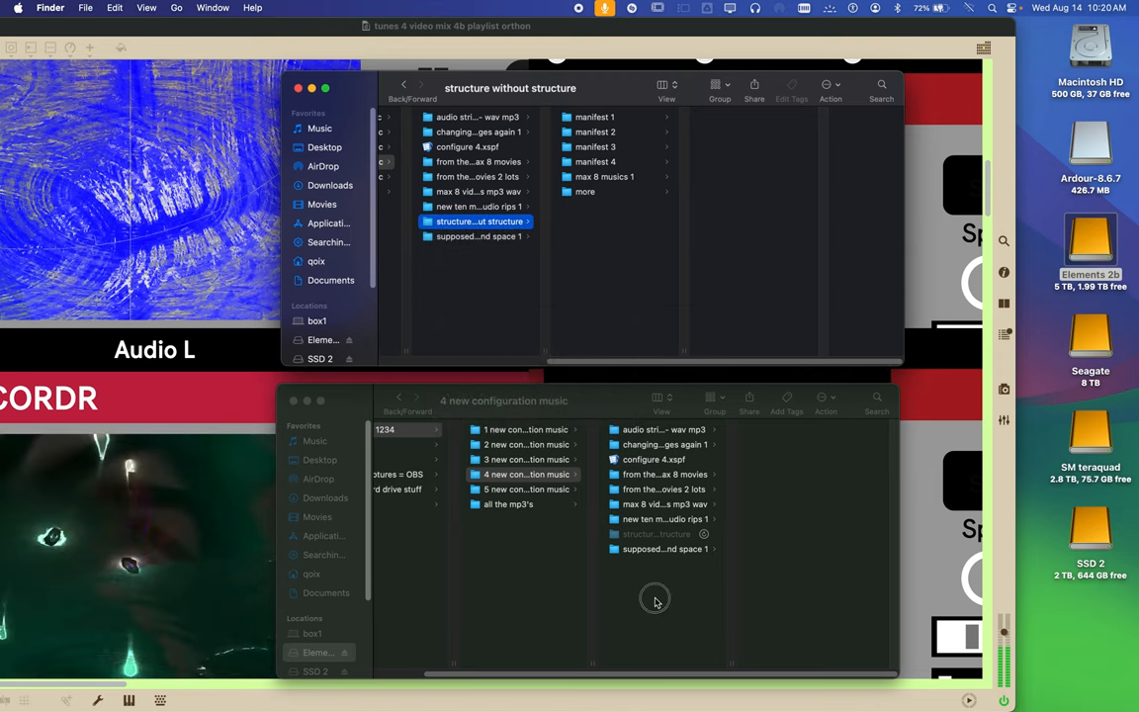
pyautogui.rightClick(656, 600)
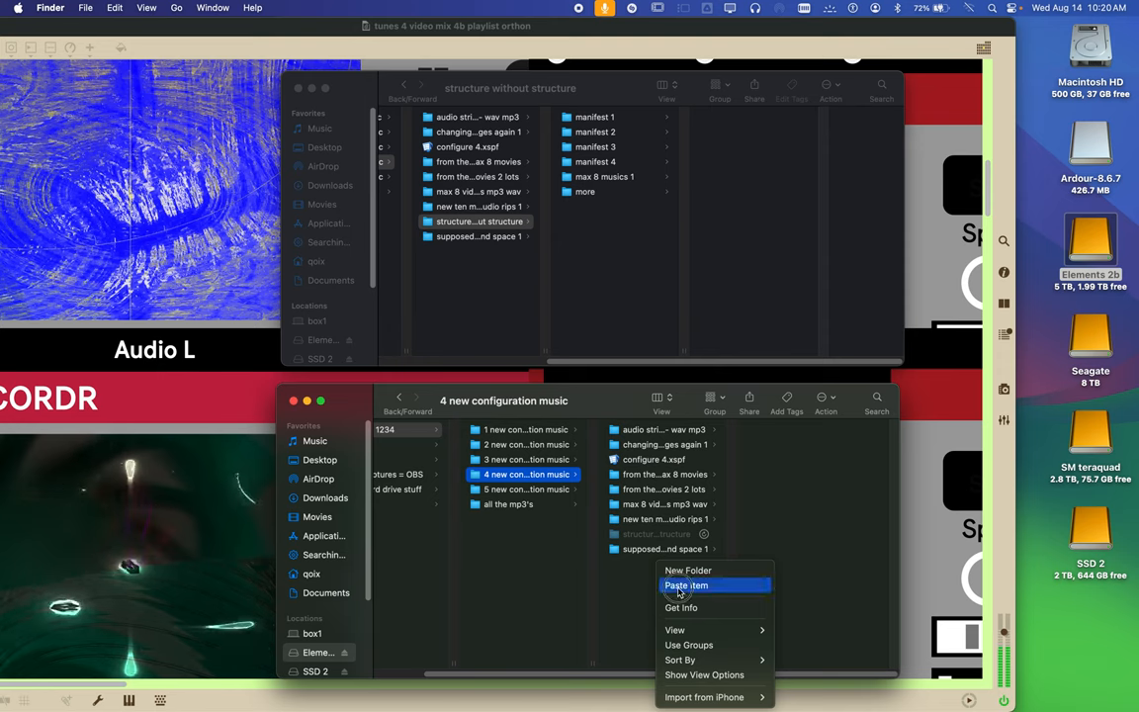
pyautogui.click(686, 585)
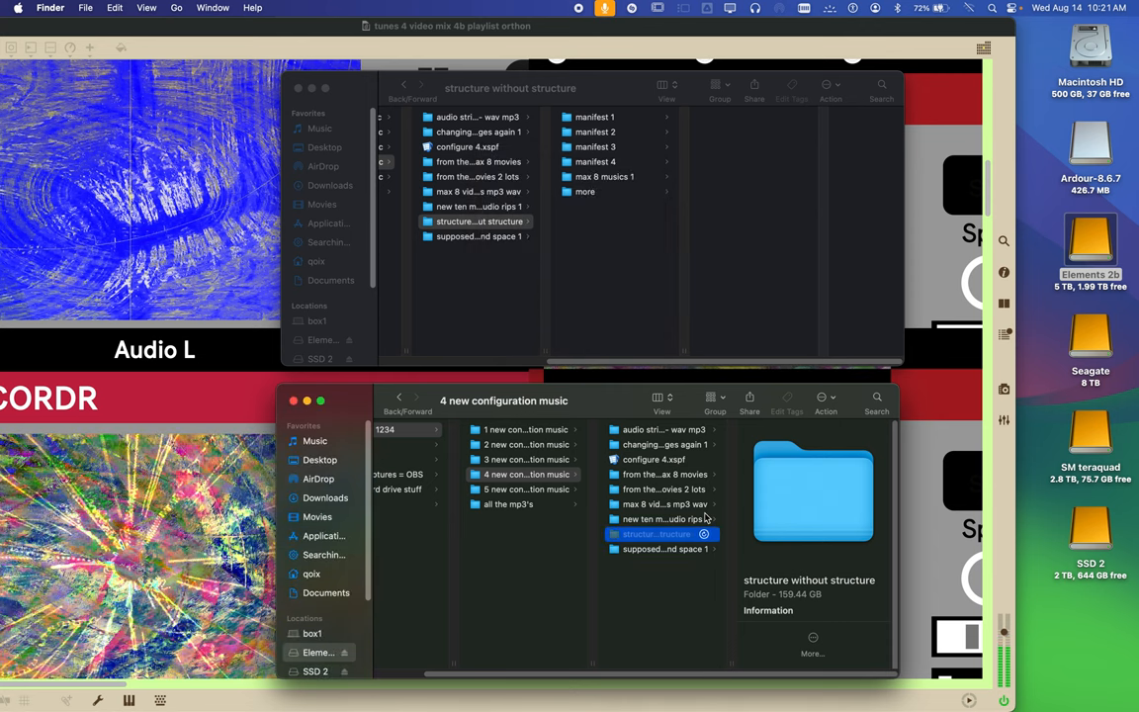
pyautogui.moveTo(704, 539)
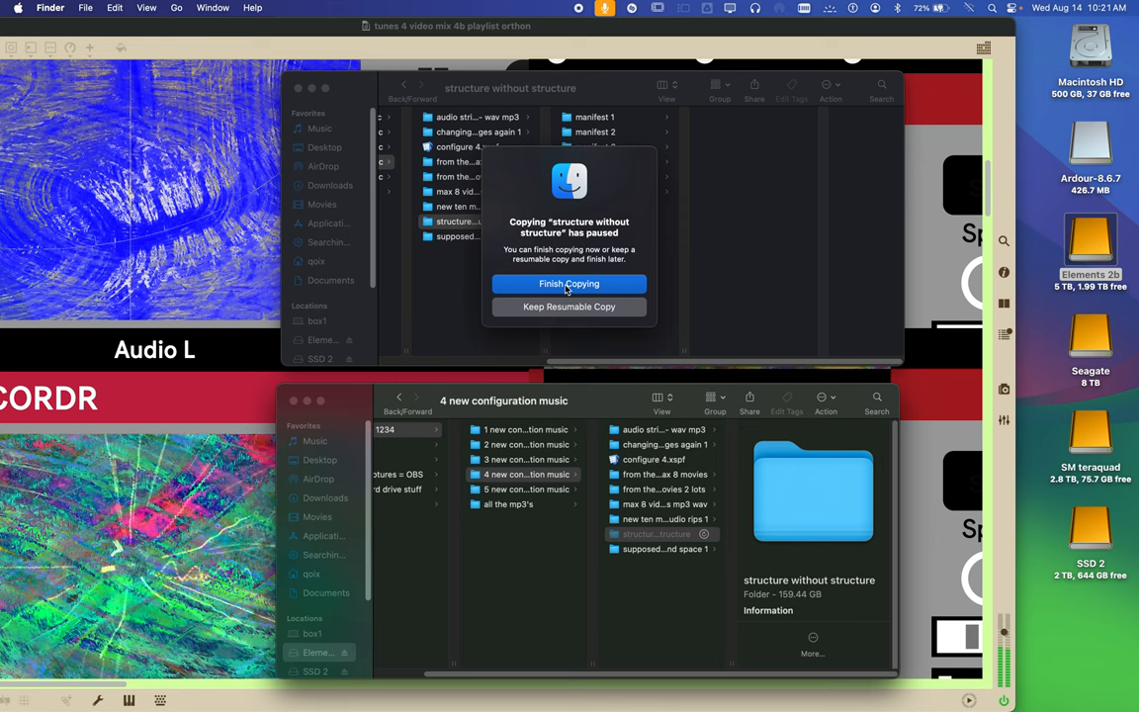
# Finish the paused copy, then bring up actions for 'structure without structure' in the top window
pyautogui.click(568, 284)
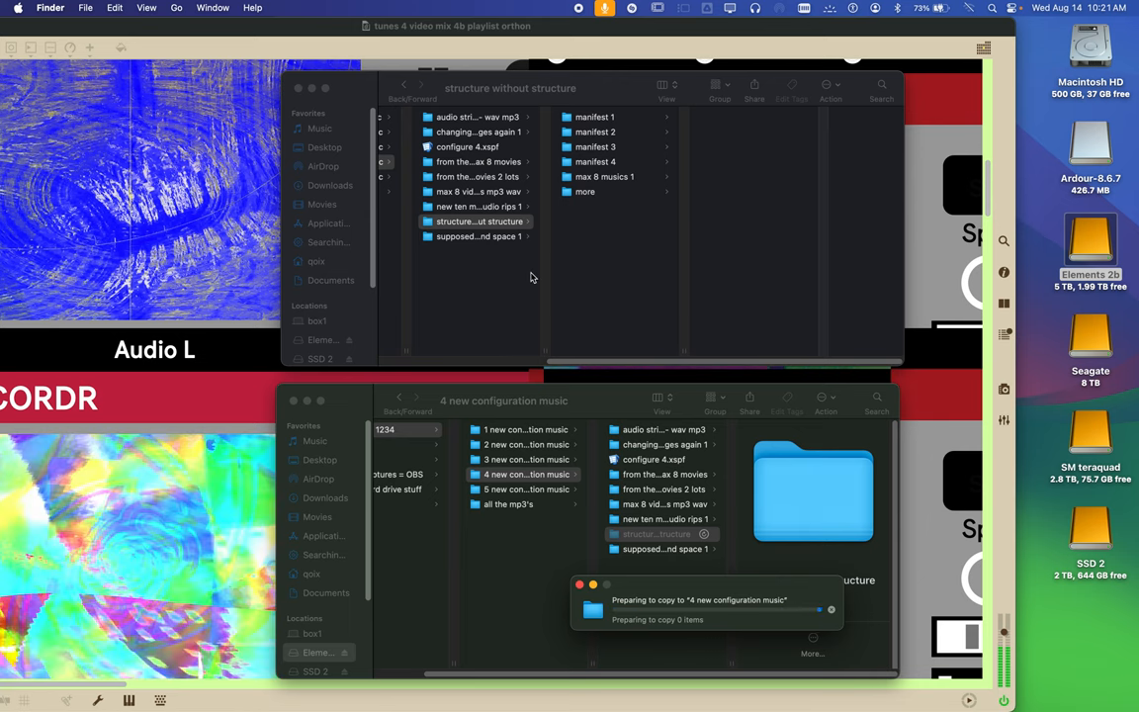
pyautogui.click(476, 221)
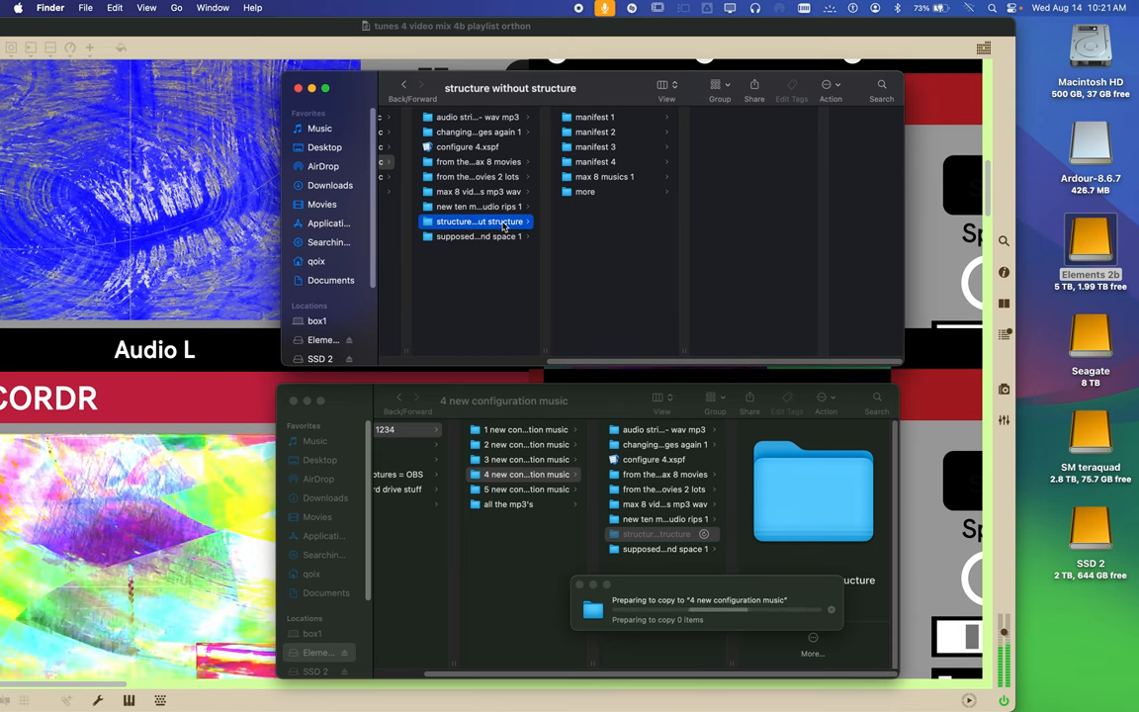
pyautogui.rightClick(475, 221)
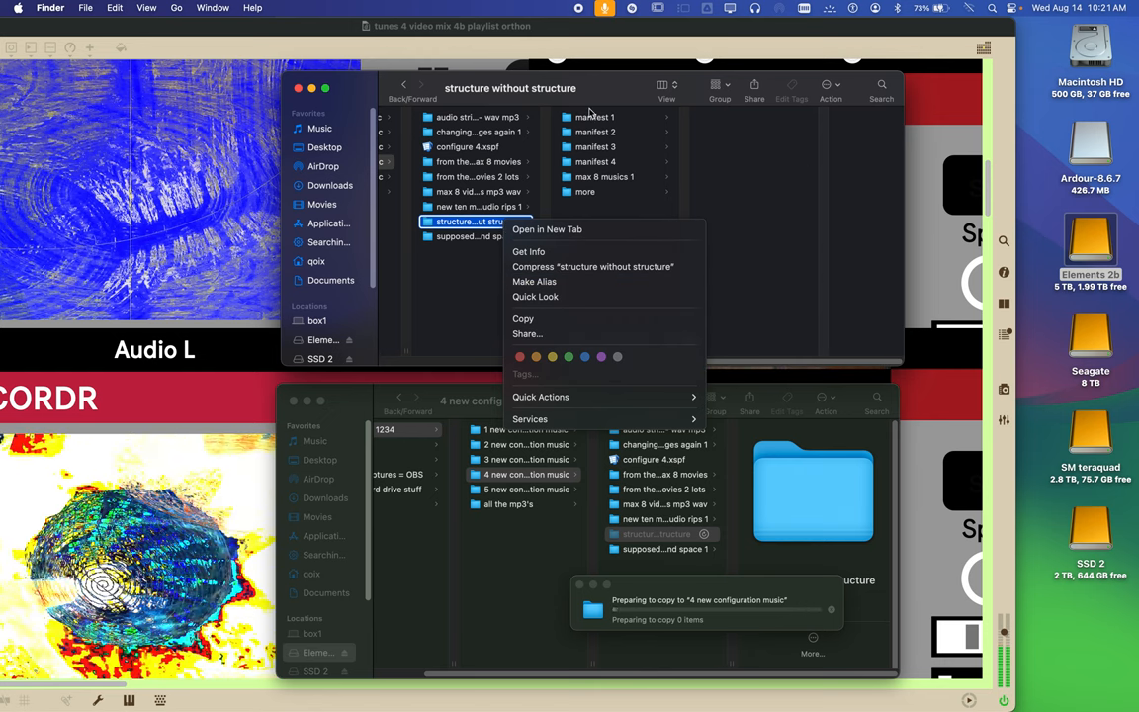
# Select the manifest 1 folder and bring up its actions menu to copy it
pyautogui.click(595, 117)
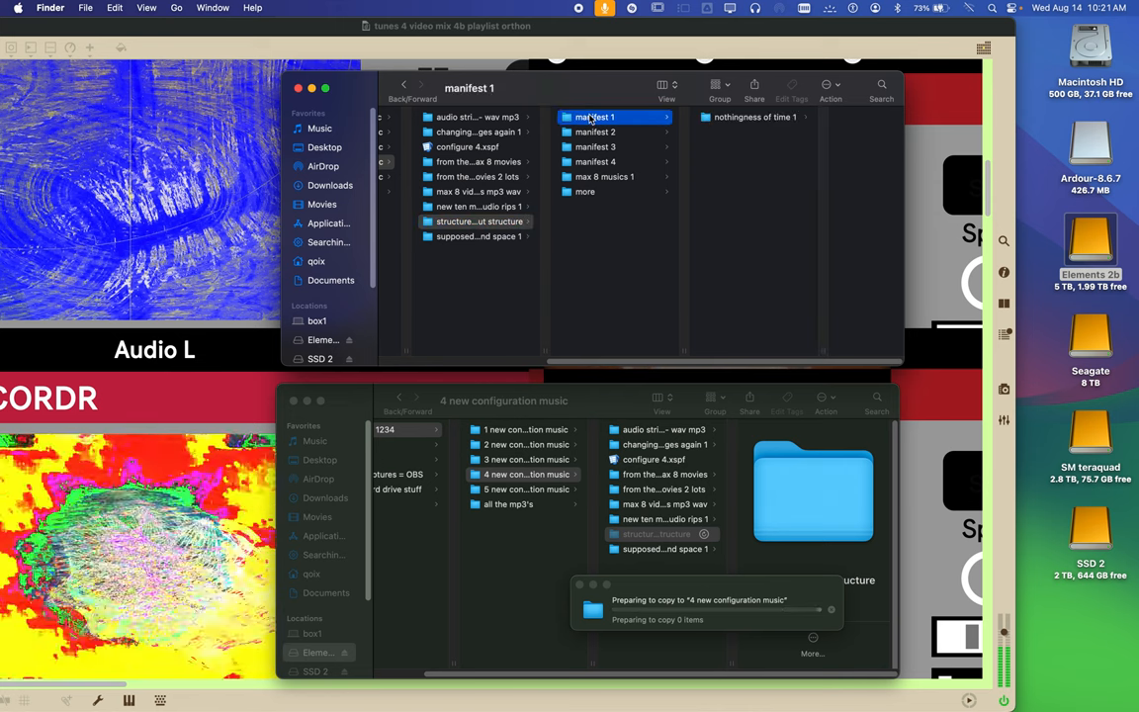
pyautogui.rightClick(595, 117)
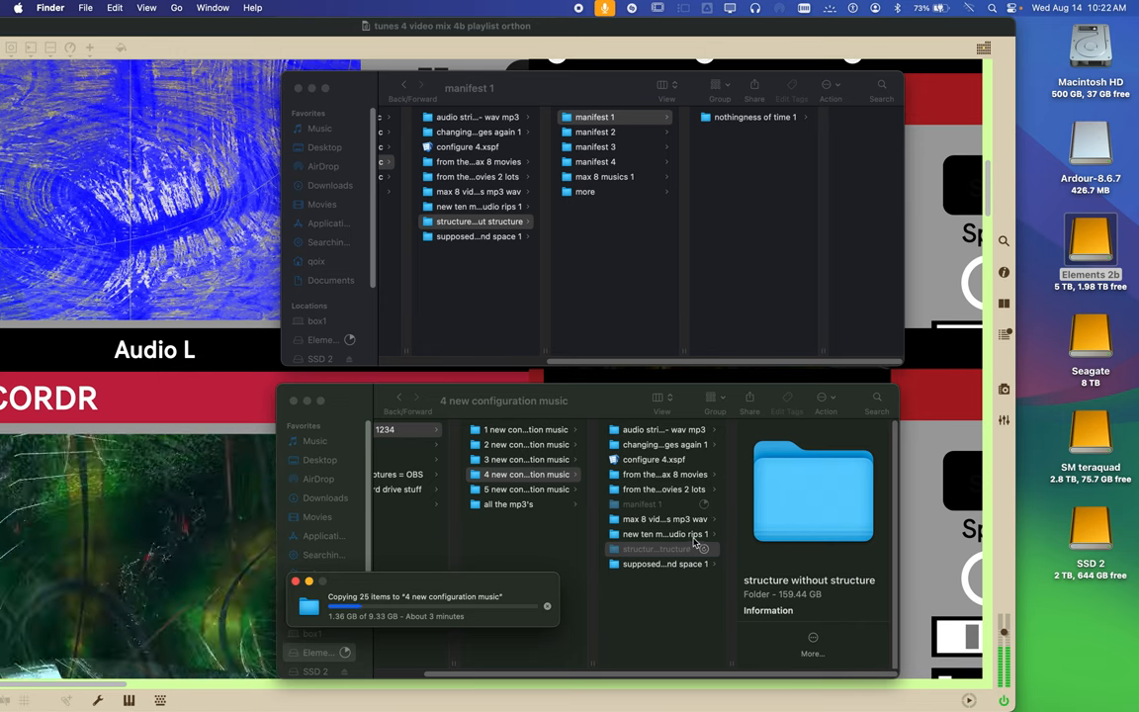
# Pick a context-menu action in the destination window while manifest 1 keeps copying
pyautogui.rightClick(656, 548)
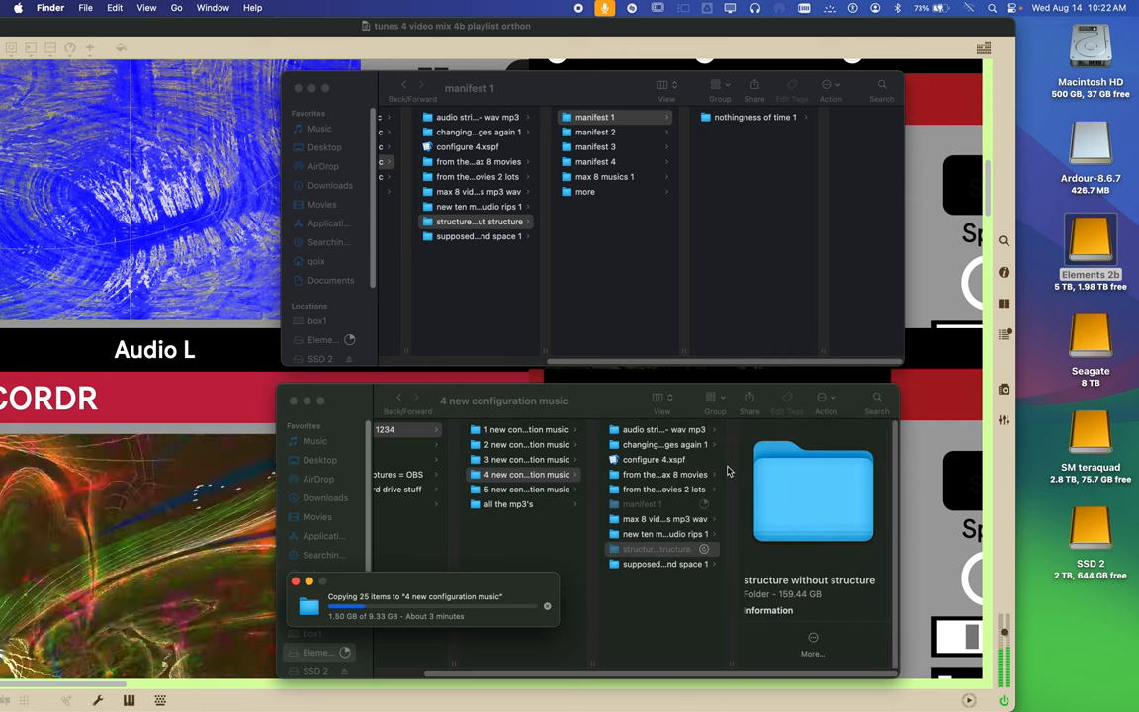
pyautogui.click(662, 564)
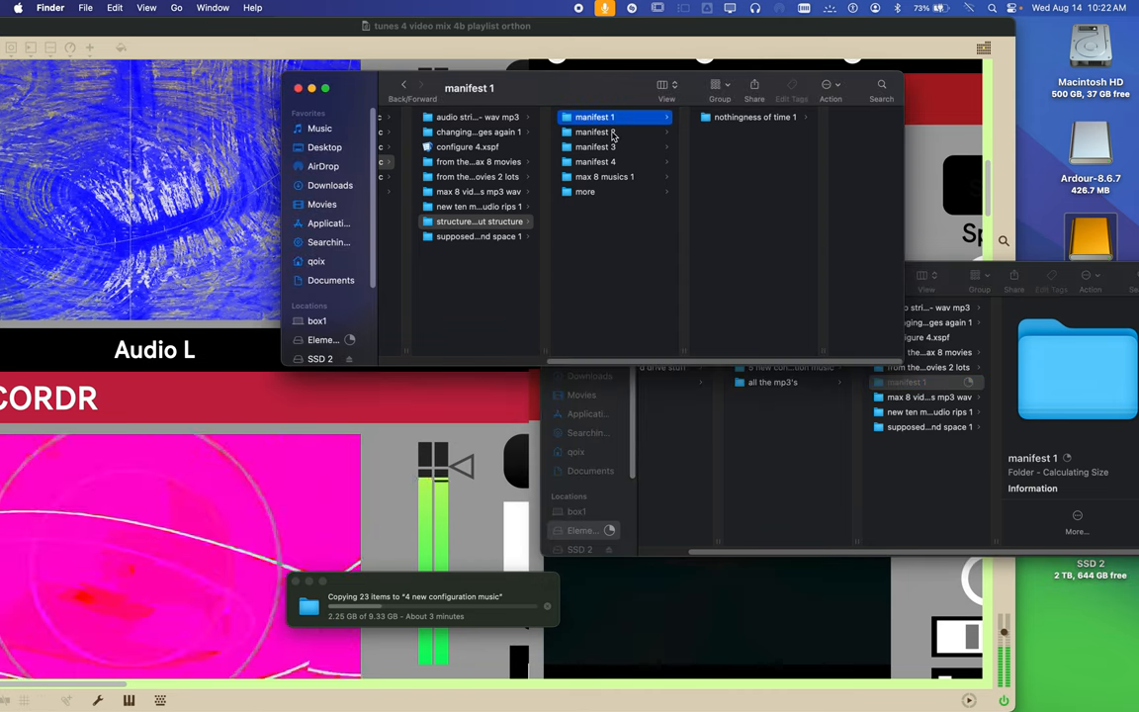
# Select manifest 2 in the top window and drag it into the destination window
pyautogui.click(598, 131)
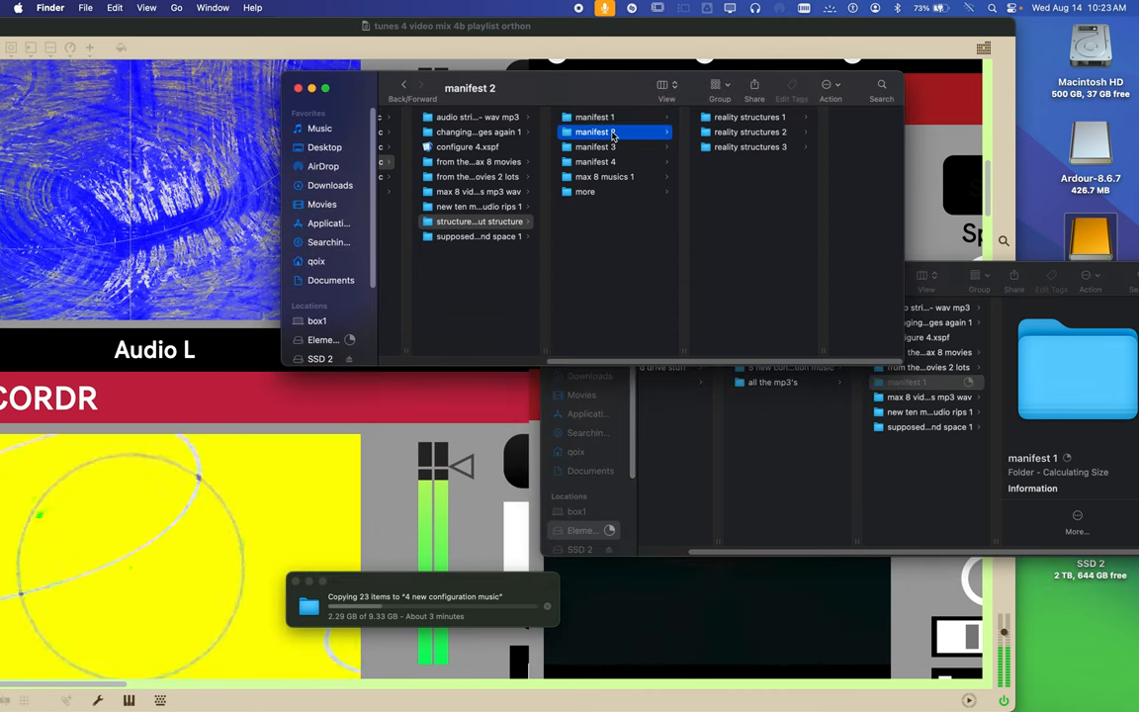
pyautogui.click(683, 117)
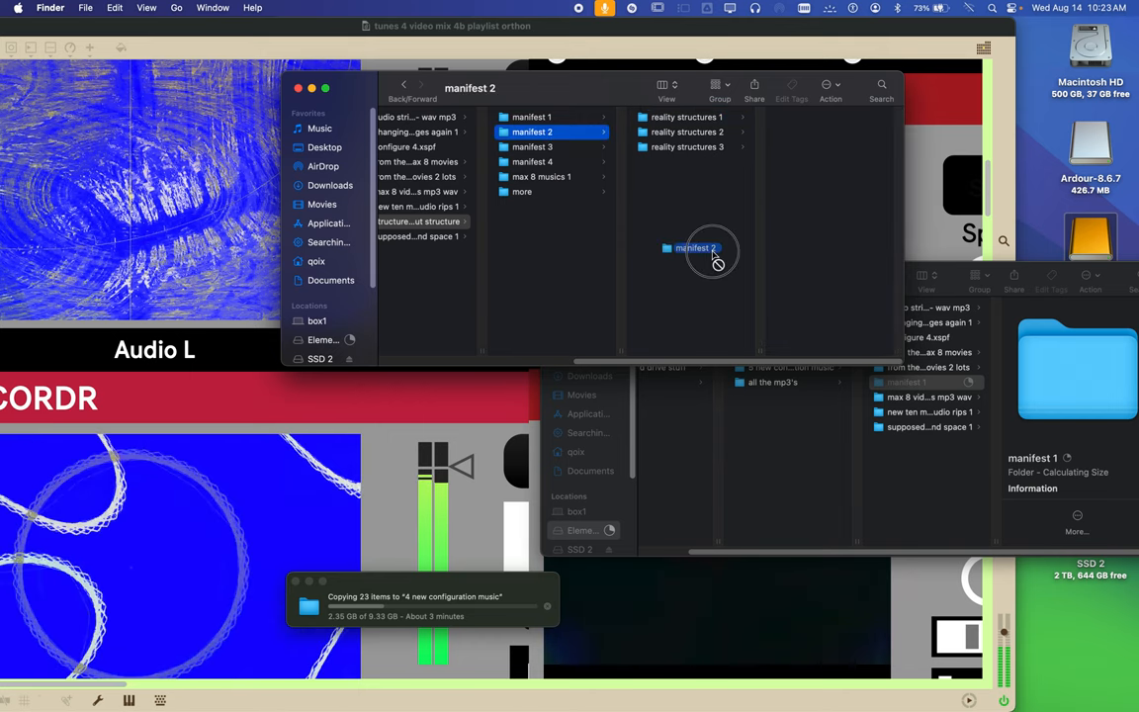
pyautogui.moveTo(695, 248); pyautogui.dragTo(924, 472)
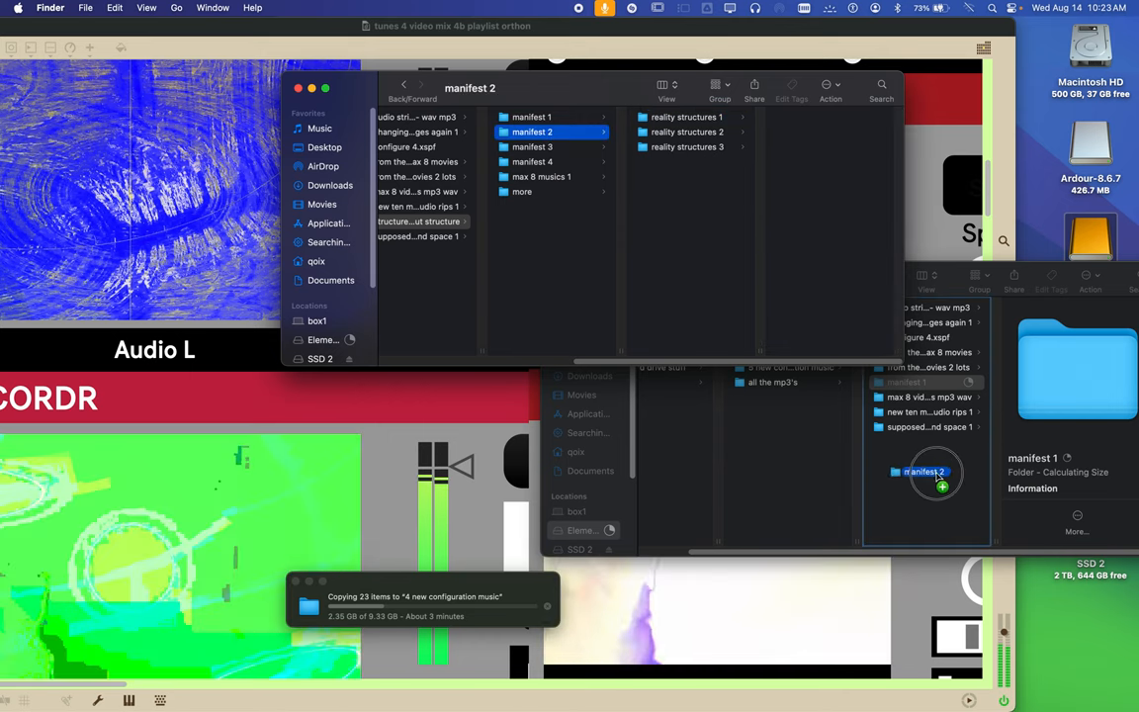